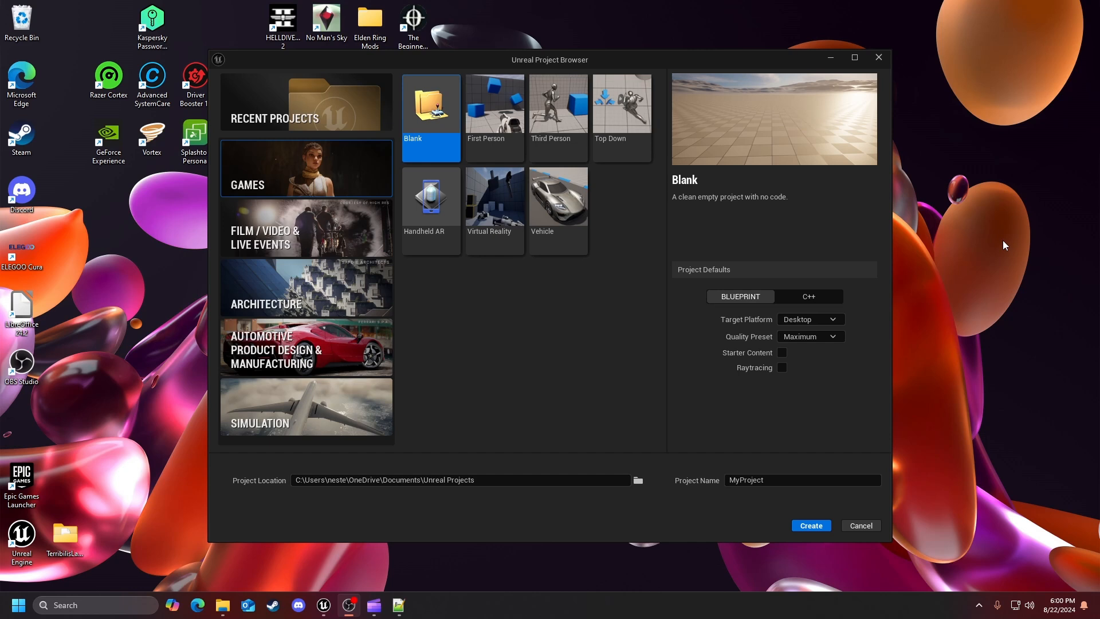
mouse_move(542, 359)
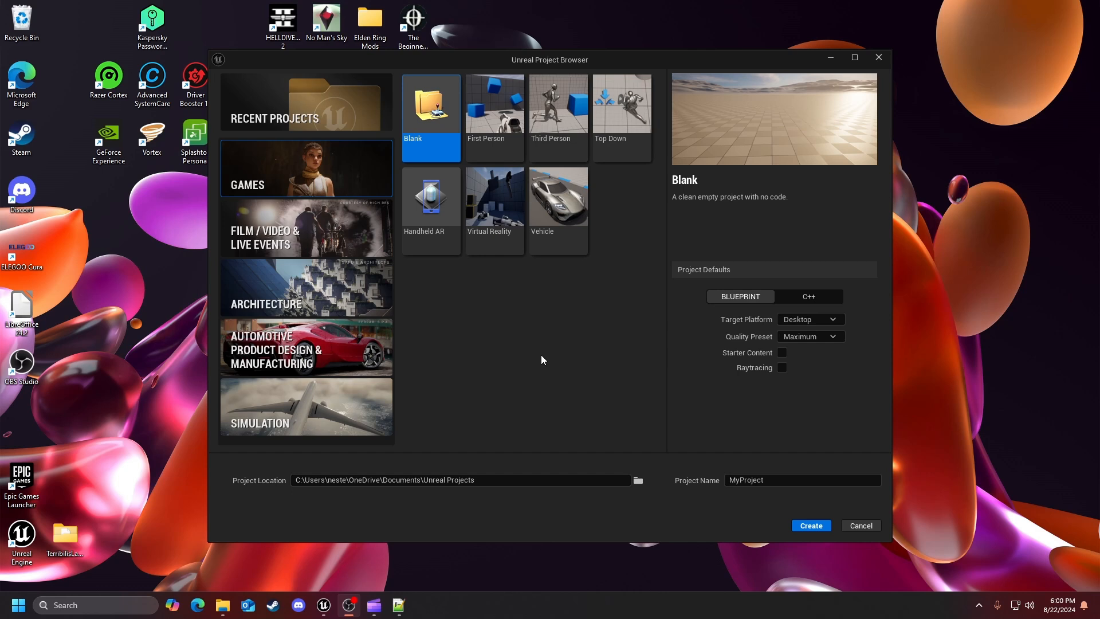
mouse_move(554, 353)
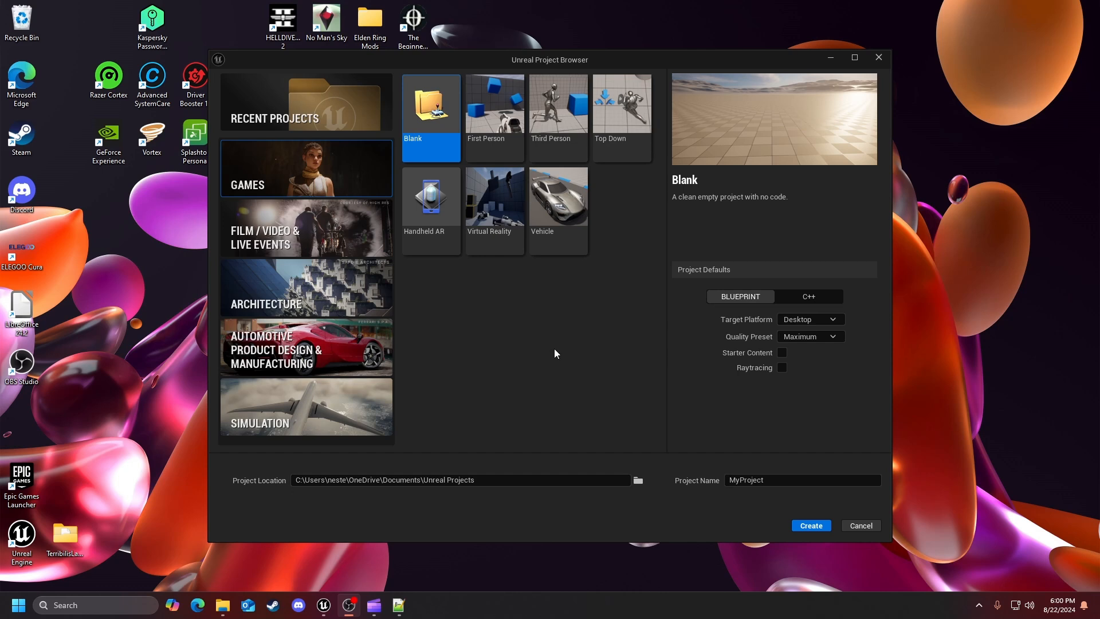
mouse_move(560, 344)
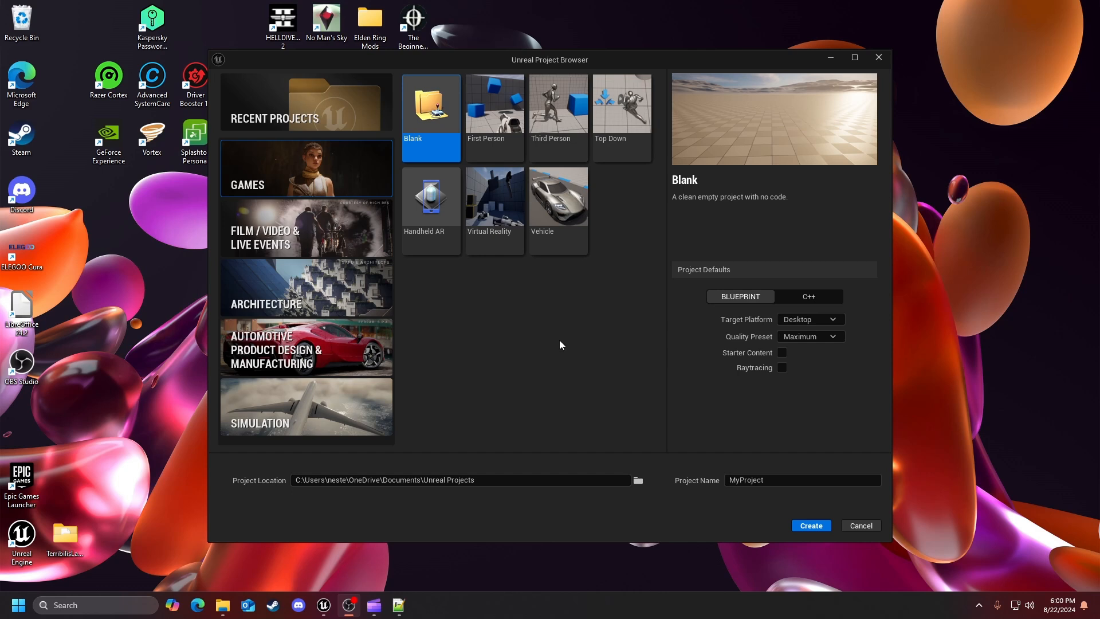
mouse_move(620, 322)
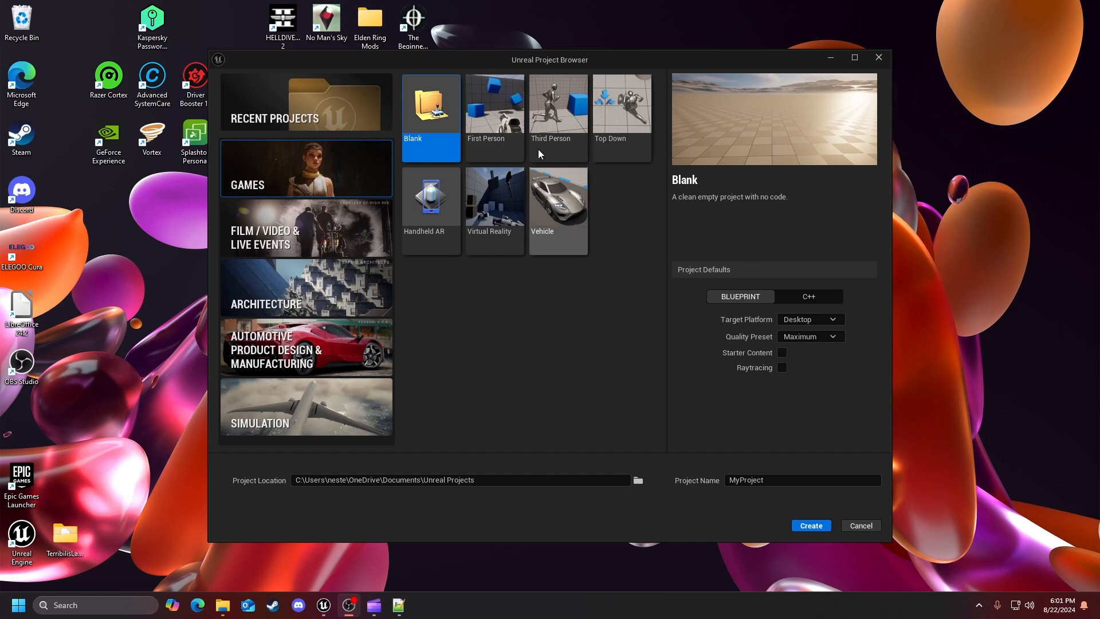
mouse_move(615, 229)
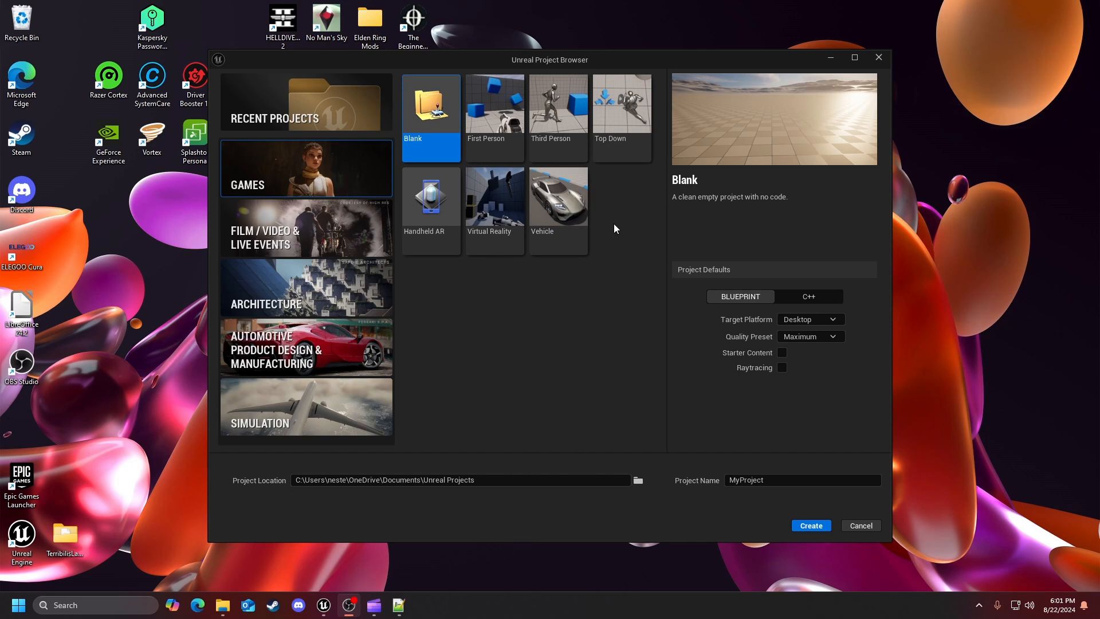
- Choose the Third Person template and keep the quality preset at Maximum
left_click(557, 113)
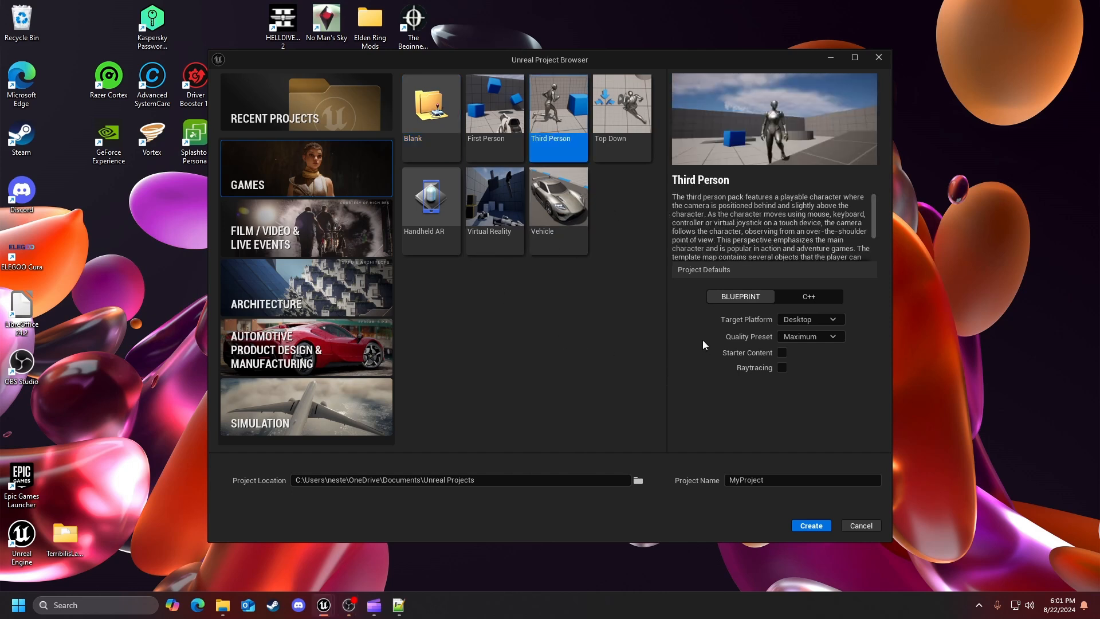
mouse_move(748, 325)
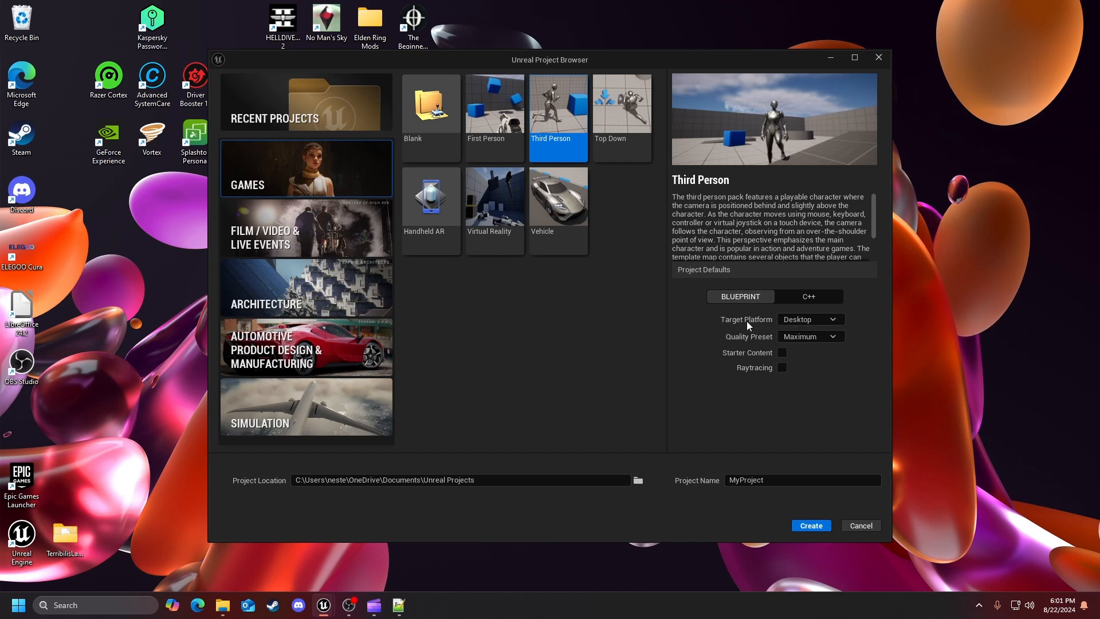
mouse_move(744, 345)
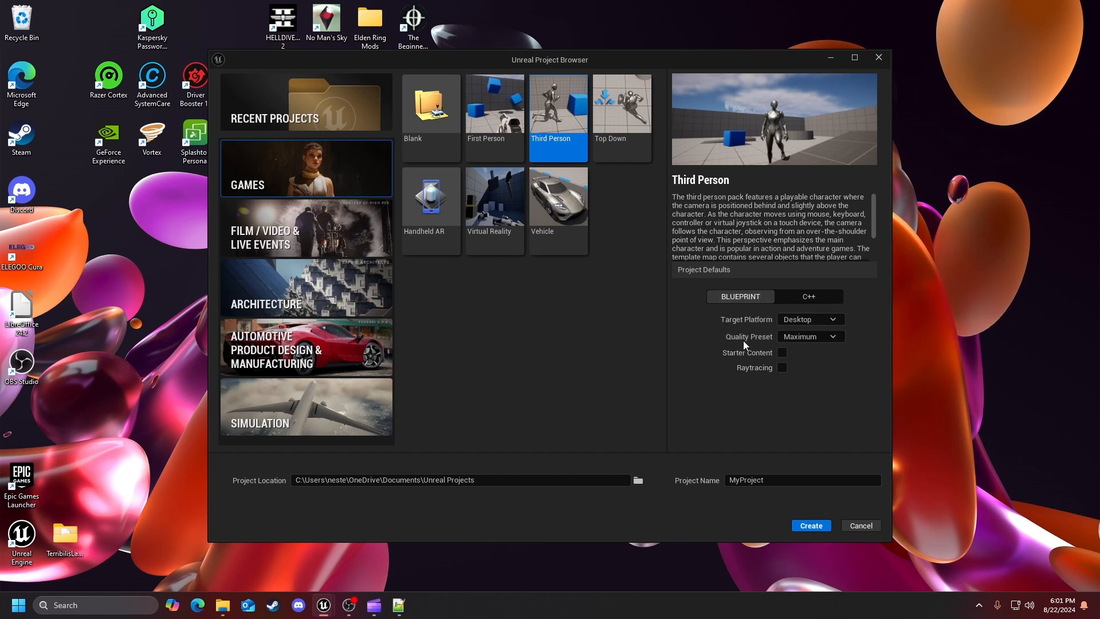
left_click(810, 337)
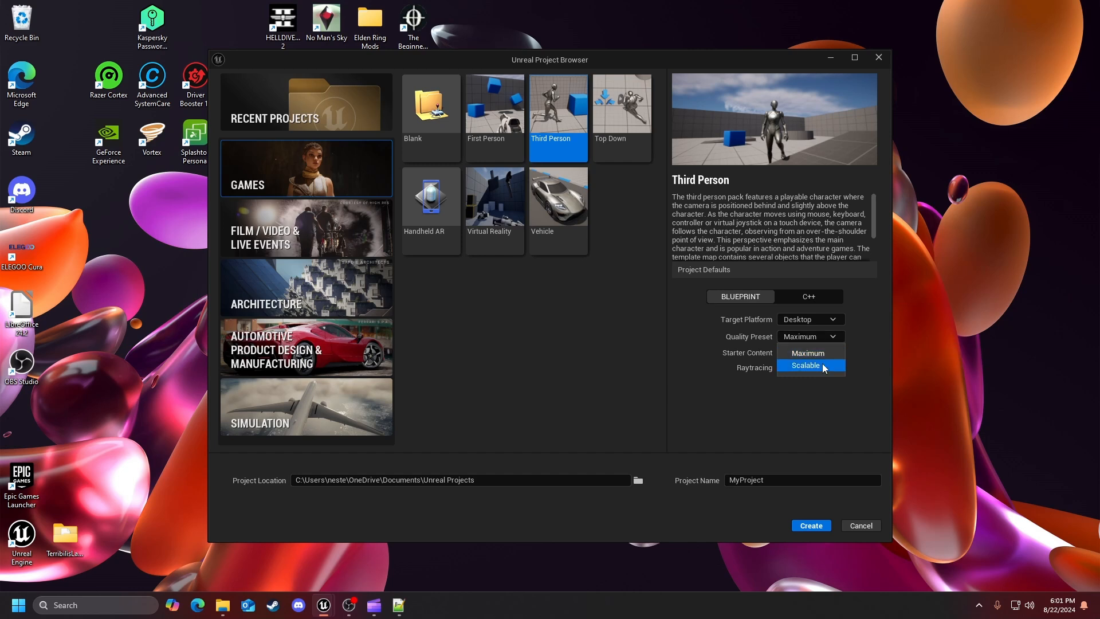
left_click(807, 353)
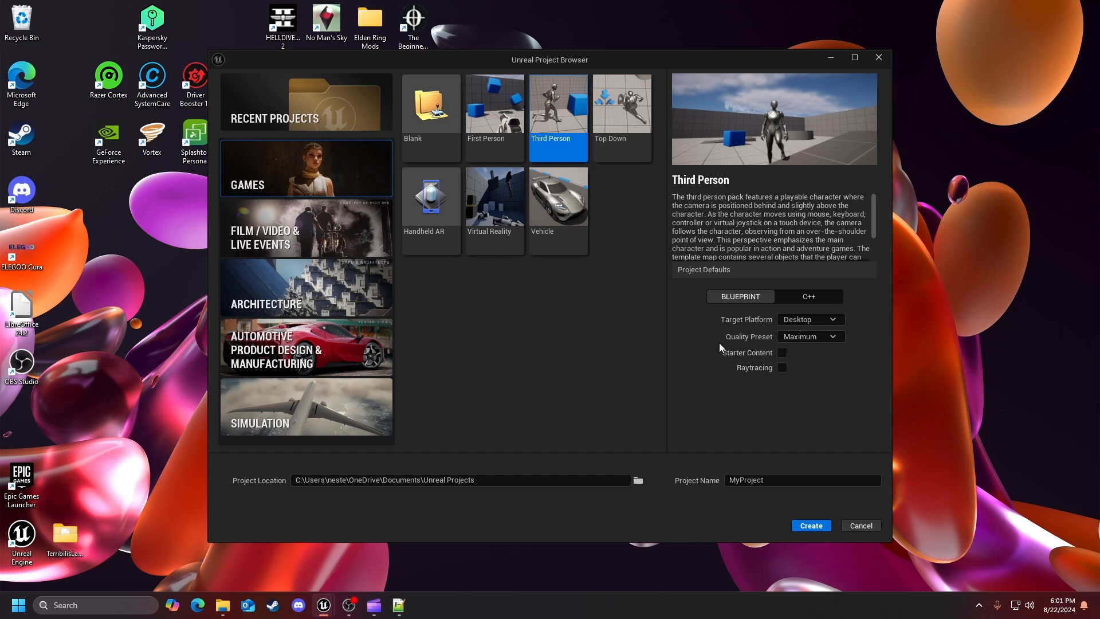
mouse_move(713, 369)
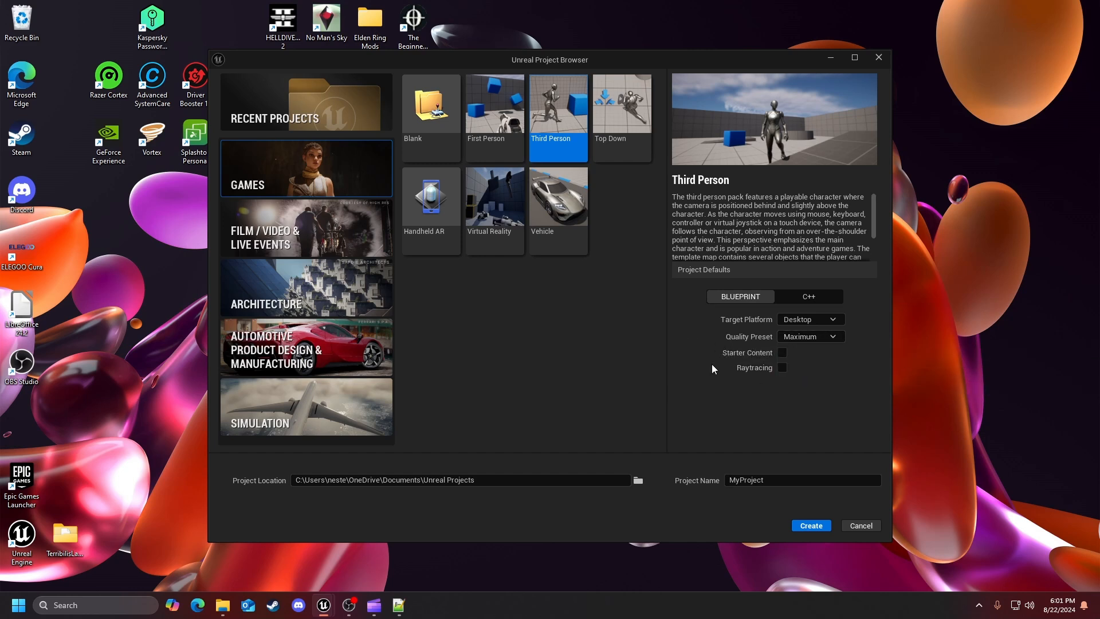
mouse_move(712, 372)
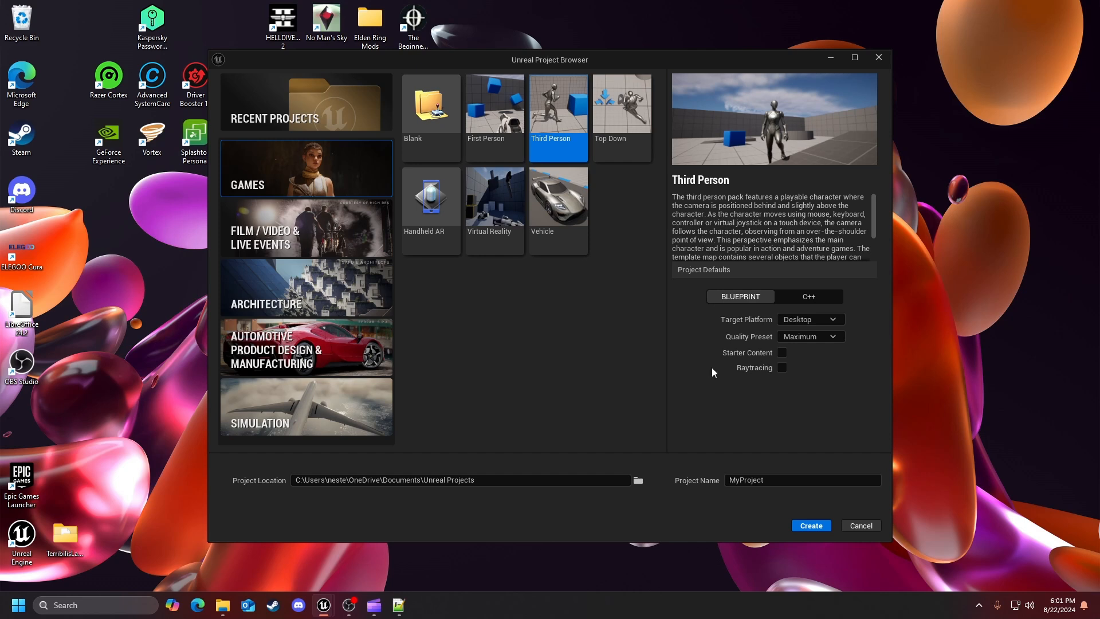
mouse_move(744, 403)
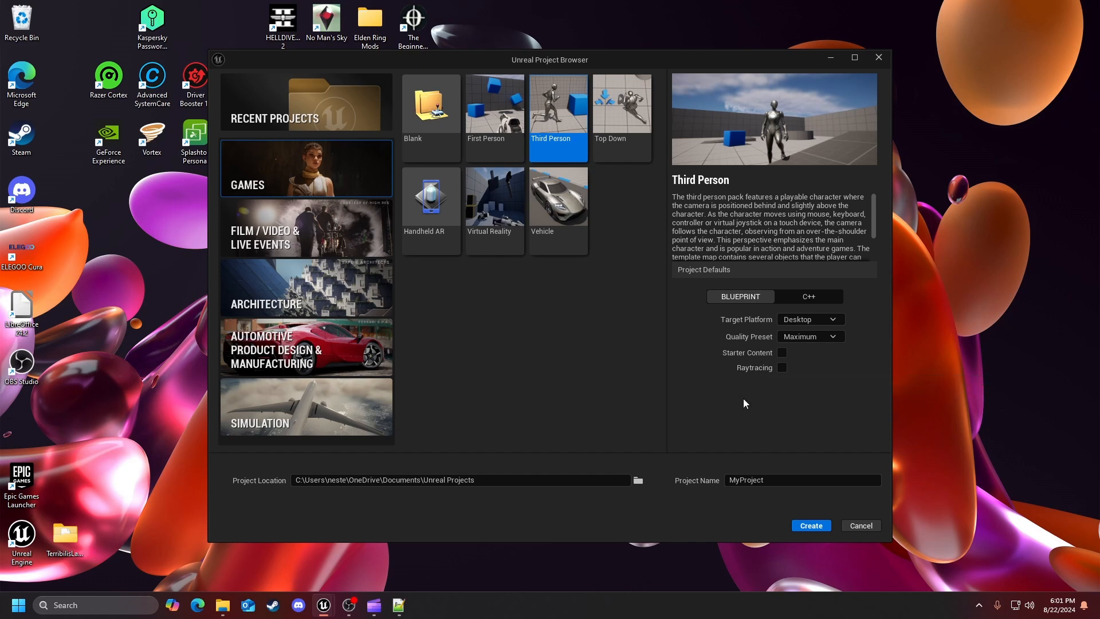
- Replace the default name MyProject with GASP_Tutorial
left_click(802, 480)
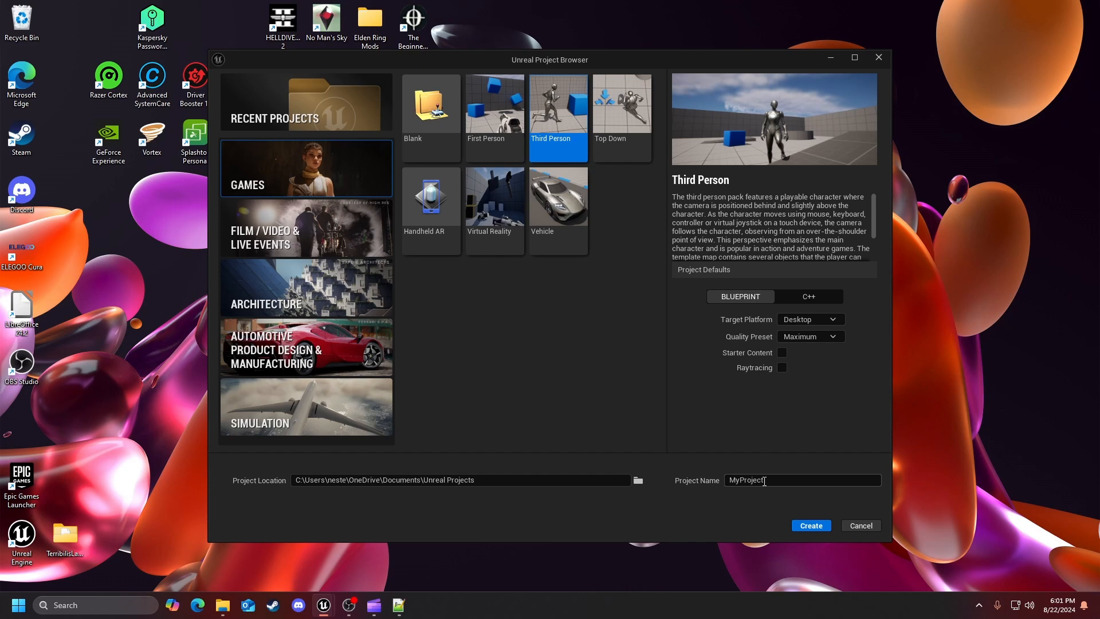
double_click(745, 480)
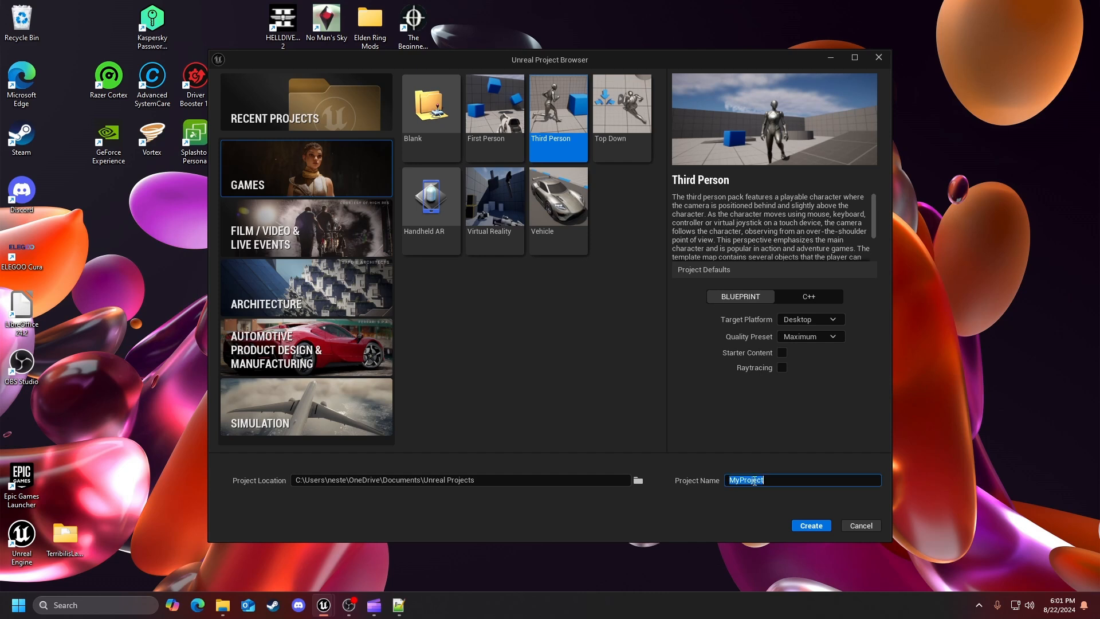
type("GASP")
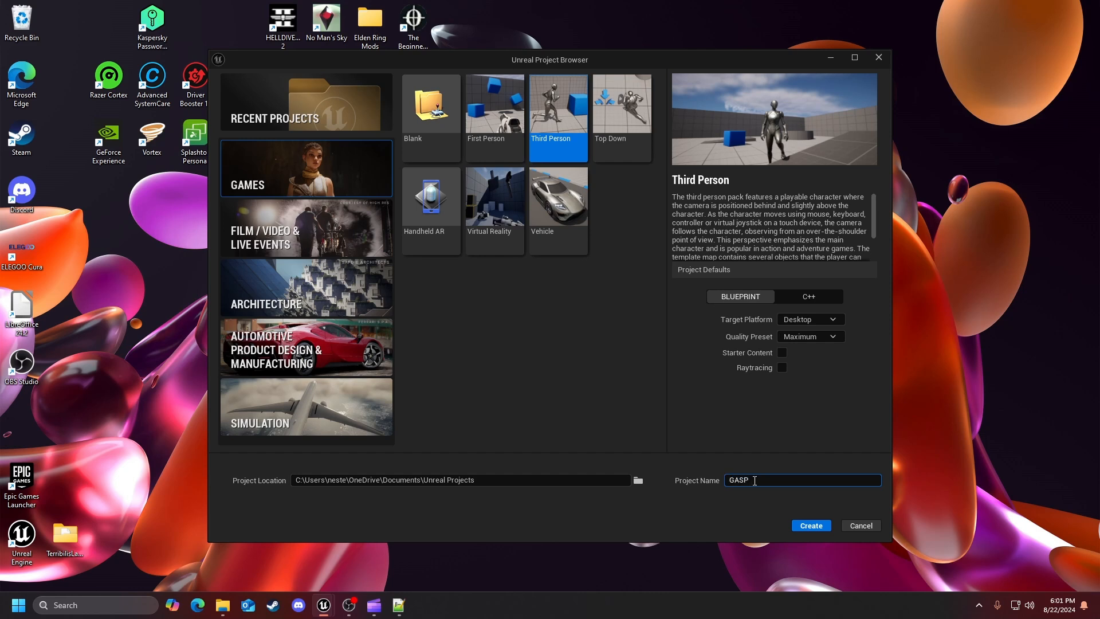
type("_Tutorial")
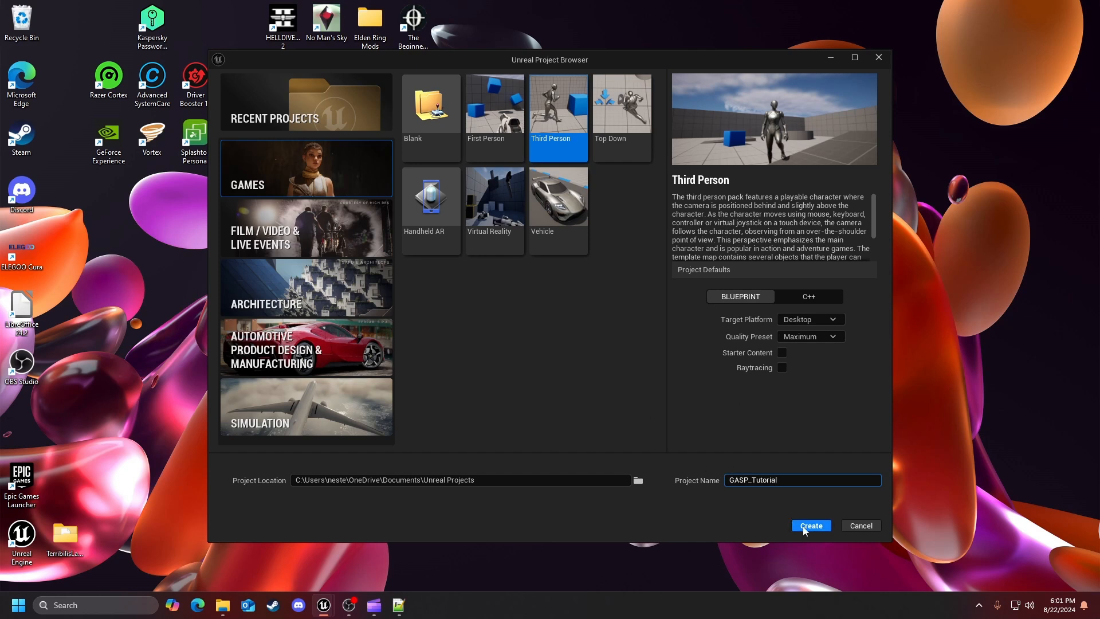
- Create the GASP_Tutorial project, then run and stop a test play of ThirdPersonMap
left_click(810, 525)
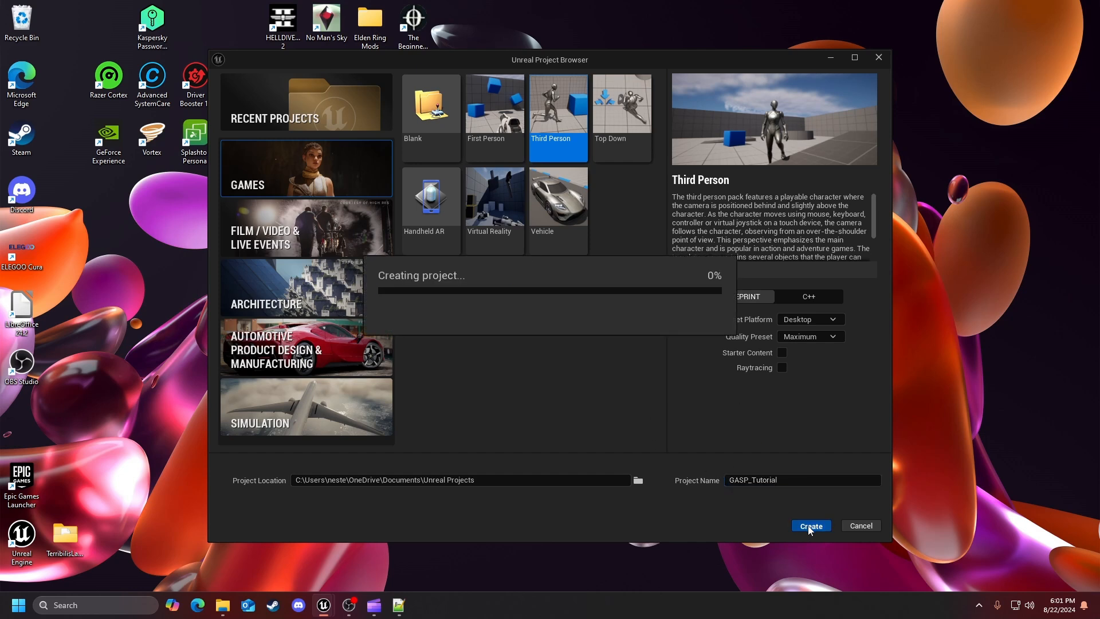
left_click(811, 525)
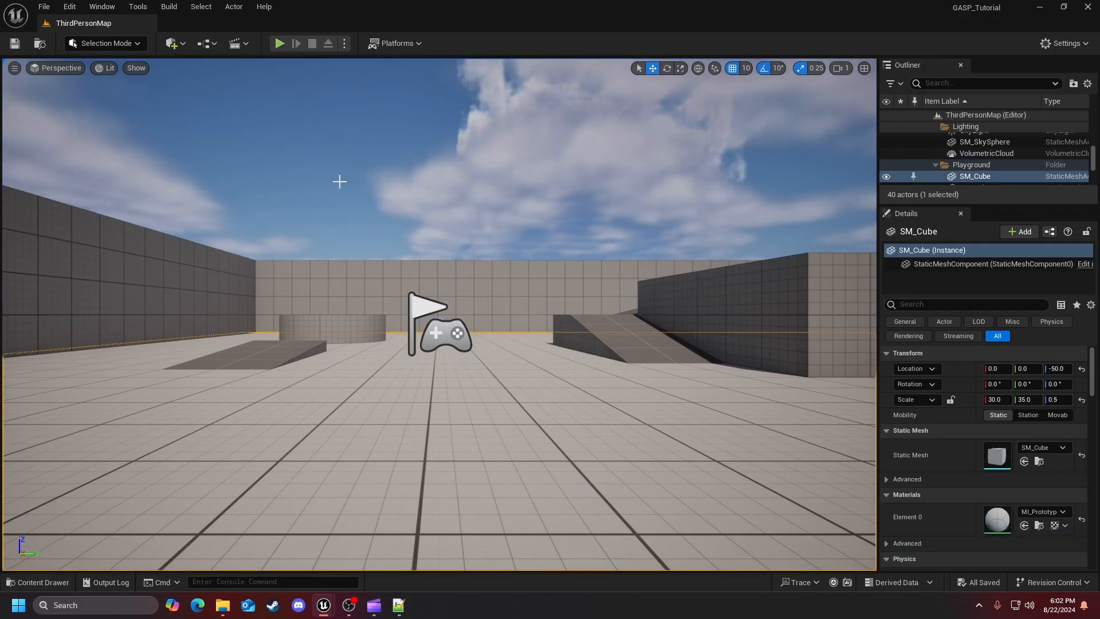
left_click(279, 43)
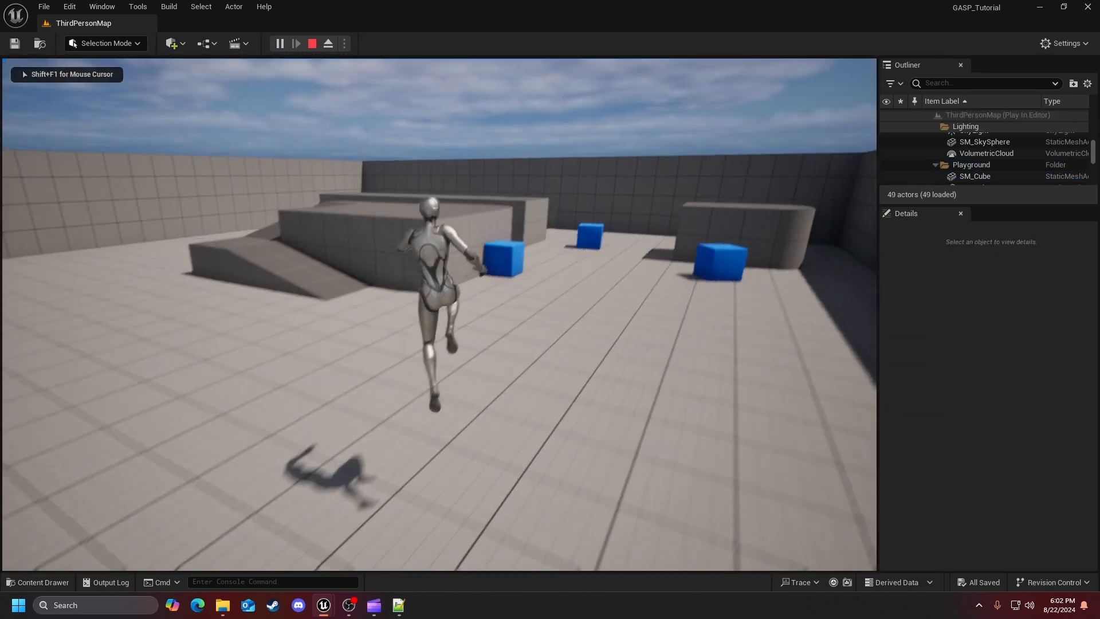
left_click(312, 43)
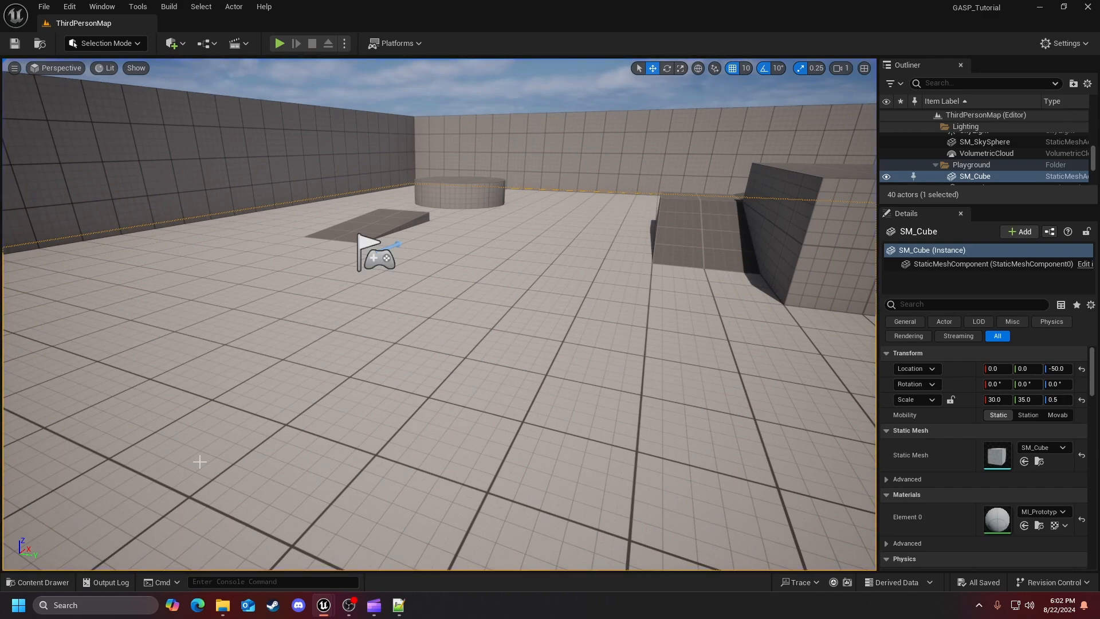
mouse_move(34, 582)
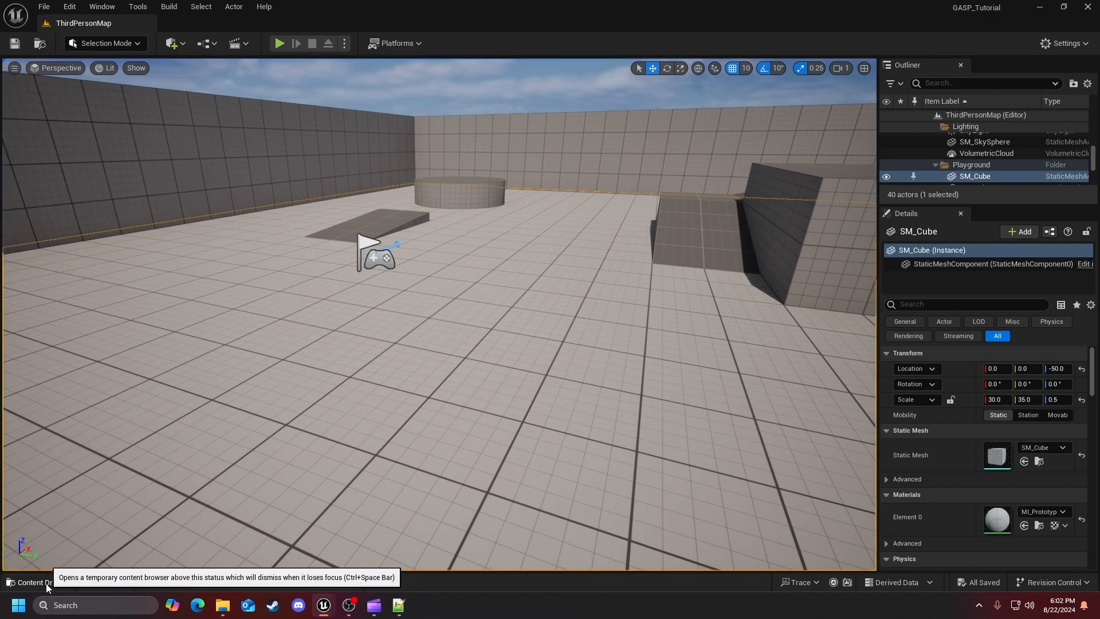
- Open the Content Browser and go into Content > ThirdPerson > Blueprints
left_click(34, 582)
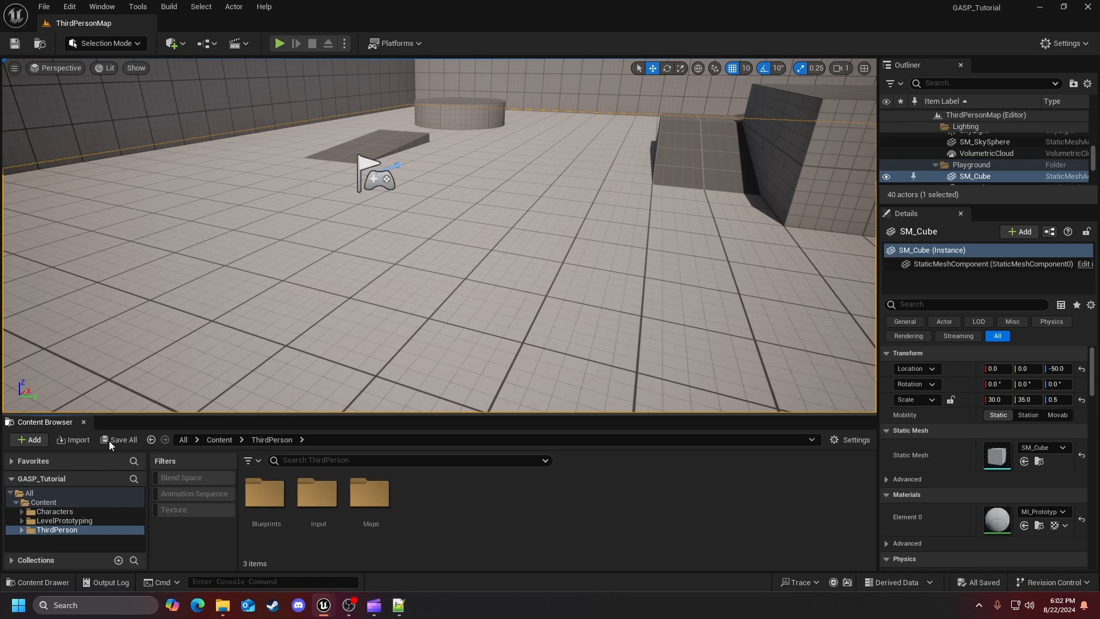
mouse_move(60, 532)
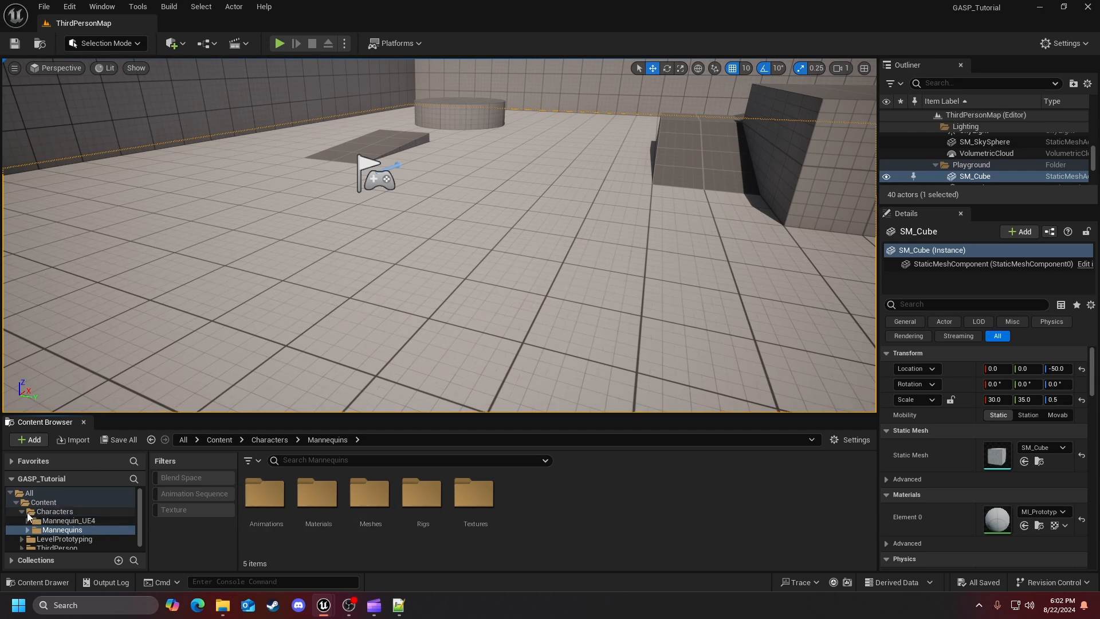
left_click(56, 529)
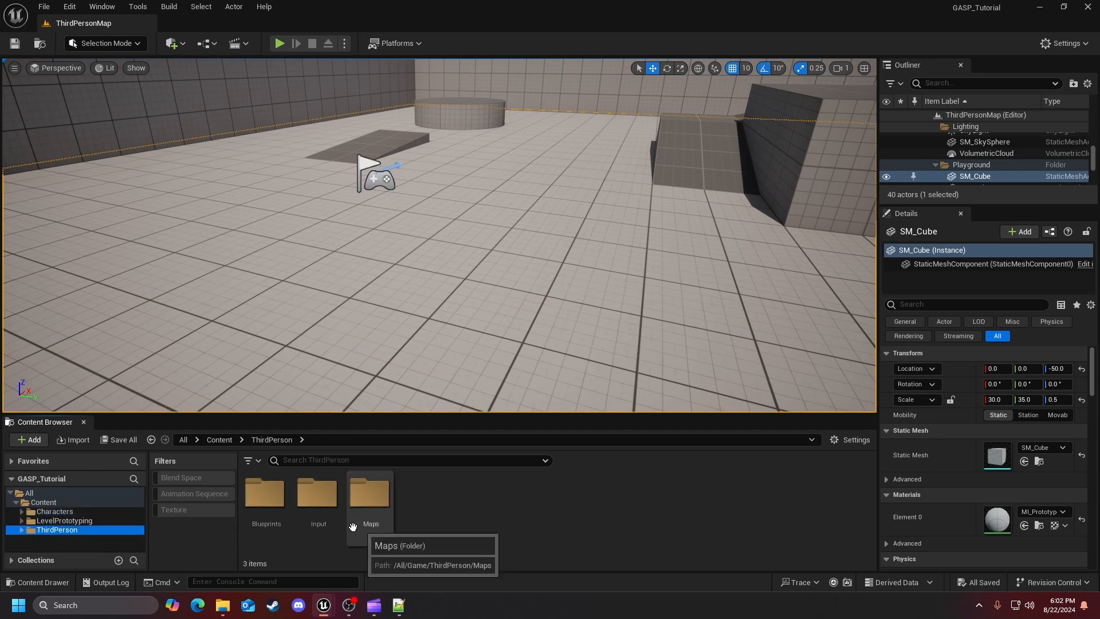
mouse_move(266, 491)
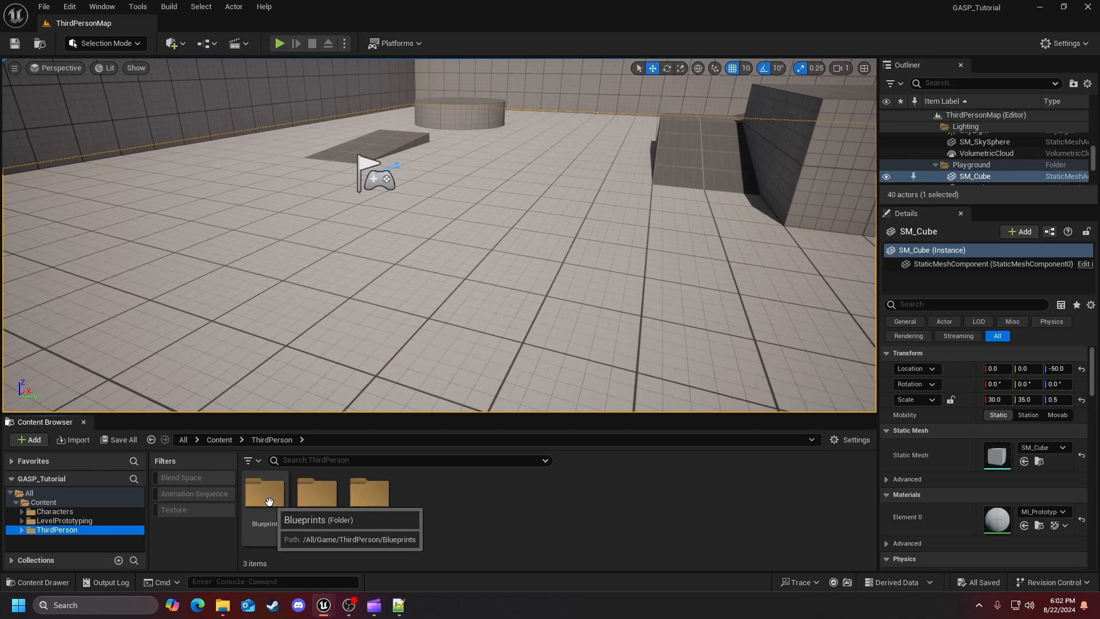
mouse_move(315, 523)
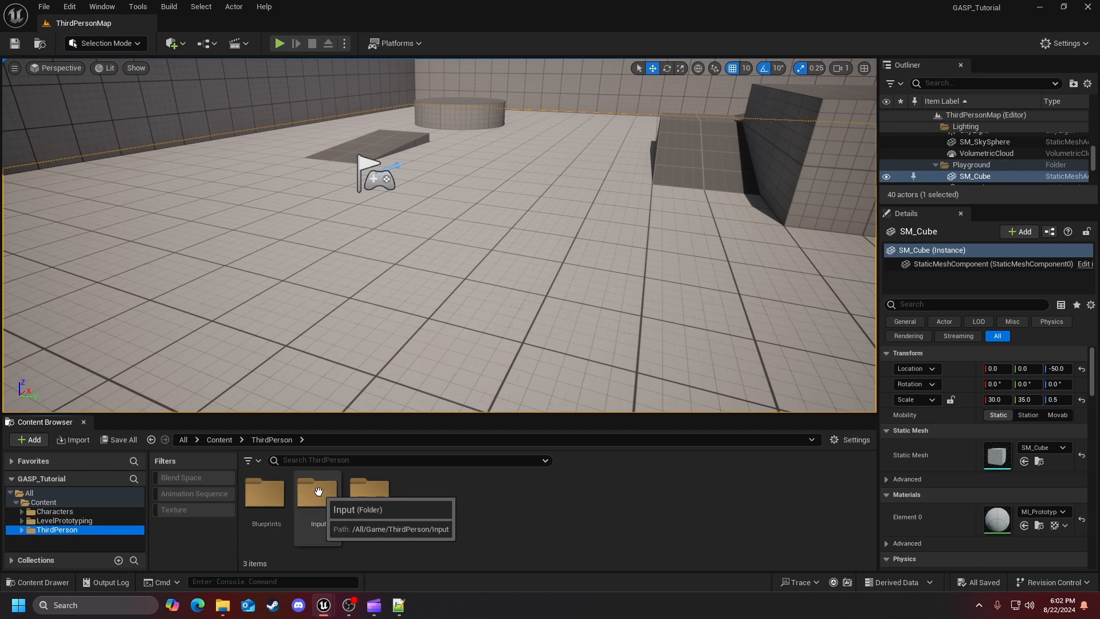
left_click(266, 492)
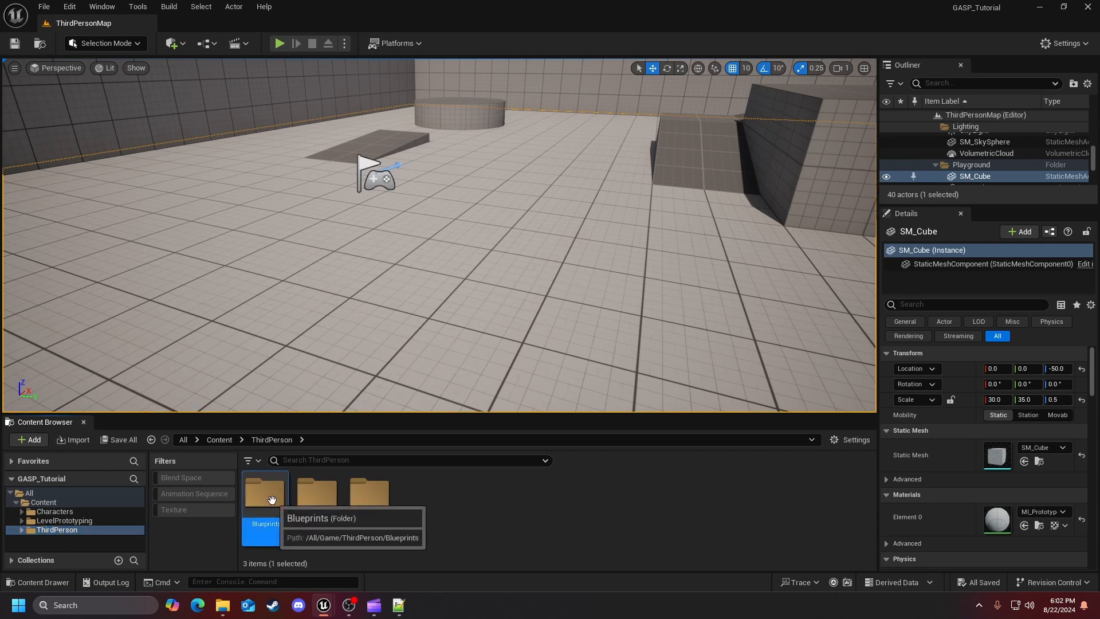
double_click(265, 491)
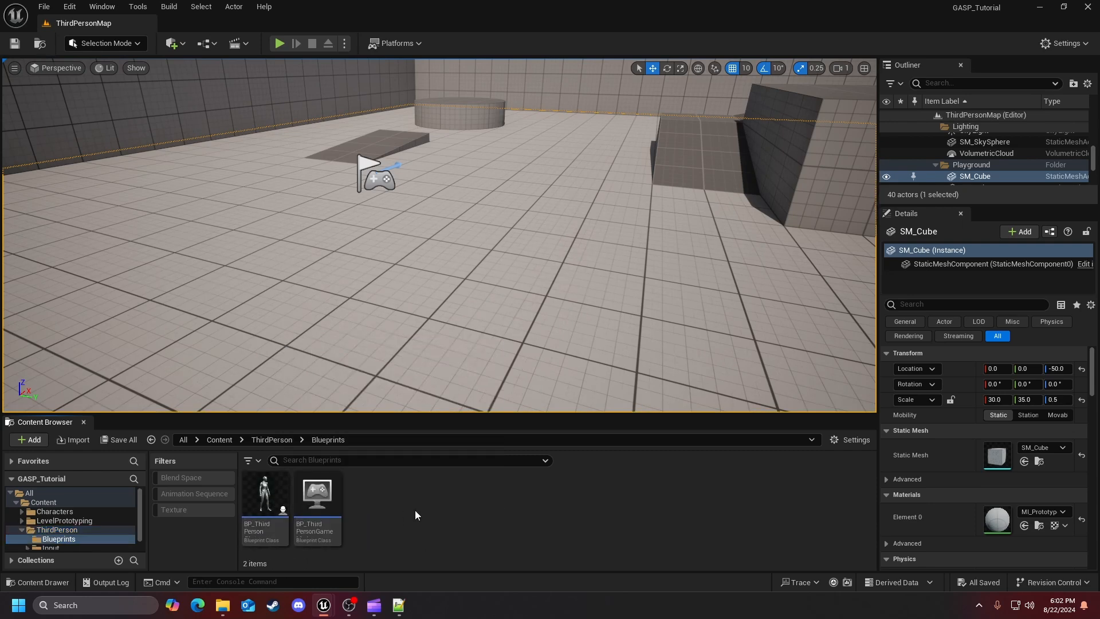
mouse_move(265, 491)
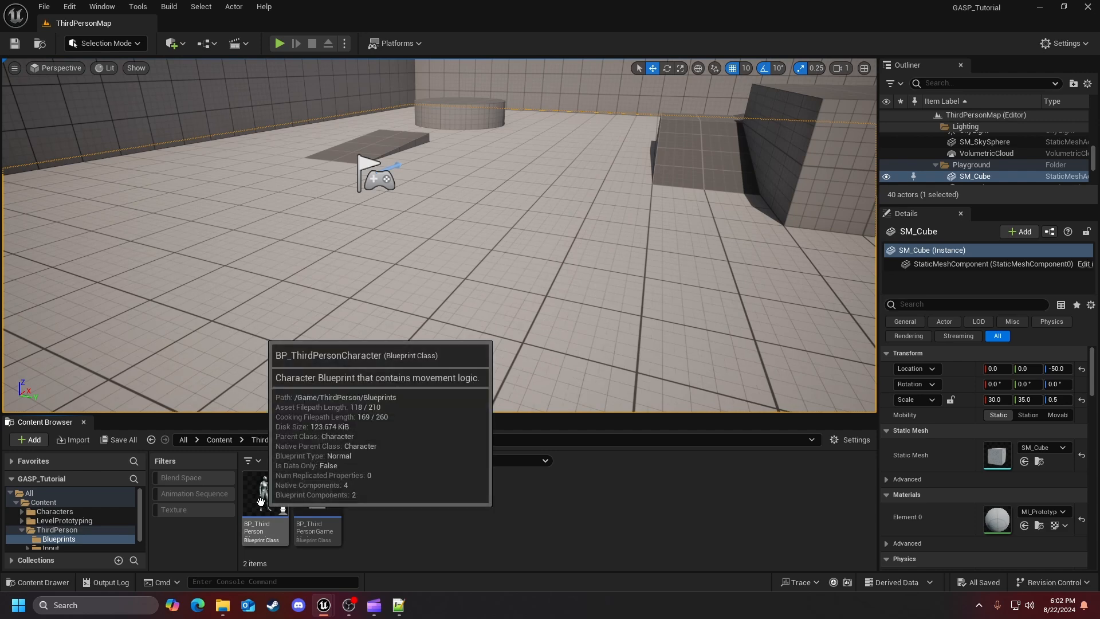
- Open BP_ThirdPersonCharacter and pan its event graph to the Add Mapping Context nodes
double_click(263, 491)
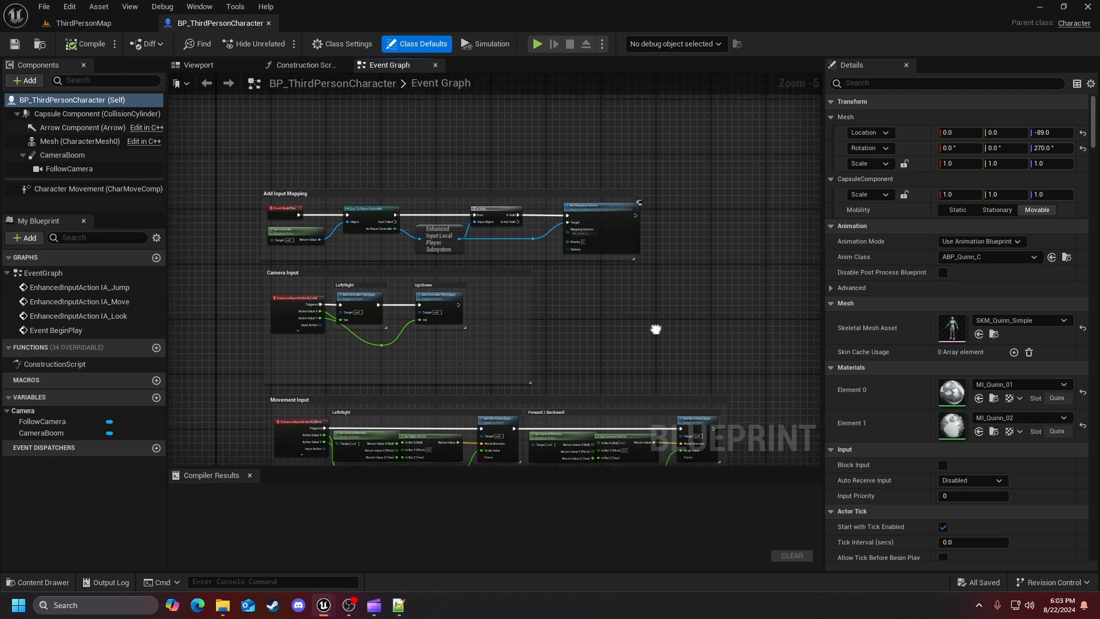
scroll("down", 3)
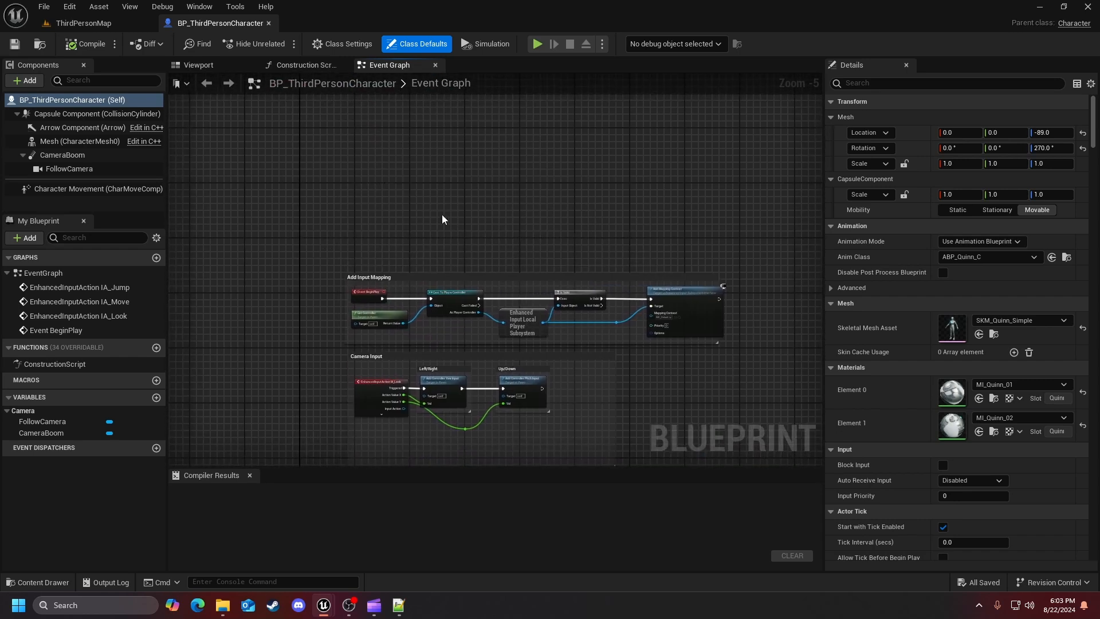
mouse_move(373, 289)
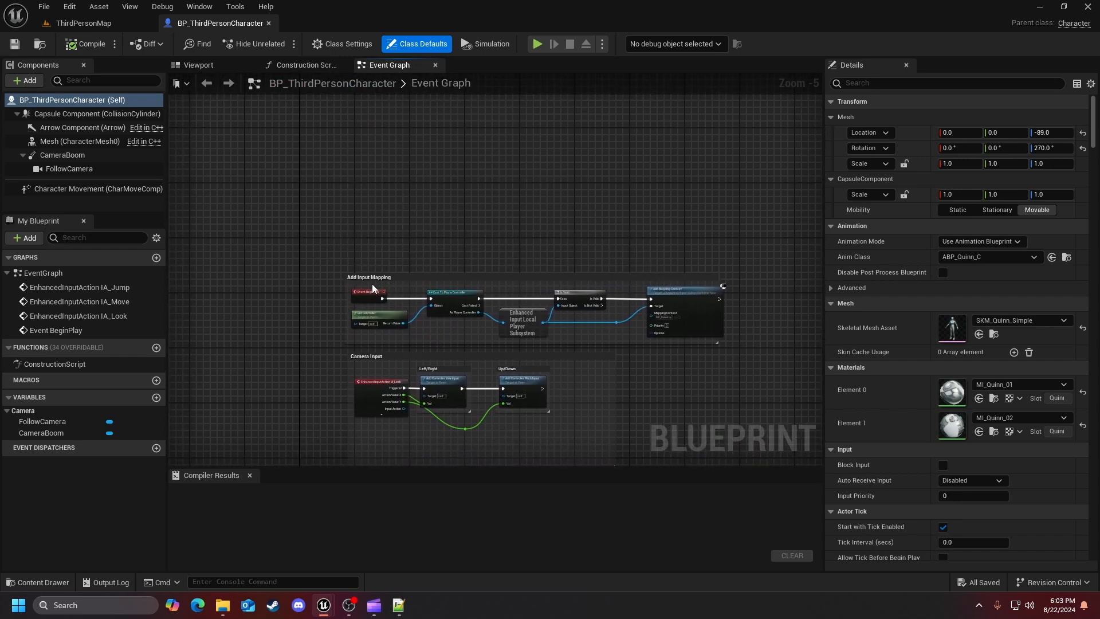
mouse_move(409, 305)
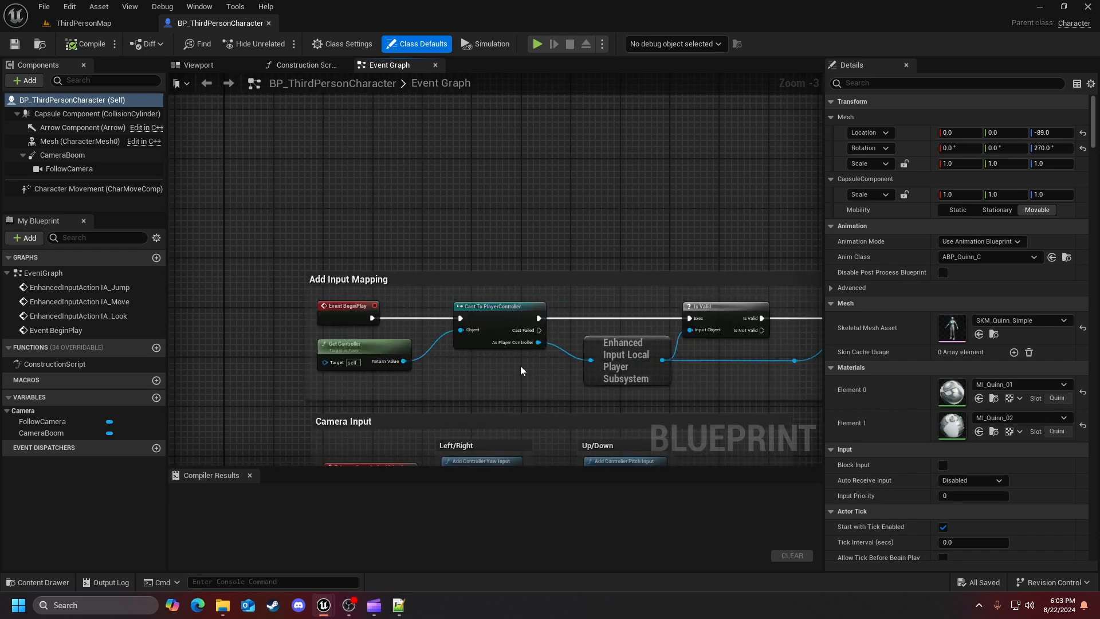
mouse_move(373, 354)
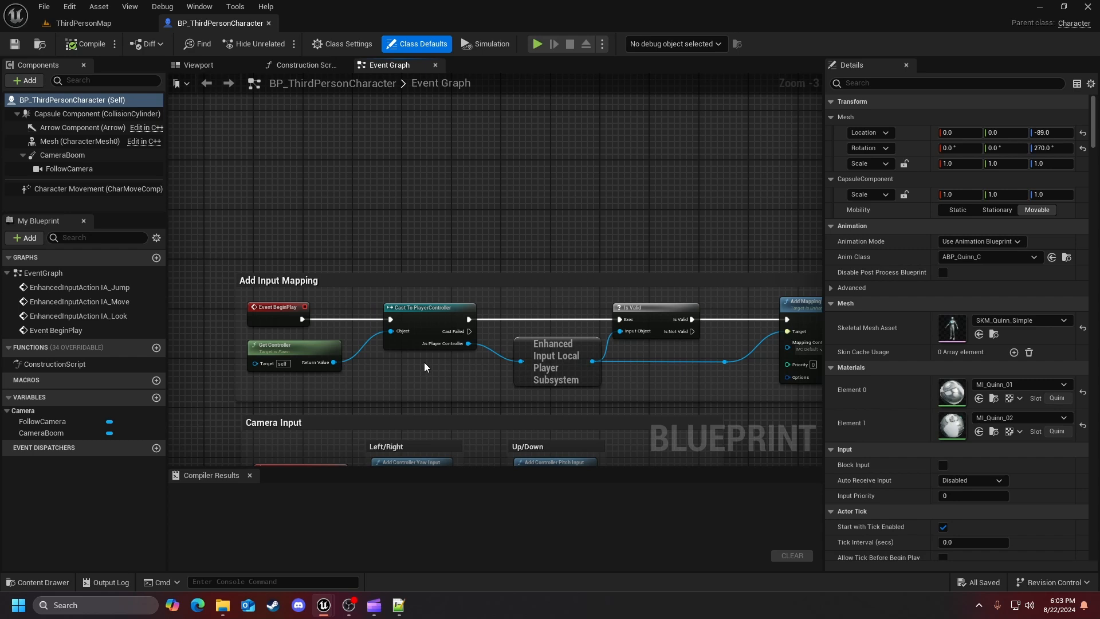
left_click_drag(421, 369, 557, 376)
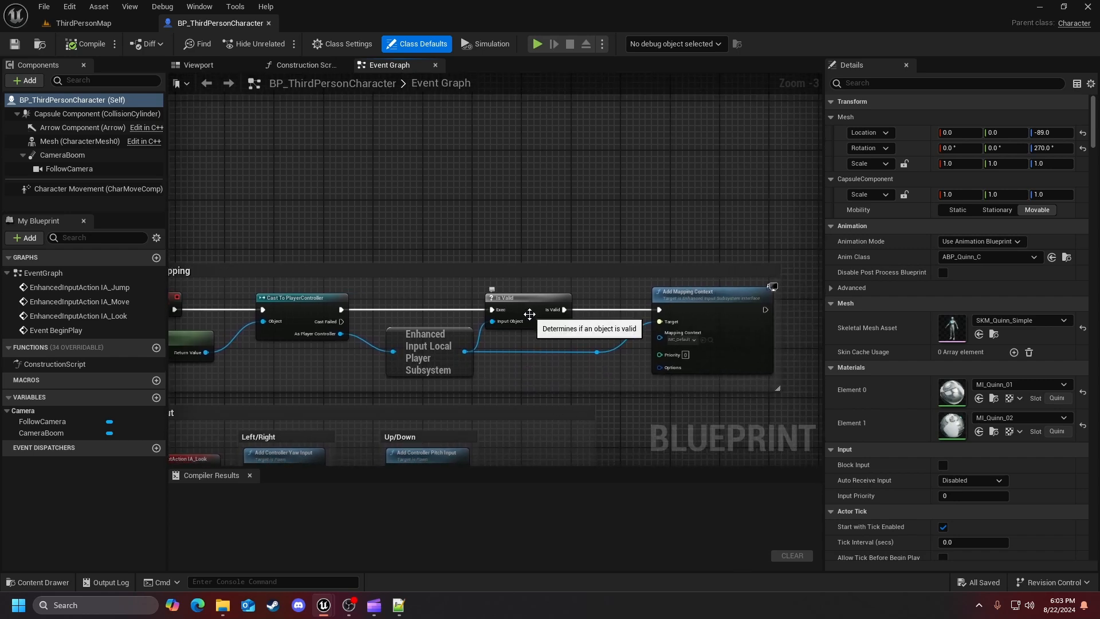
mouse_move(582, 357)
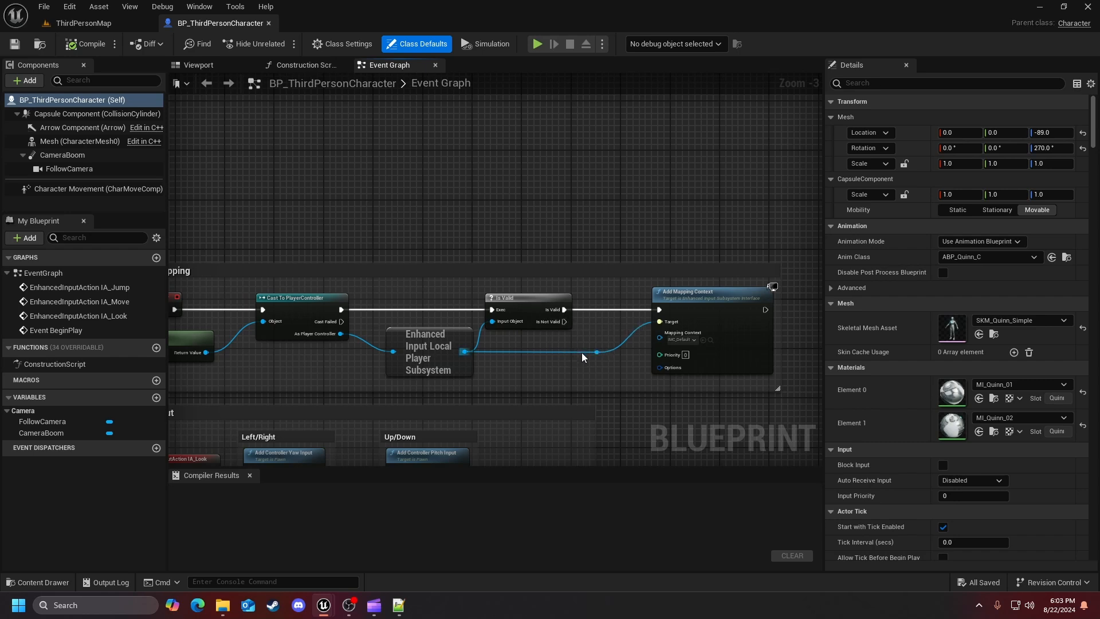
mouse_move(648, 307)
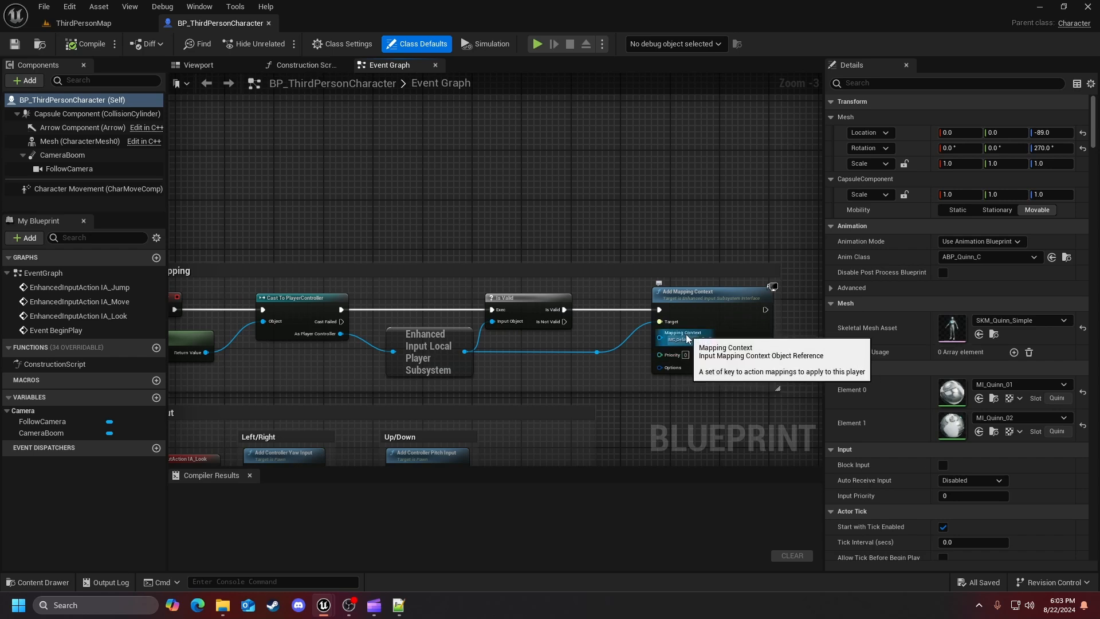
mouse_move(474, 387)
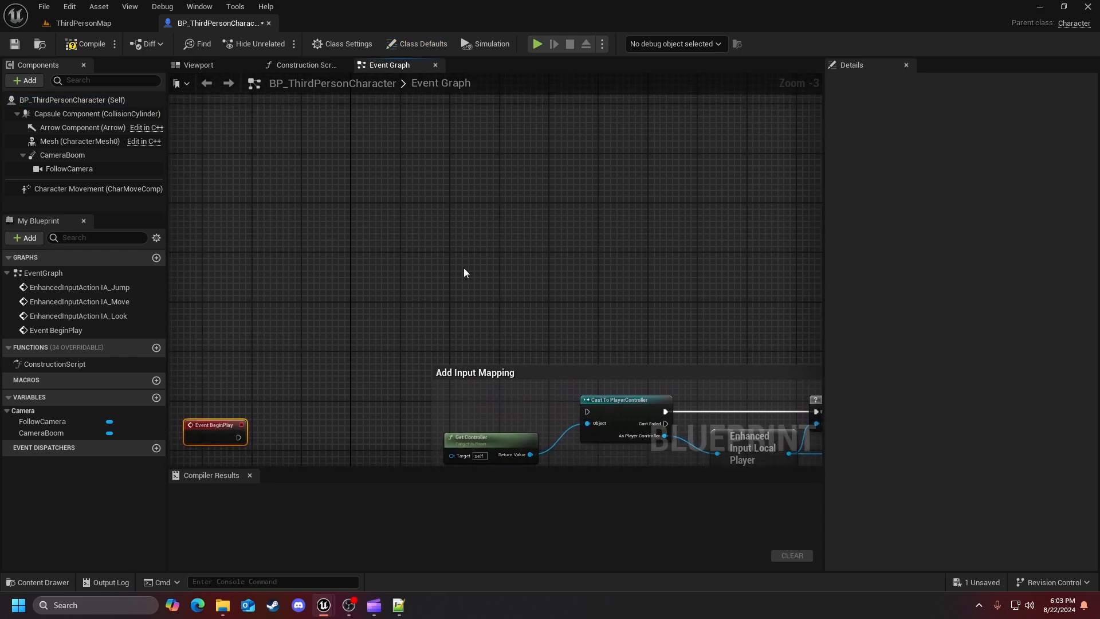
- Search 'event' in the graph's node menu and add an Event Possessed node
right_click(464, 272)
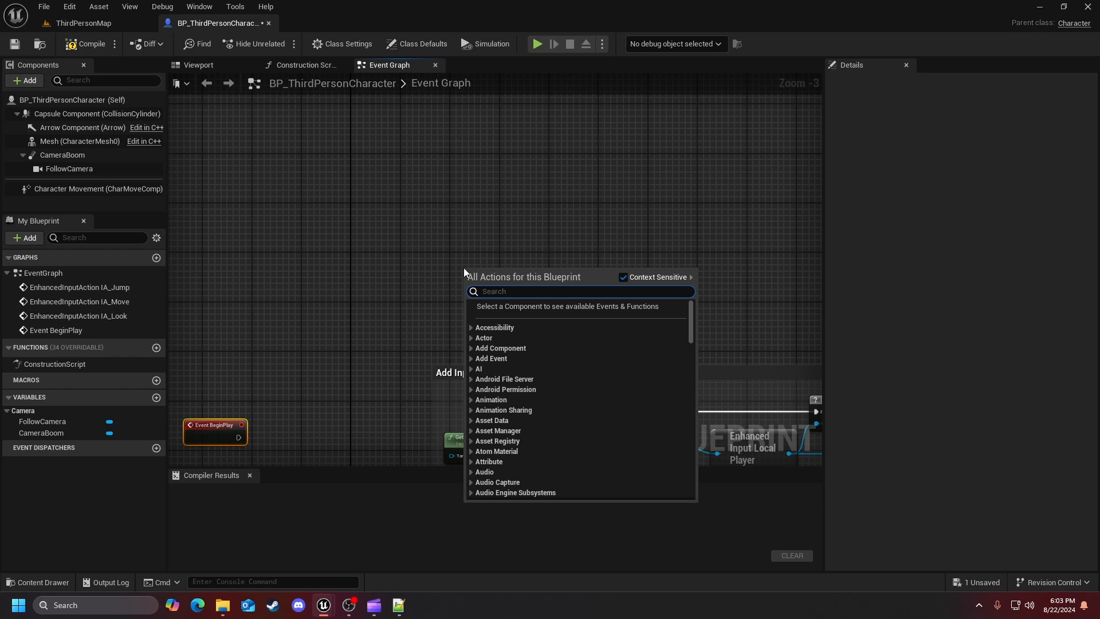
type("event")
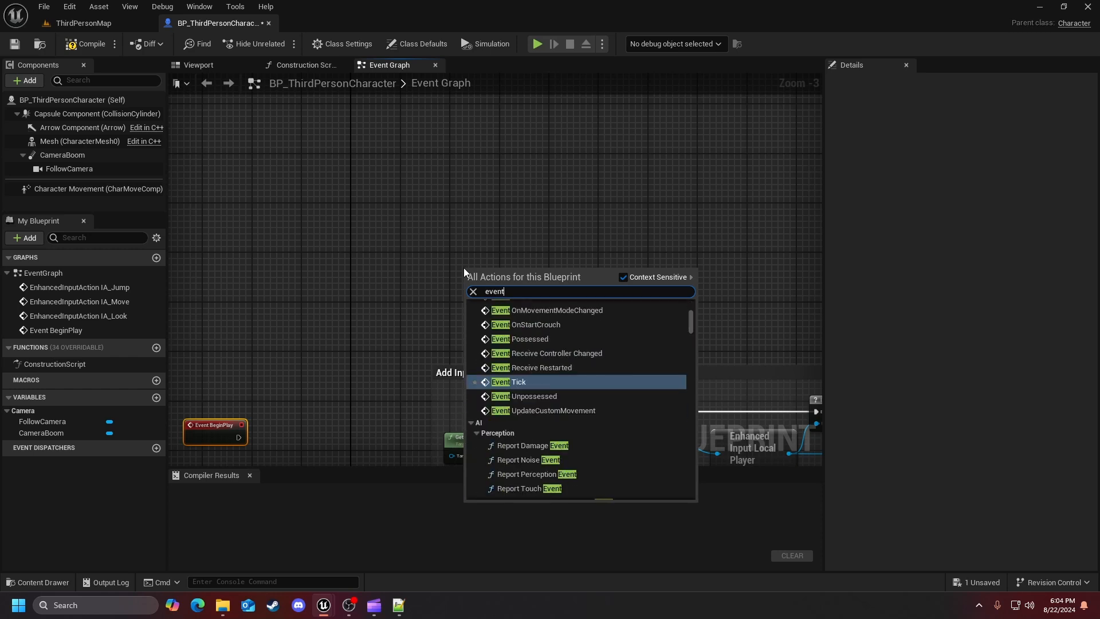
left_click(526, 339)
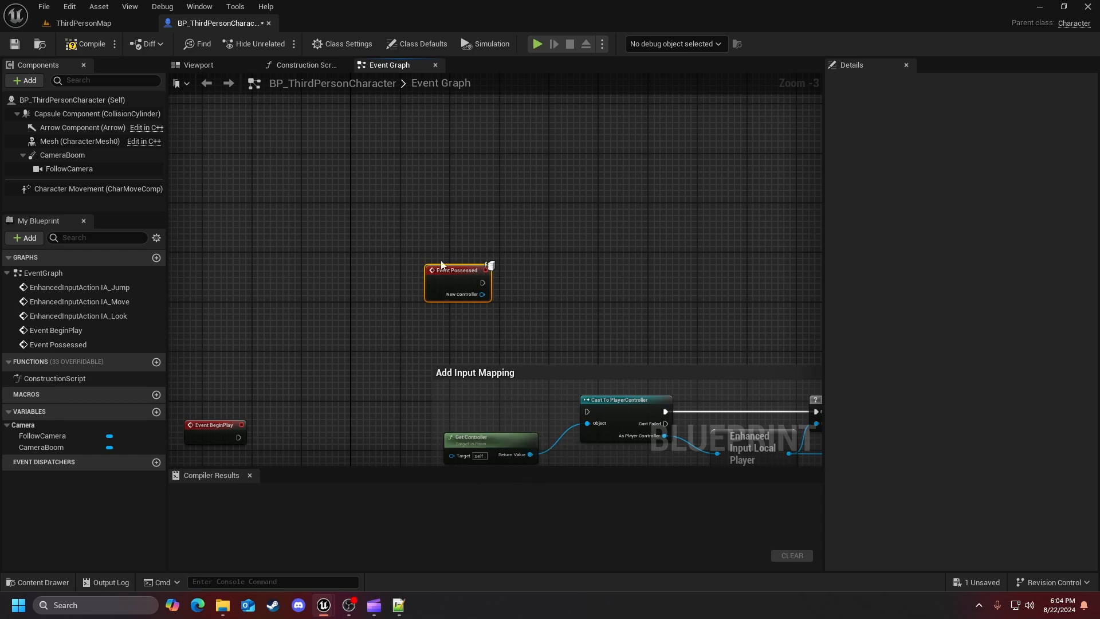
mouse_move(456, 274)
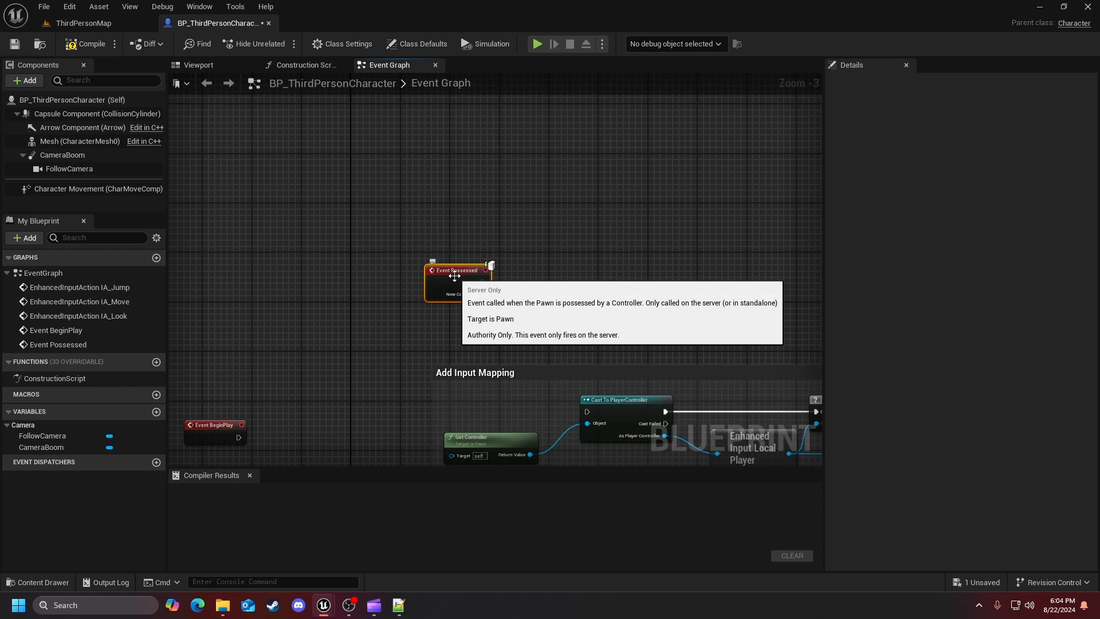
mouse_move(550, 275)
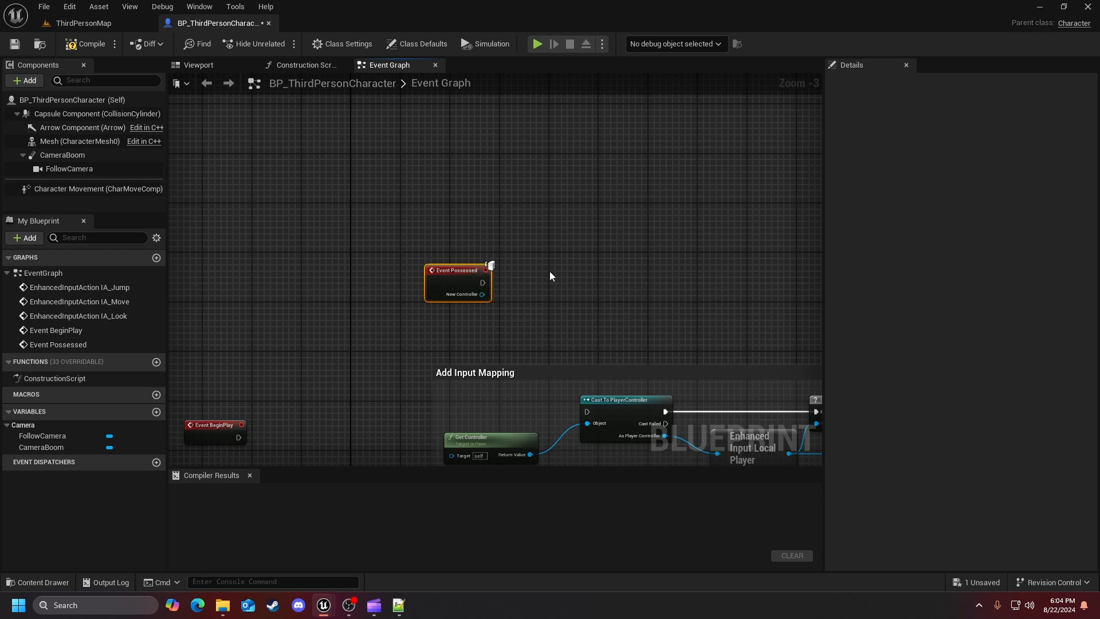
mouse_move(540, 300)
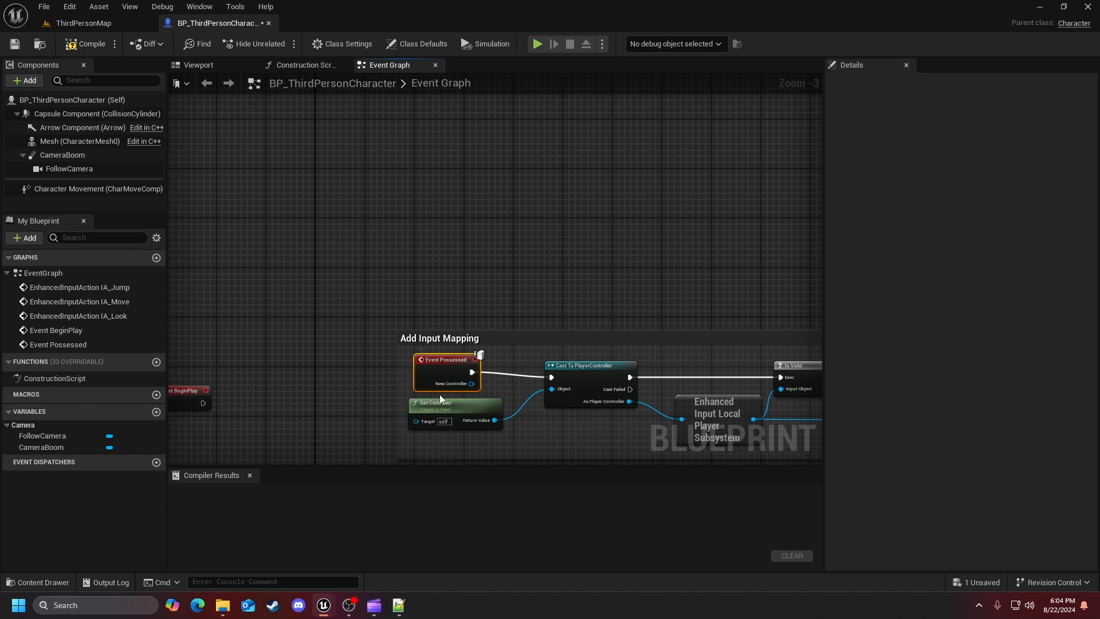
mouse_move(446, 368)
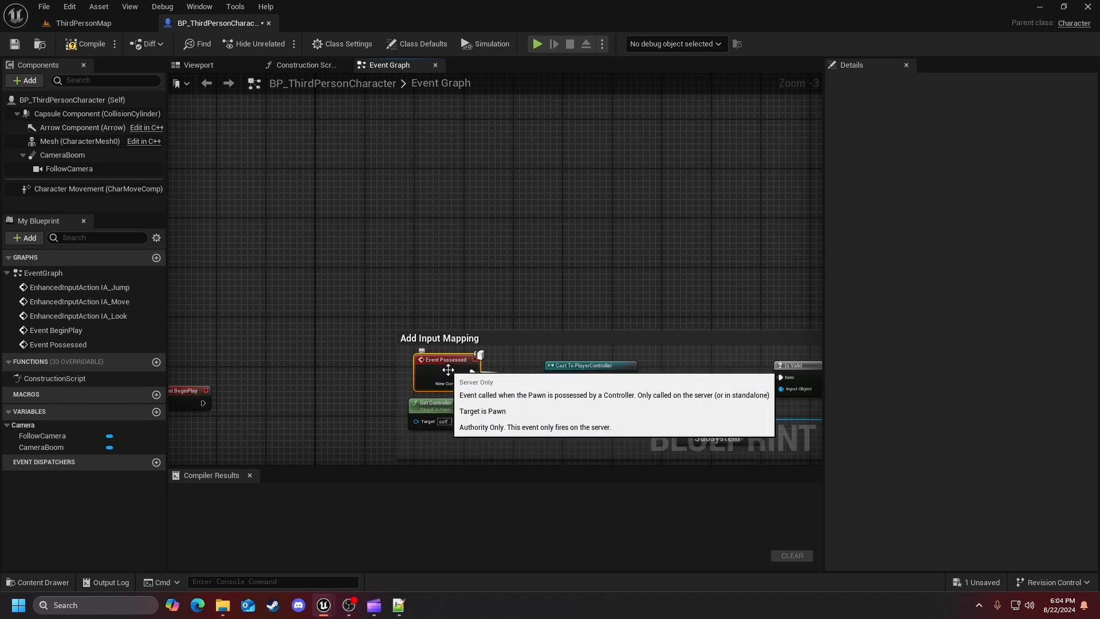
mouse_move(503, 369)
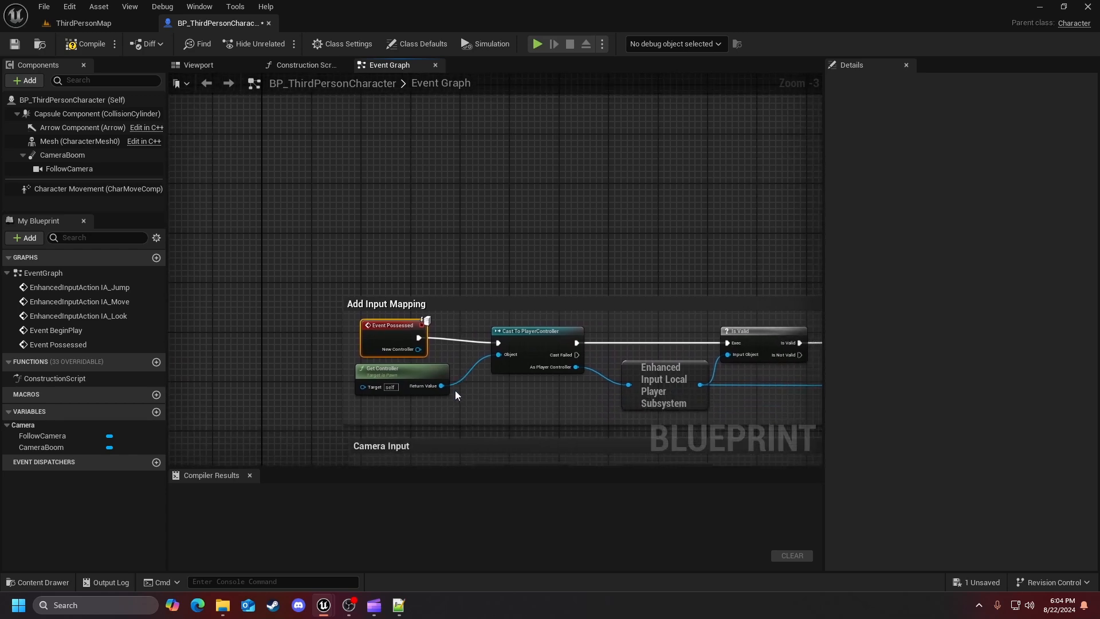
mouse_move(423, 411)
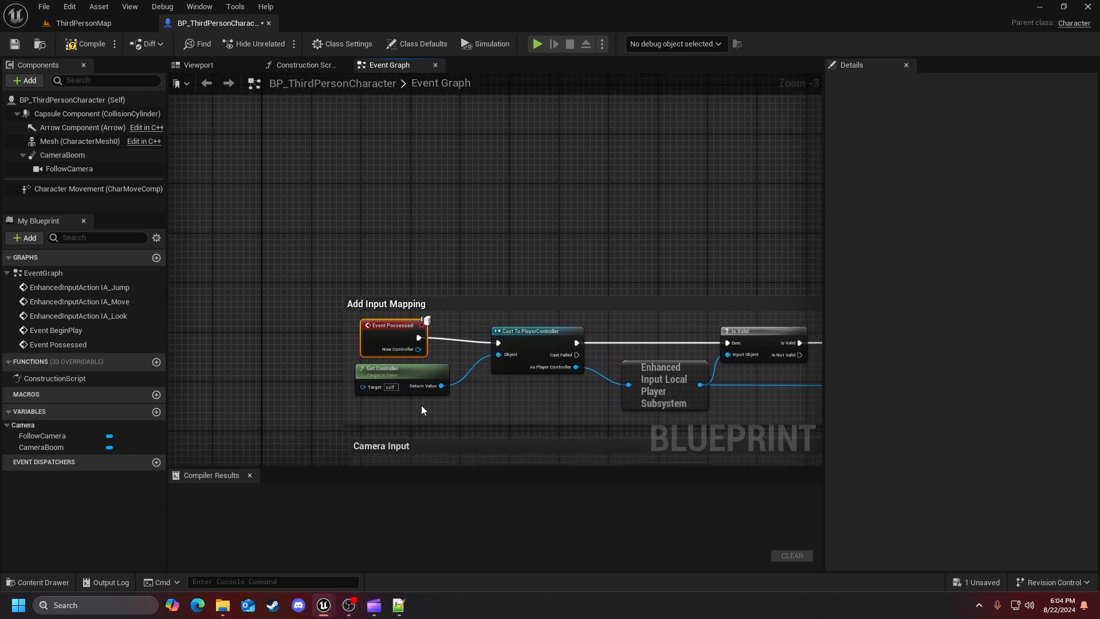
- Select the Get Controller node feeding the cast
left_click(402, 377)
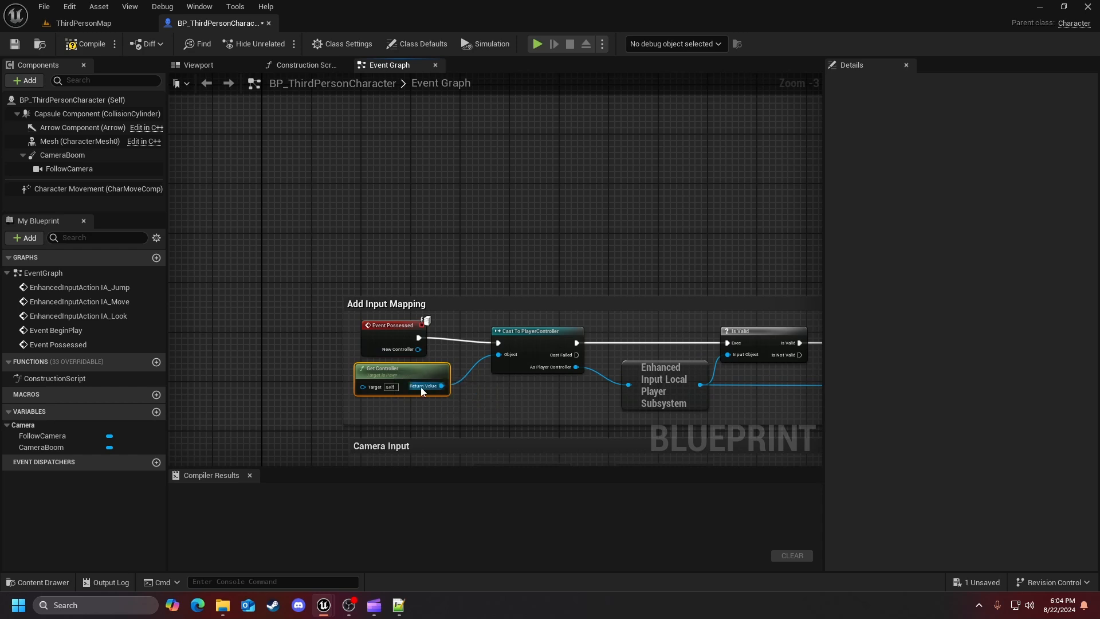
mouse_move(407, 370)
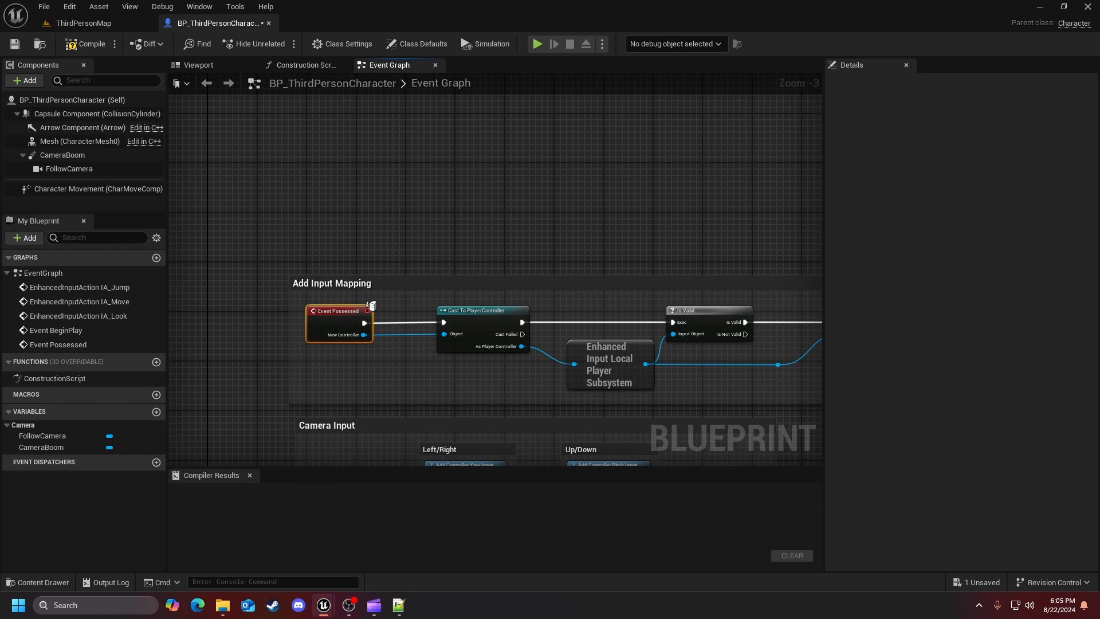
mouse_move(653, 242)
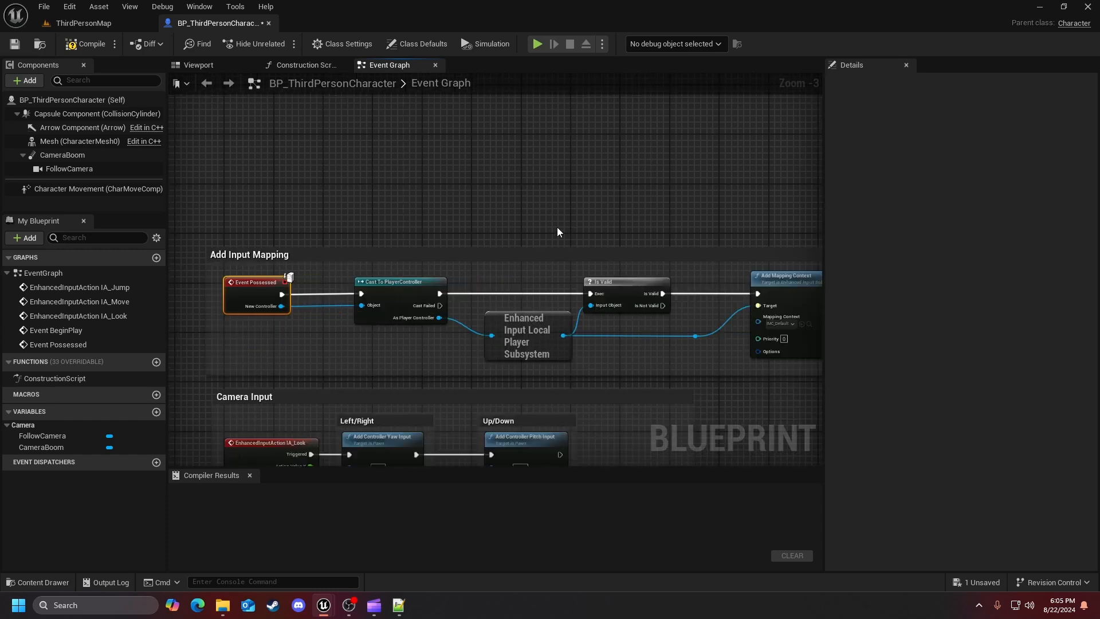
mouse_move(573, 232)
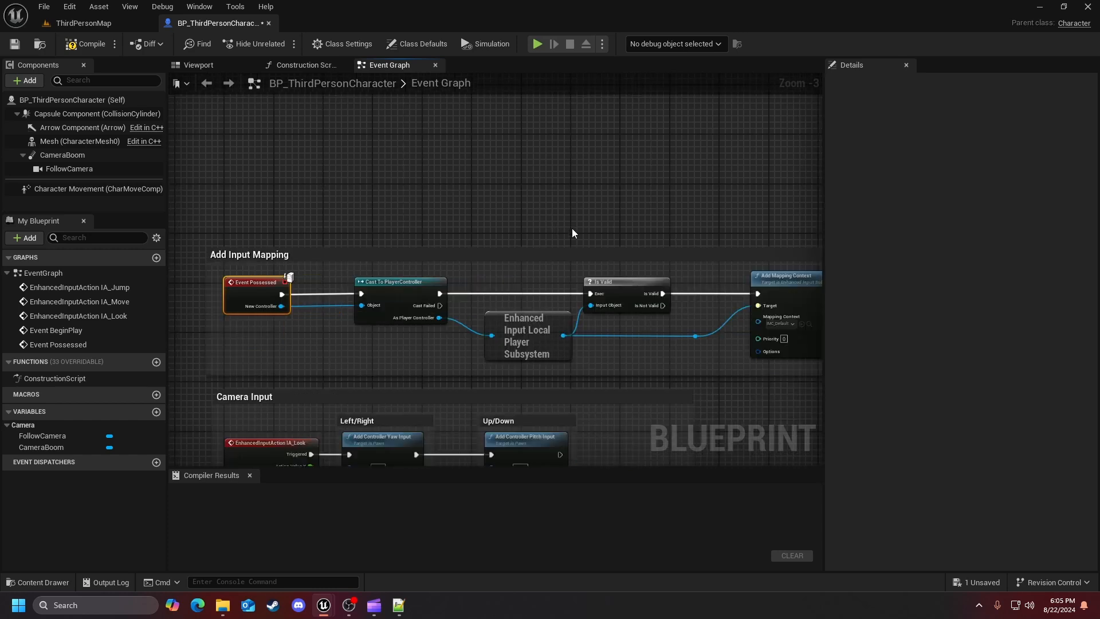
mouse_move(712, 234)
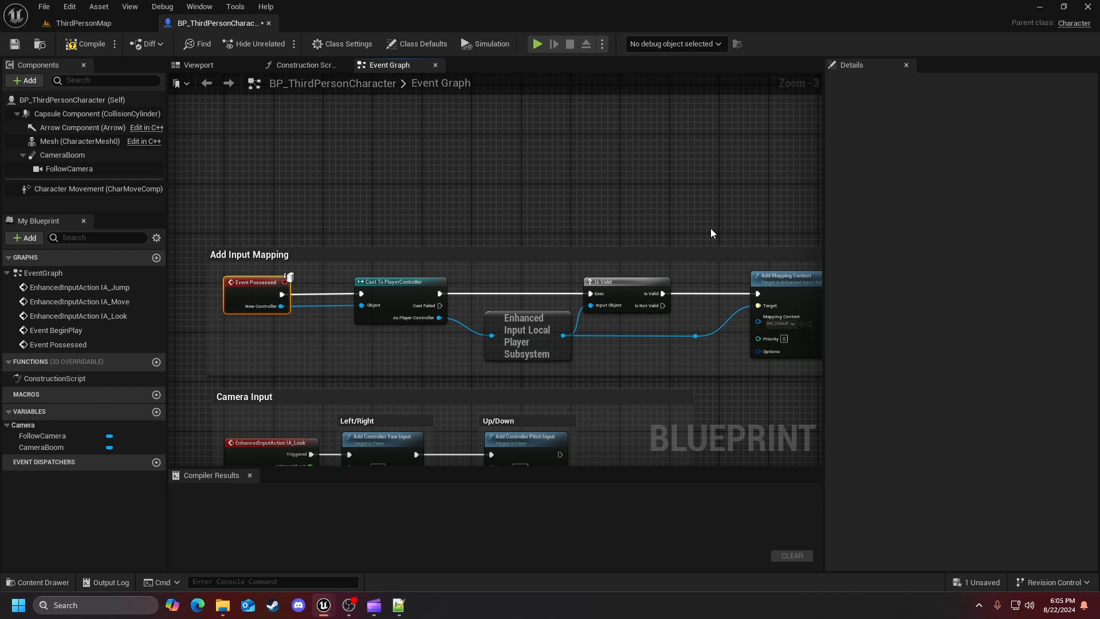
mouse_move(628, 193)
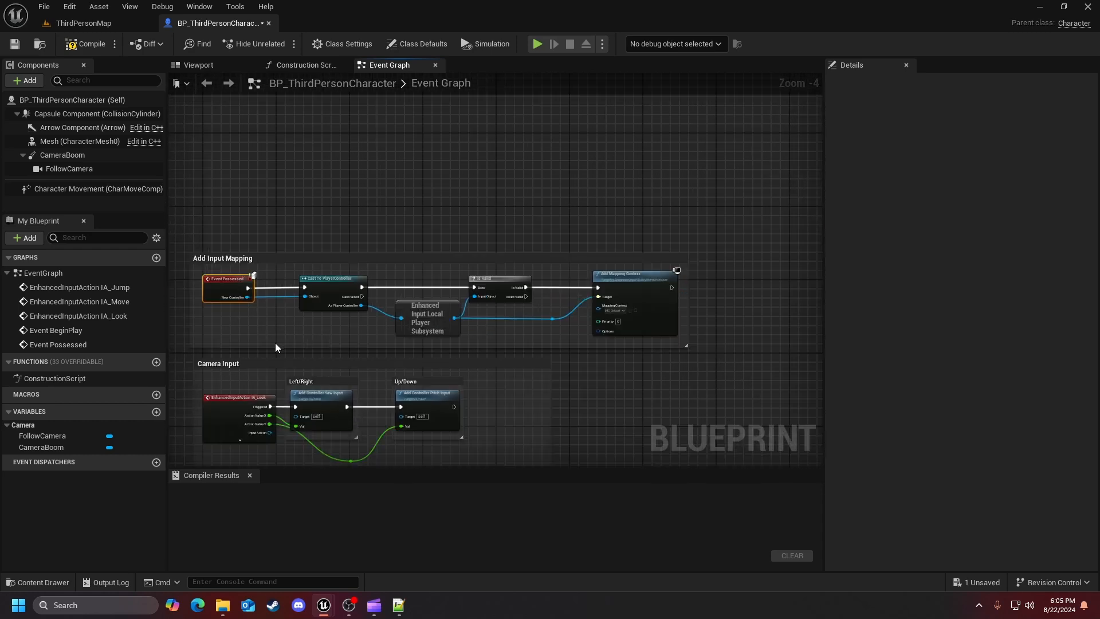
mouse_move(642, 277)
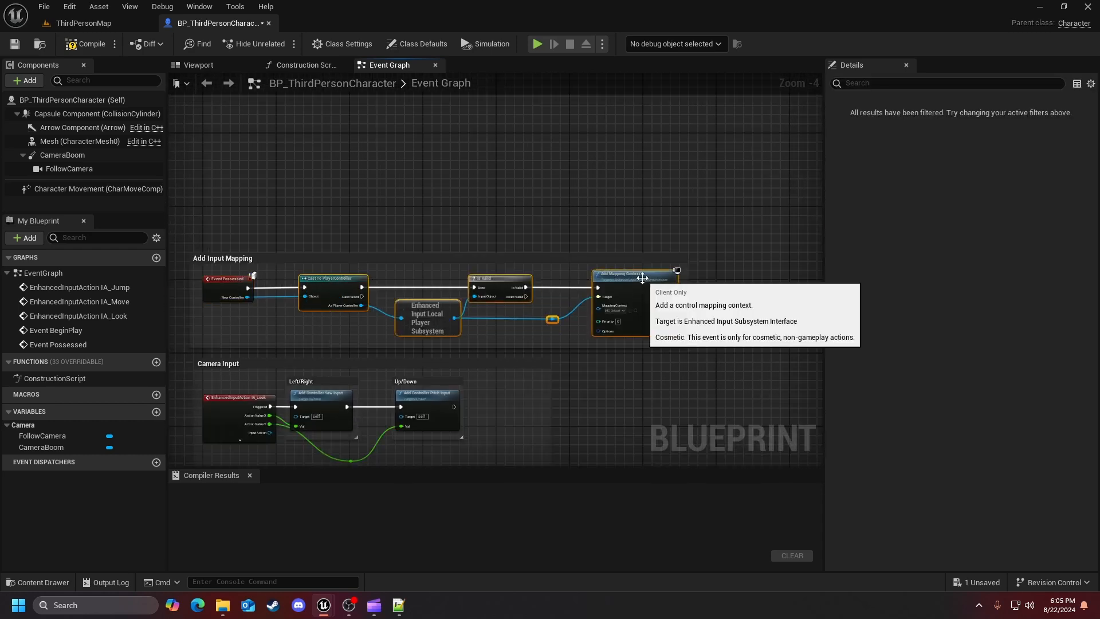
- Collapse the selected input-mapping nodes into a new function named SetupInput
right_click(638, 277)
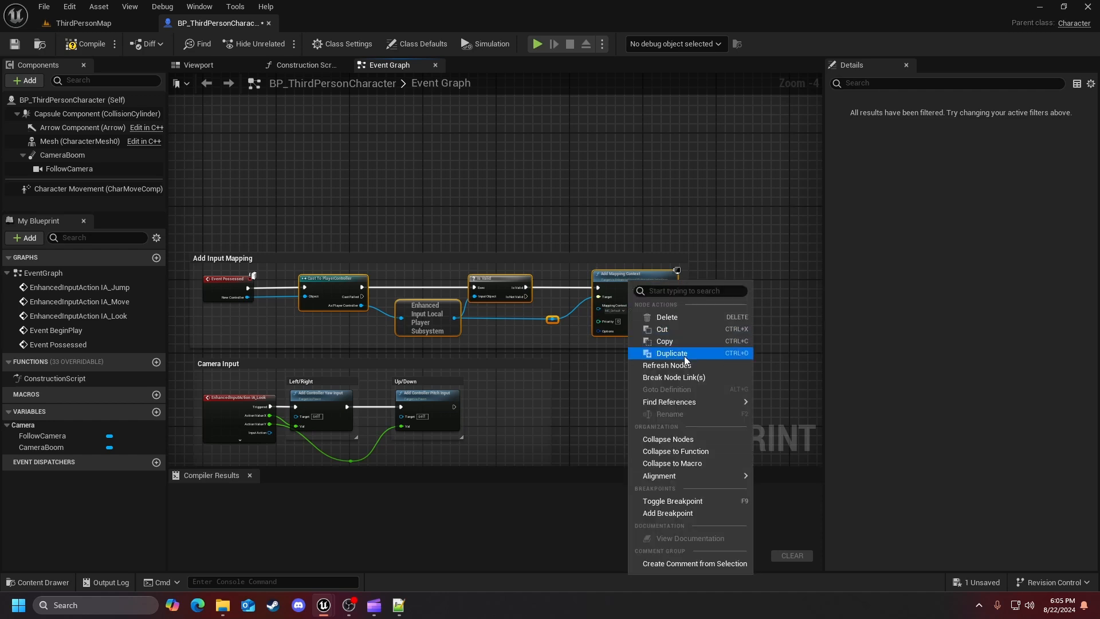
mouse_move(678, 451)
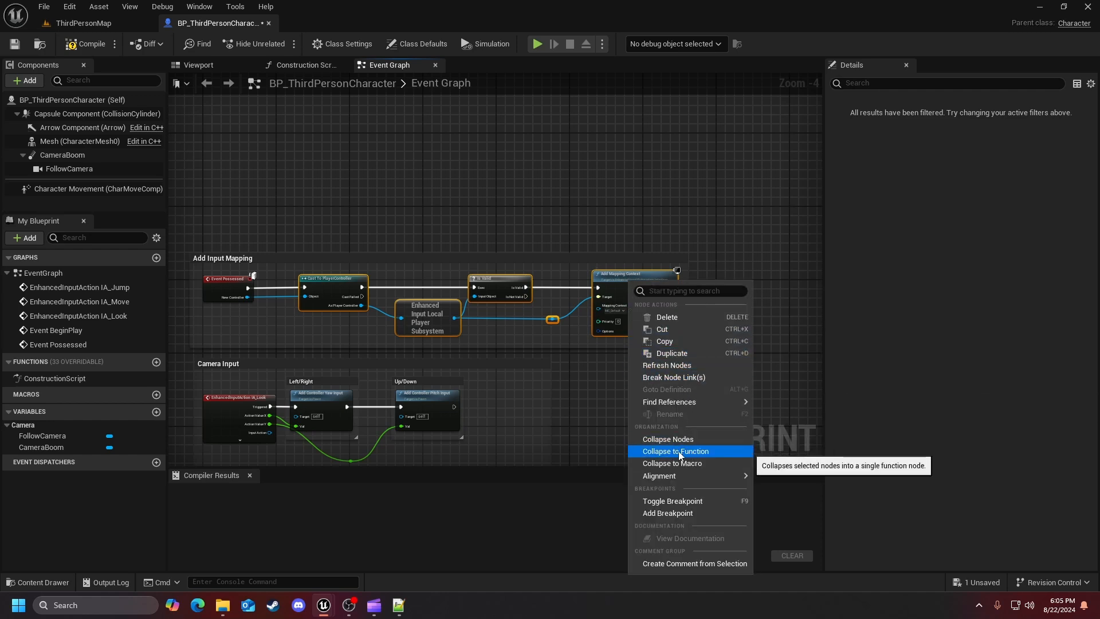
left_click(675, 451)
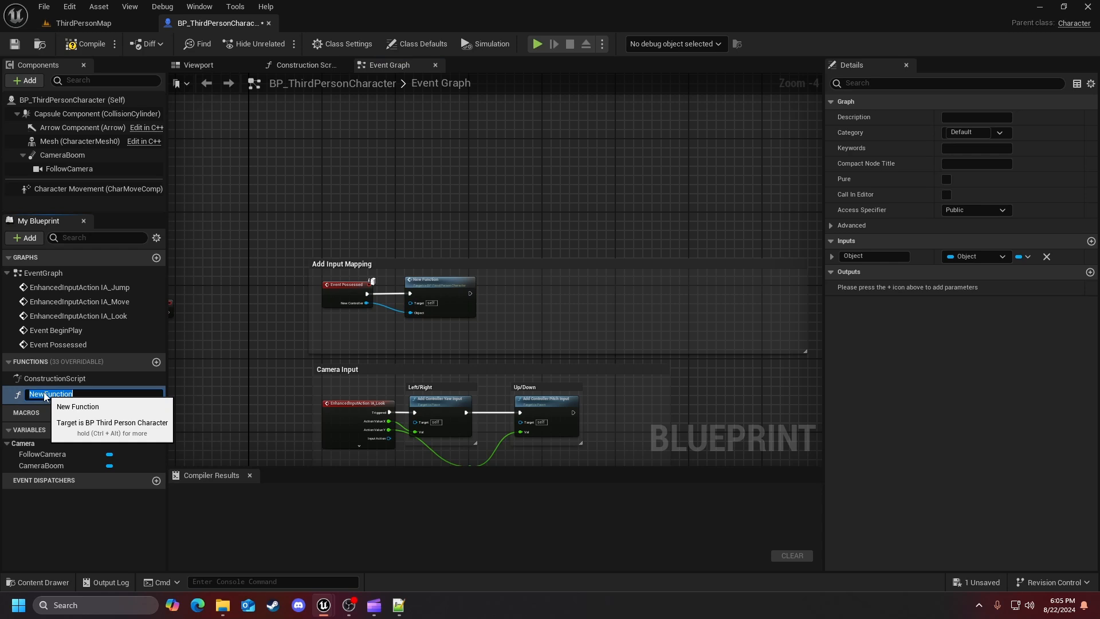
type("Dr")
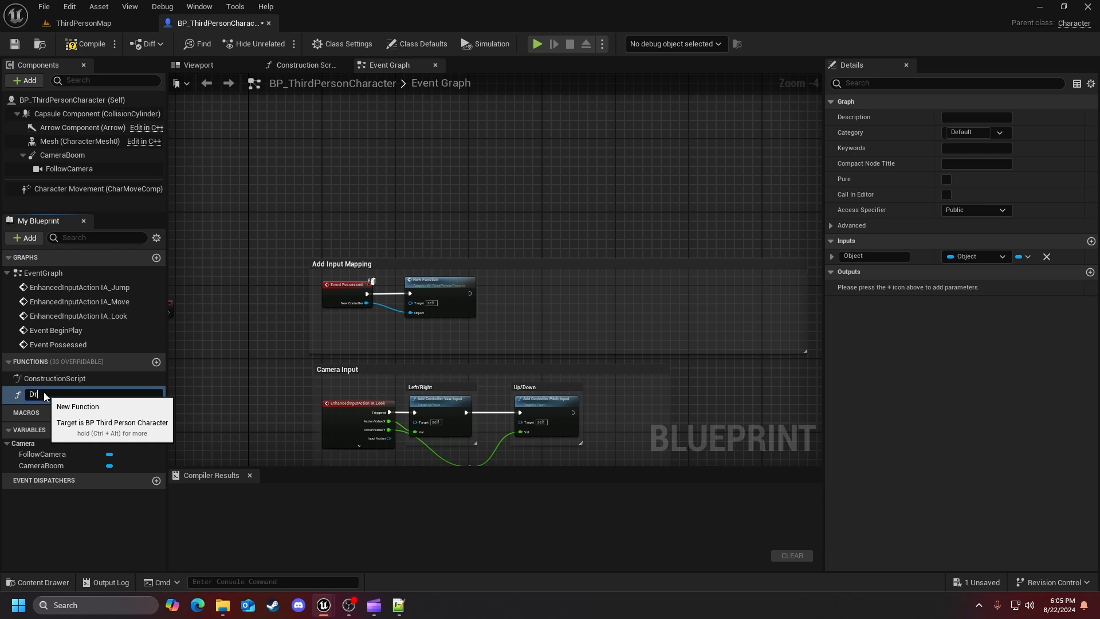
type("SetupInput")
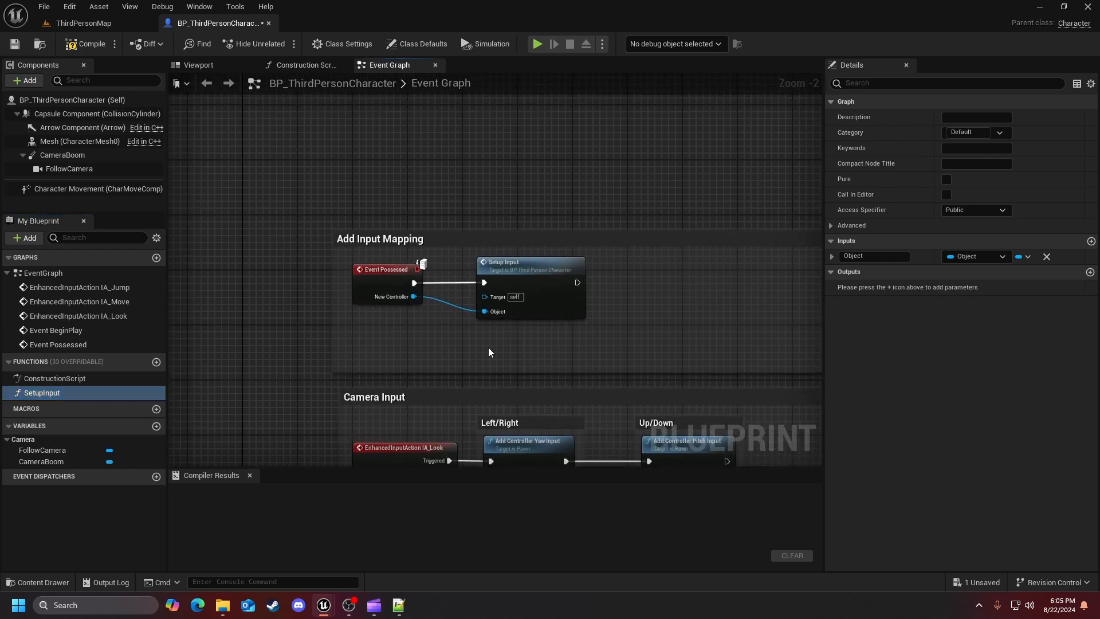
left_click(380, 239)
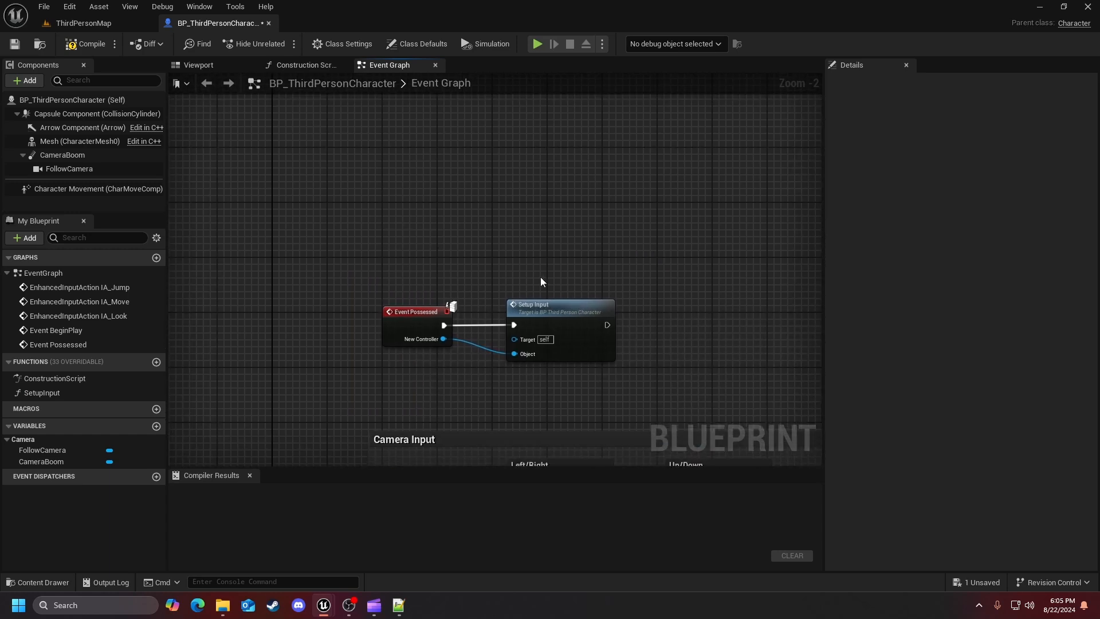
mouse_move(590, 303)
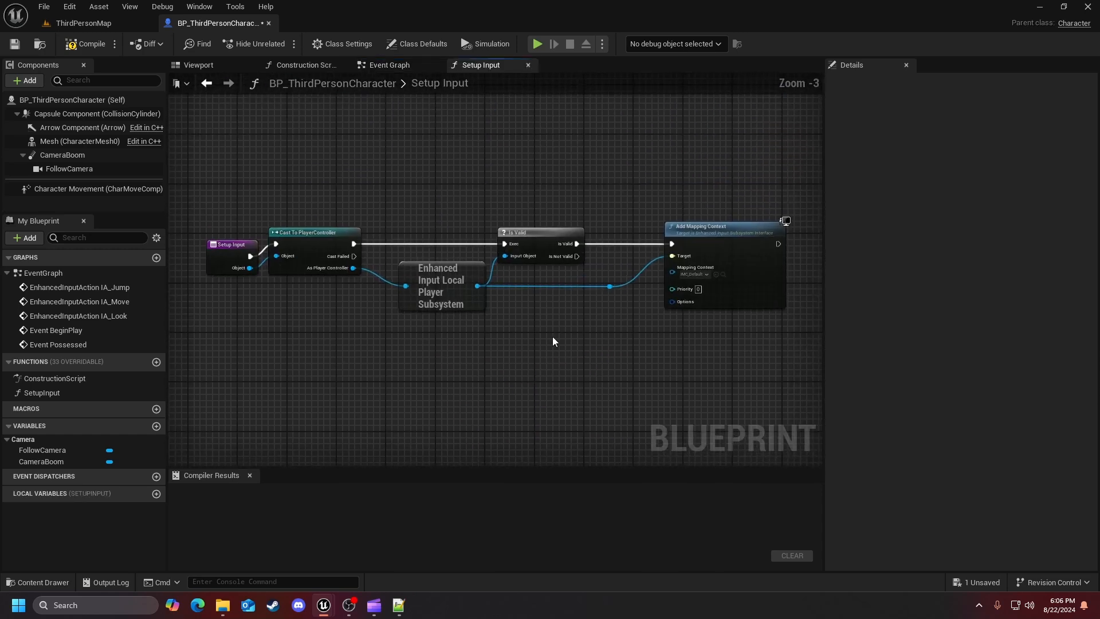
- Select the SetupInput function's entry node for renaming
left_click(232, 244)
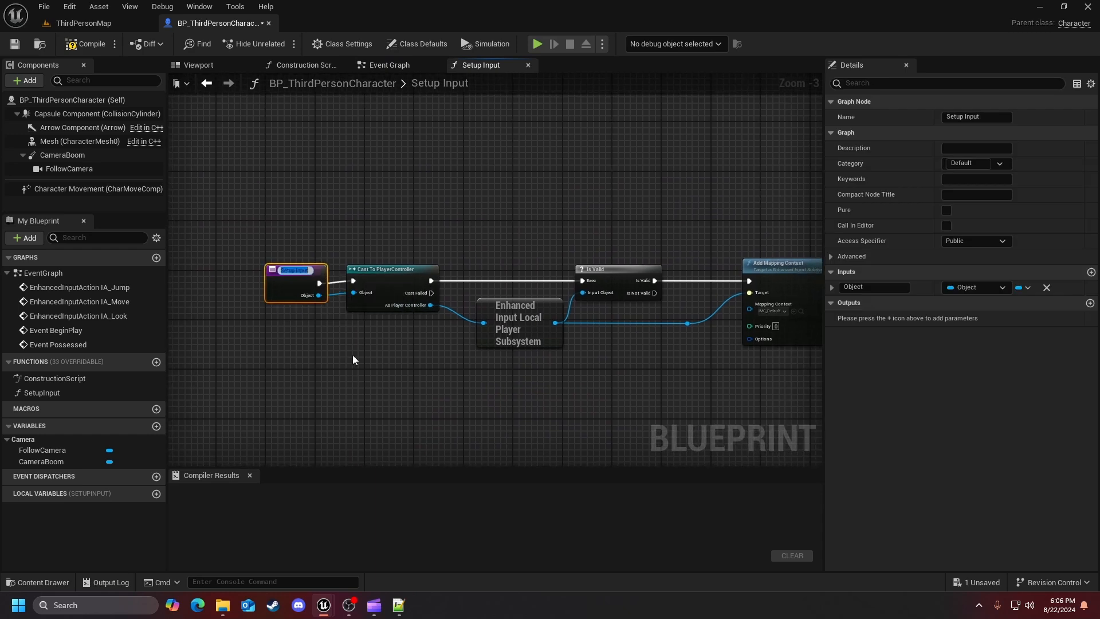
mouse_move(287, 274)
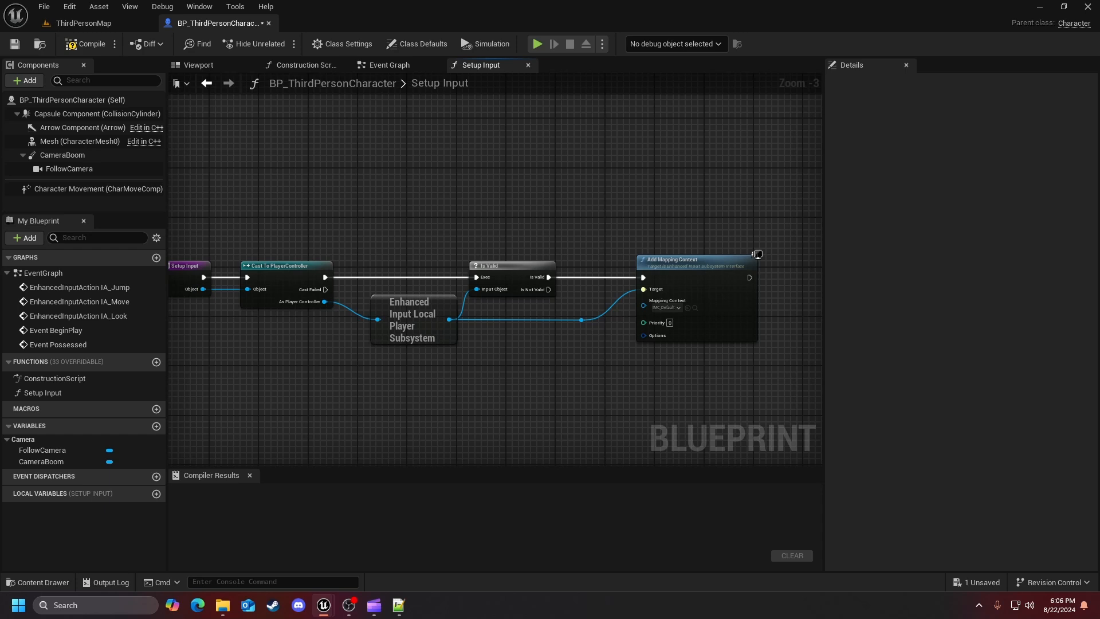
mouse_move(412, 419)
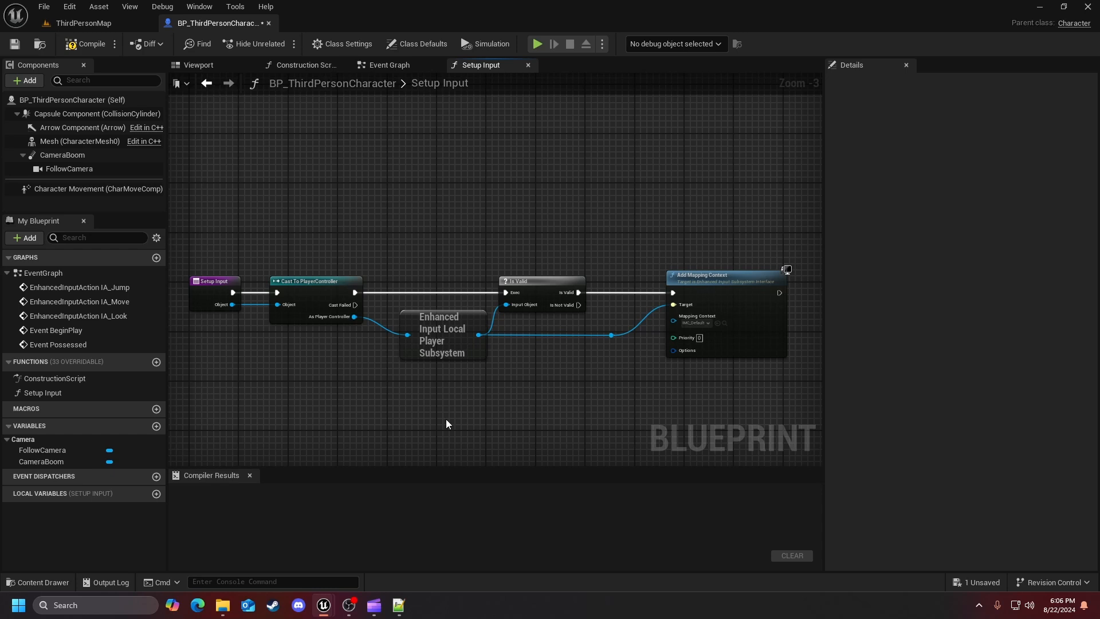
mouse_move(523, 379)
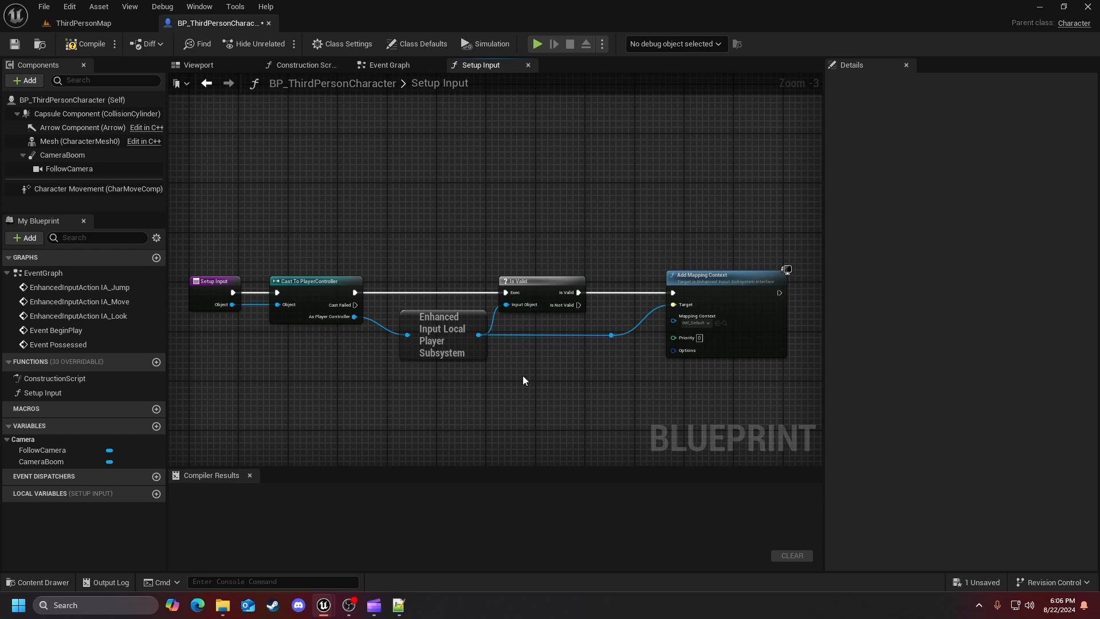
mouse_move(553, 373)
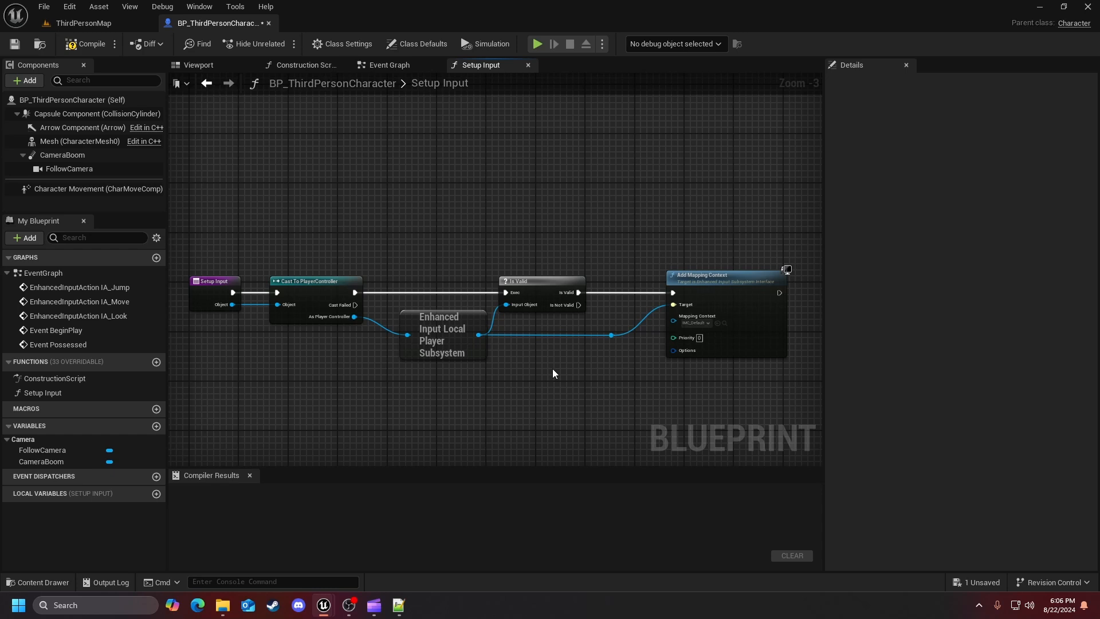
mouse_move(704, 391)
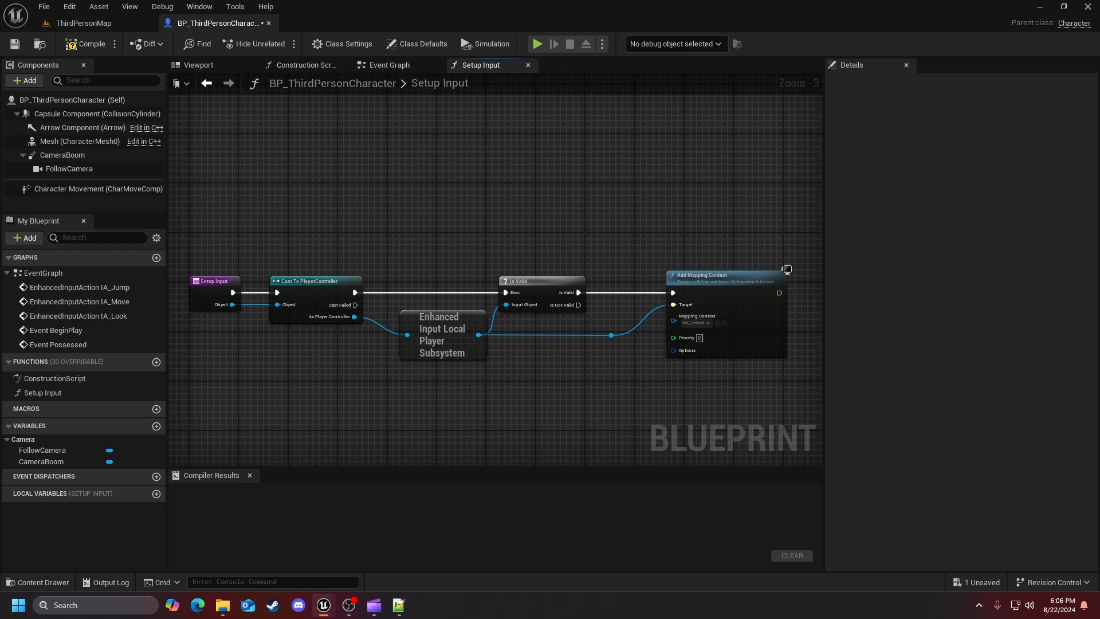
mouse_move(470, 237)
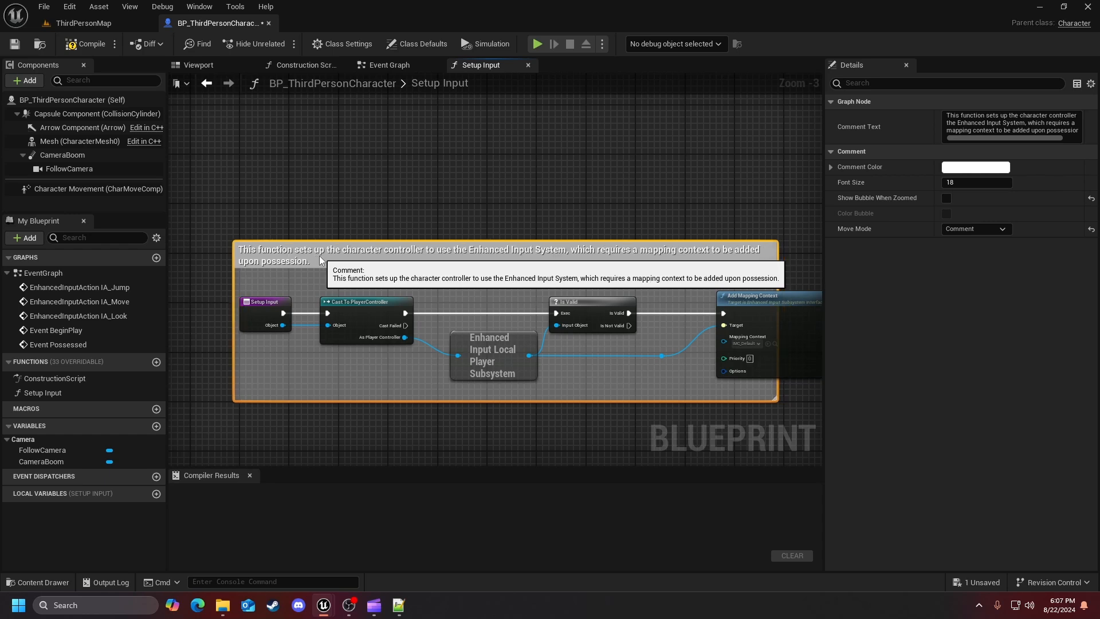
mouse_move(387, 384)
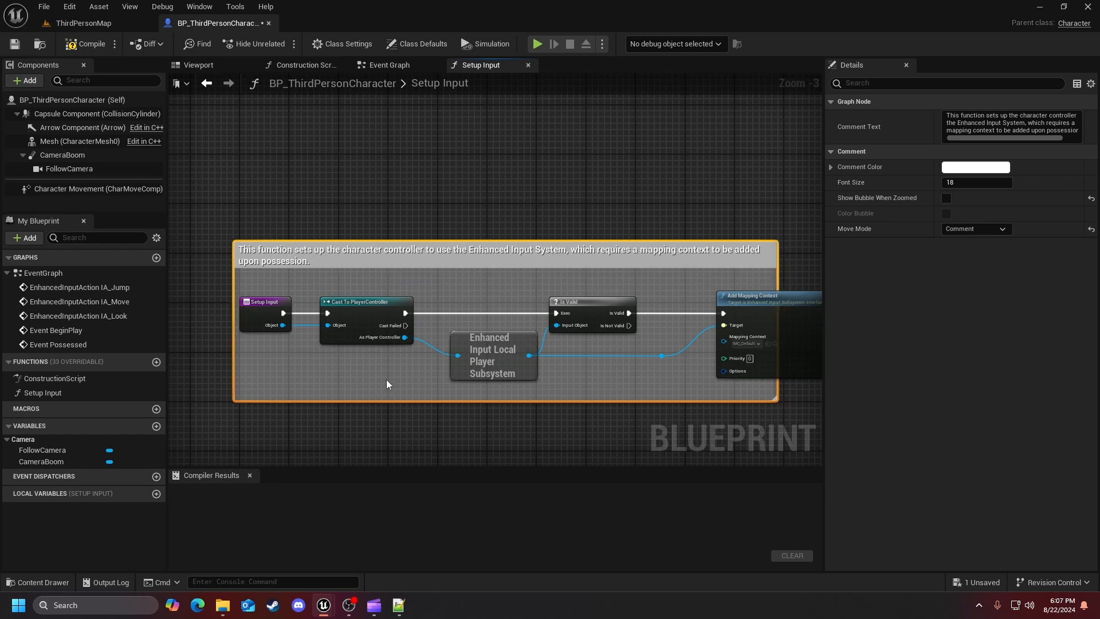
mouse_move(302, 254)
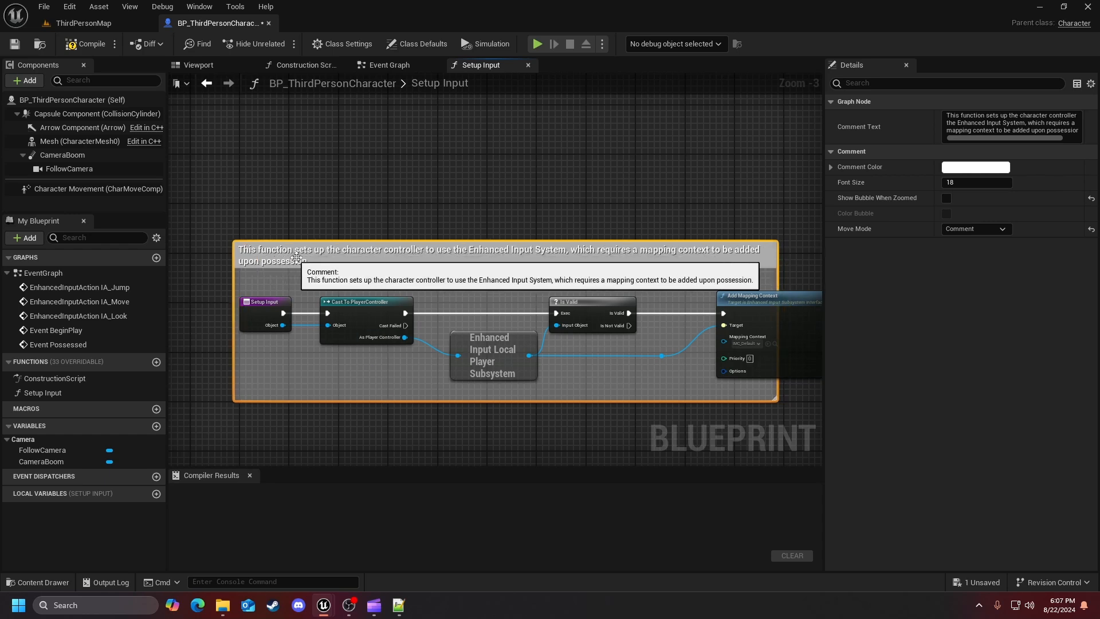
mouse_move(482, 259)
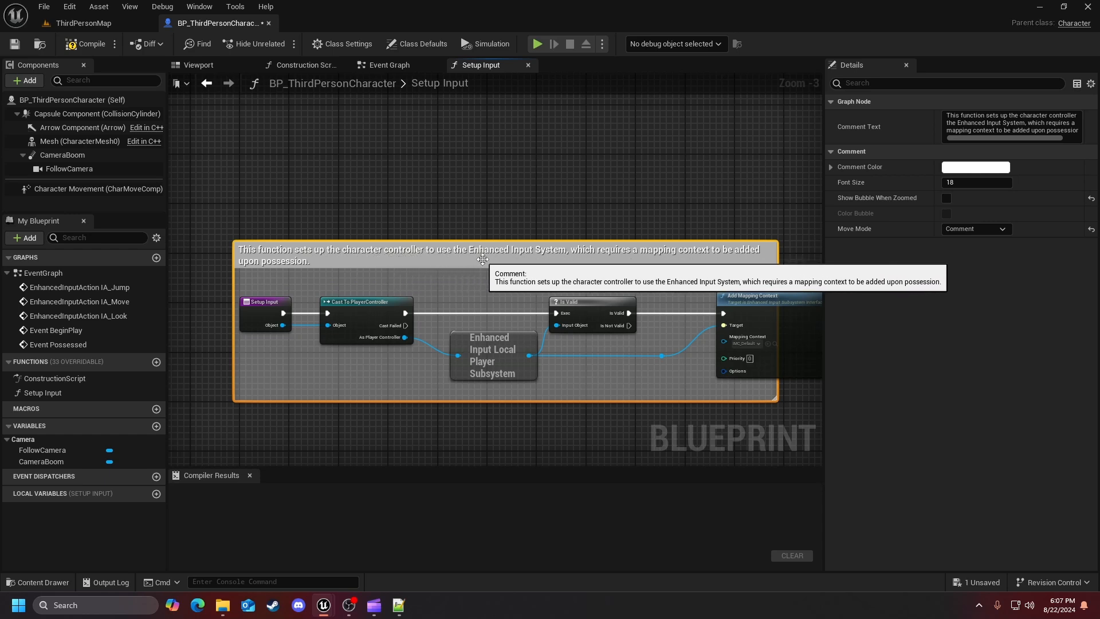
mouse_move(610, 257)
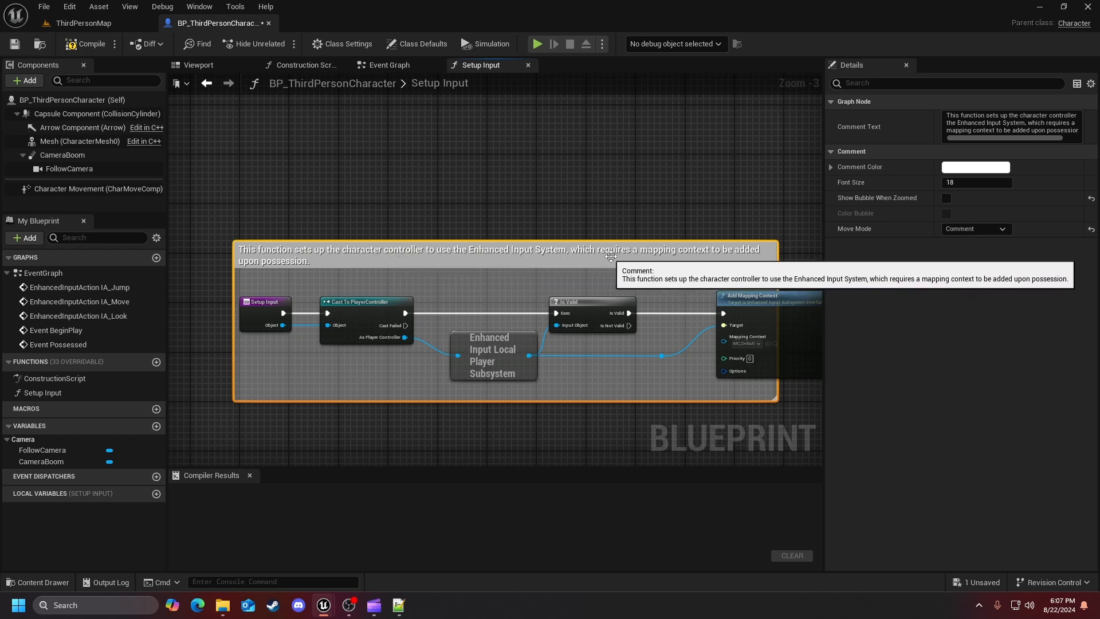
mouse_move(326, 281)
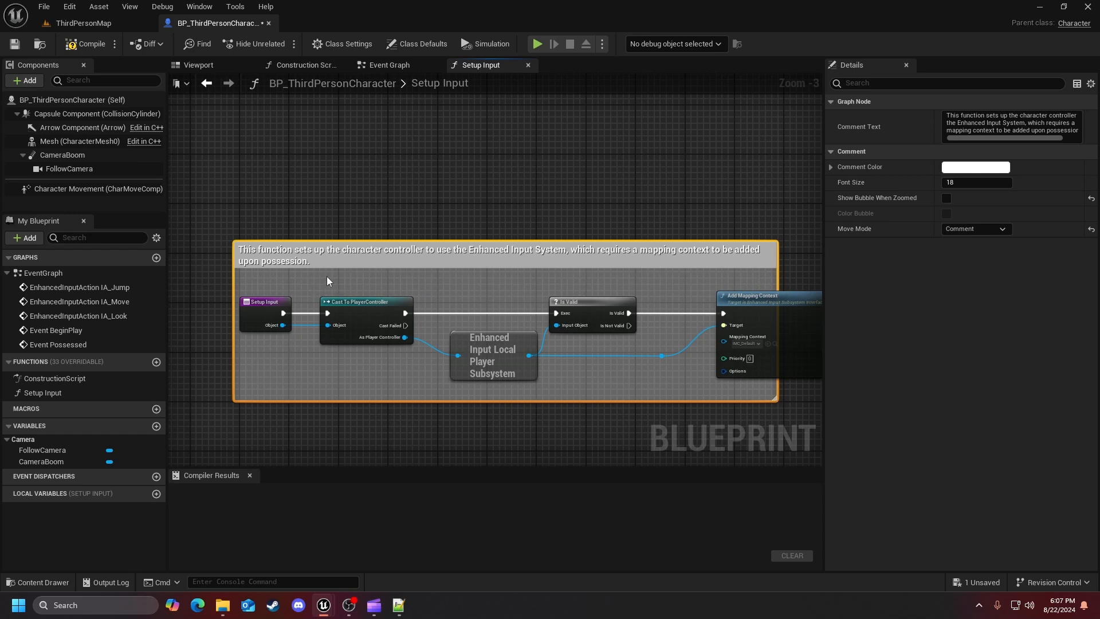
mouse_move(279, 350)
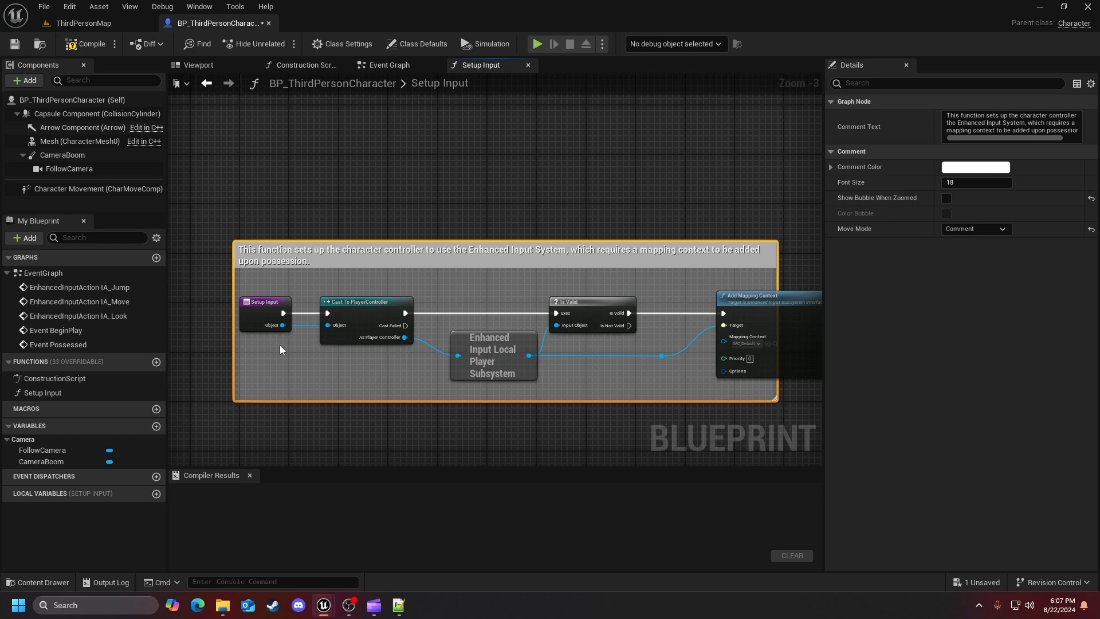
mouse_move(361, 304)
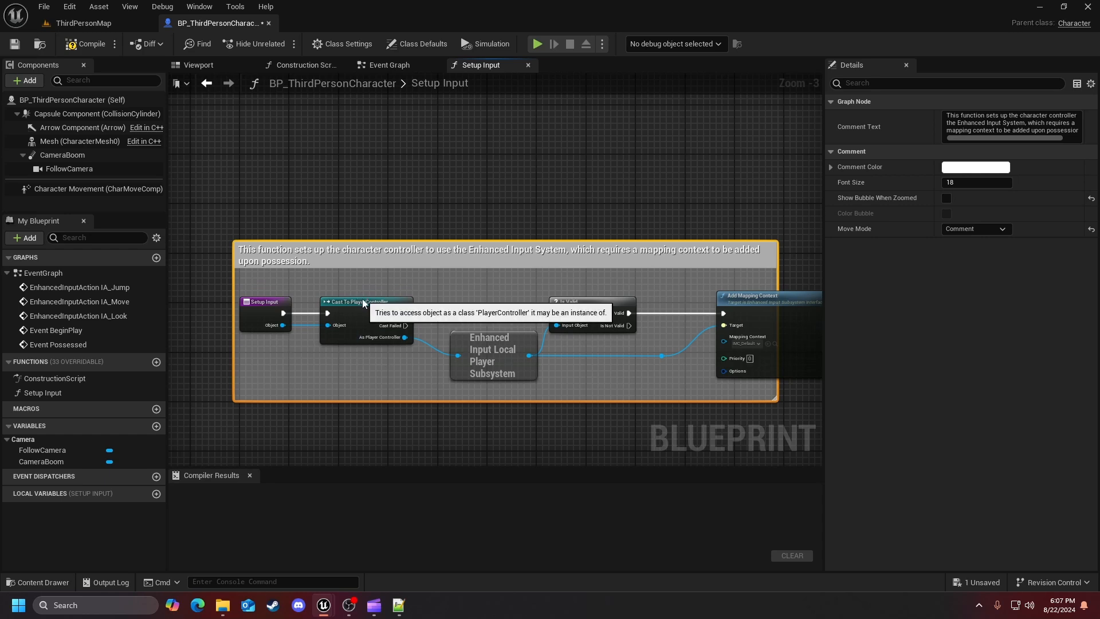
- Select the Cast To PlayerController and Is Valid nodes to reorder them
left_click(391, 300)
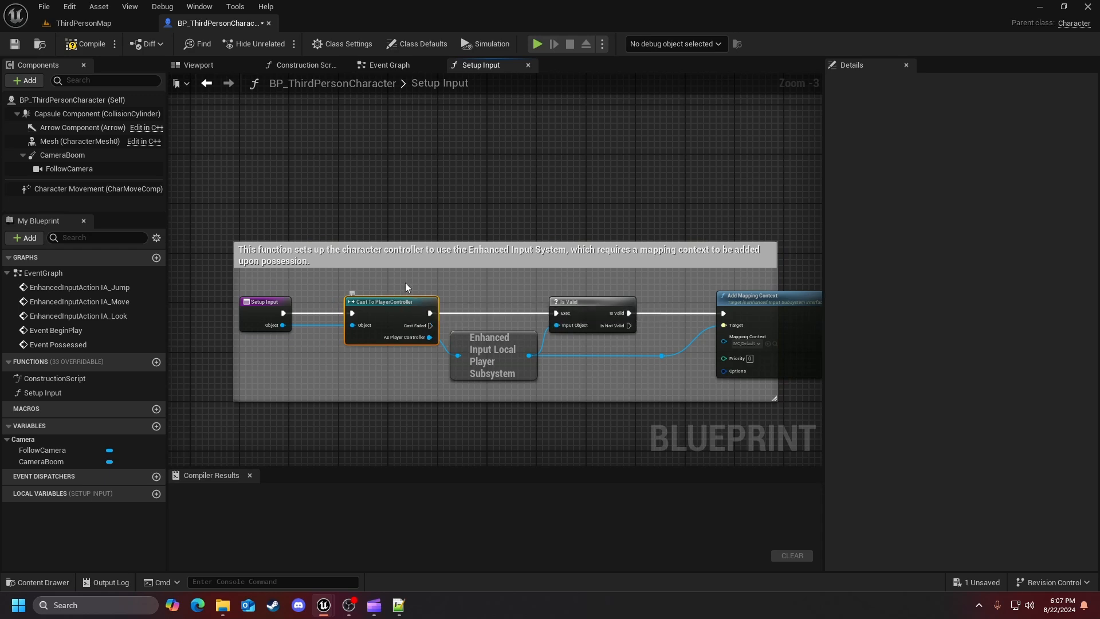
mouse_move(429, 338)
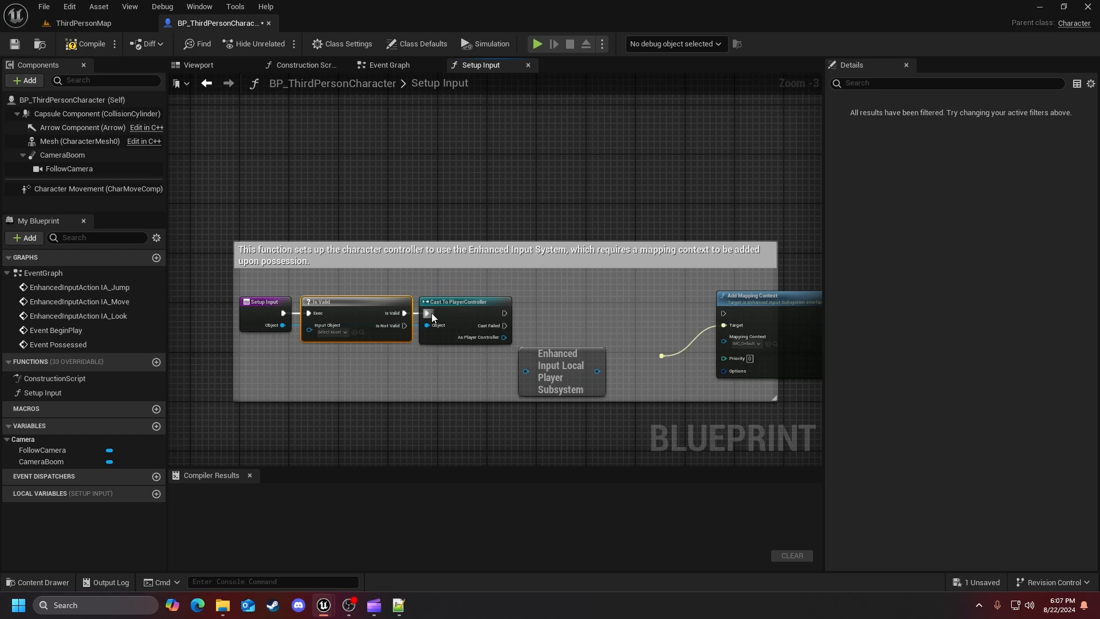
mouse_move(681, 318)
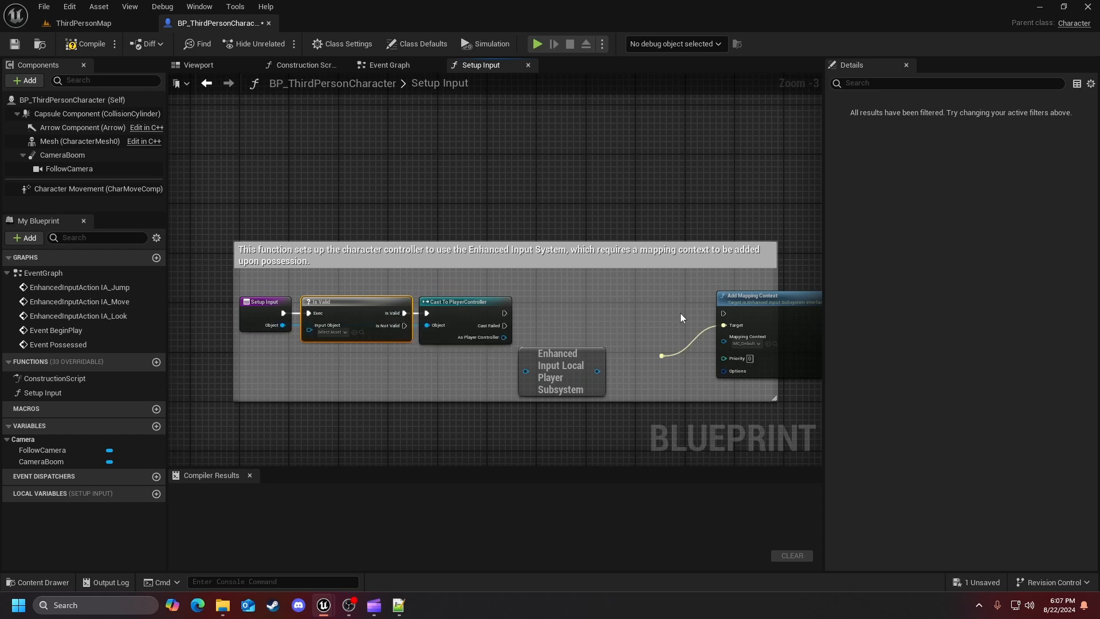
mouse_move(442, 401)
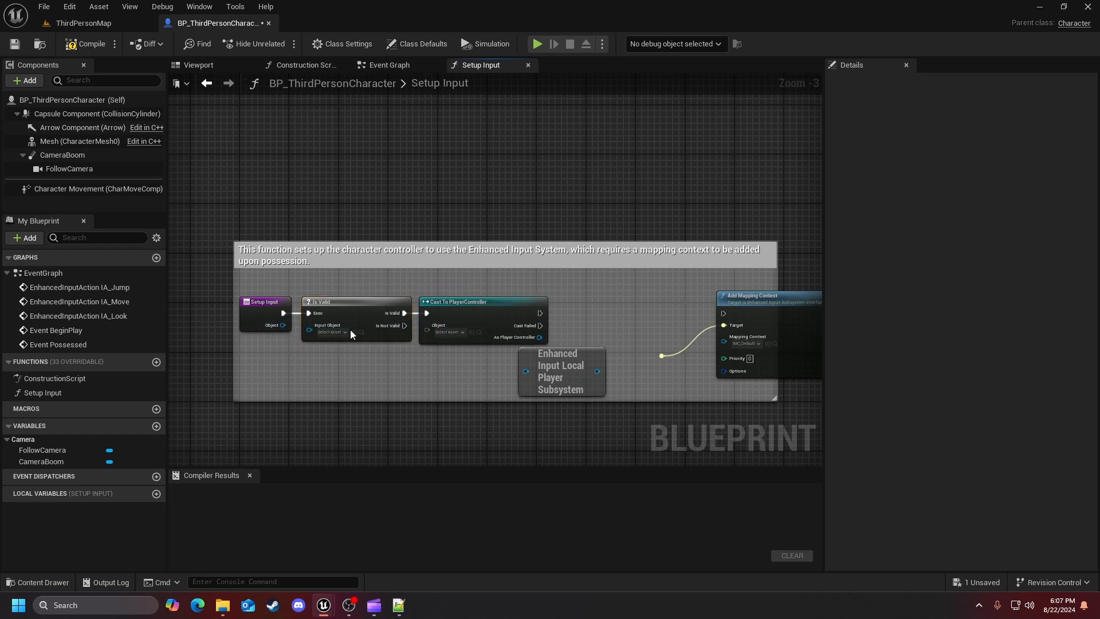
mouse_move(349, 311)
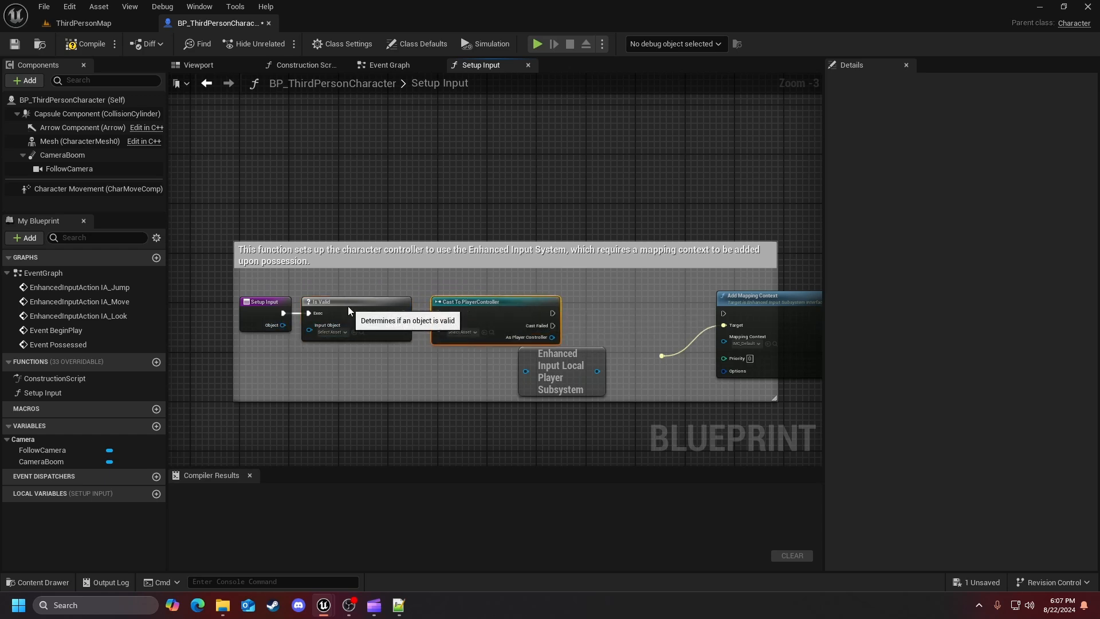
left_click(319, 301)
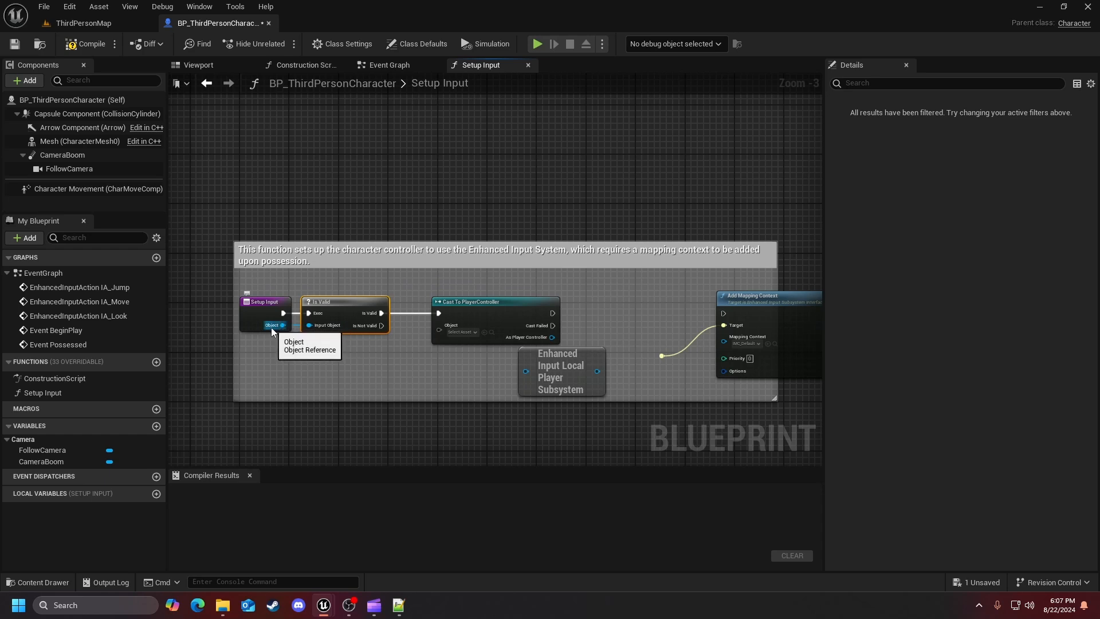
mouse_move(286, 333)
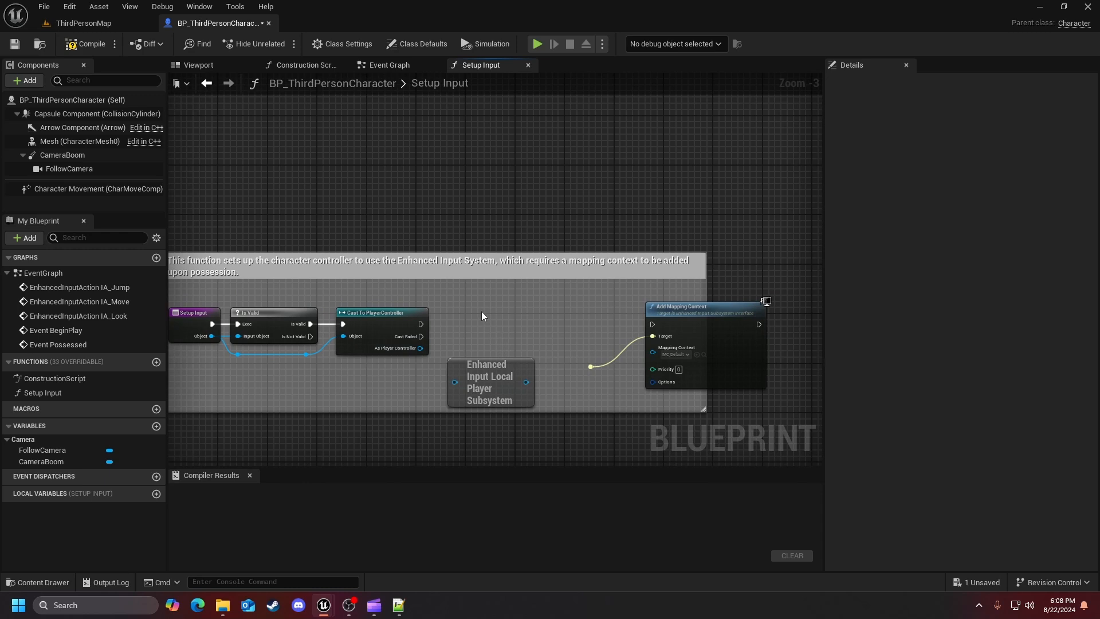
- Search 'game only' and add a Set Input Mode Game Only node
type("game")
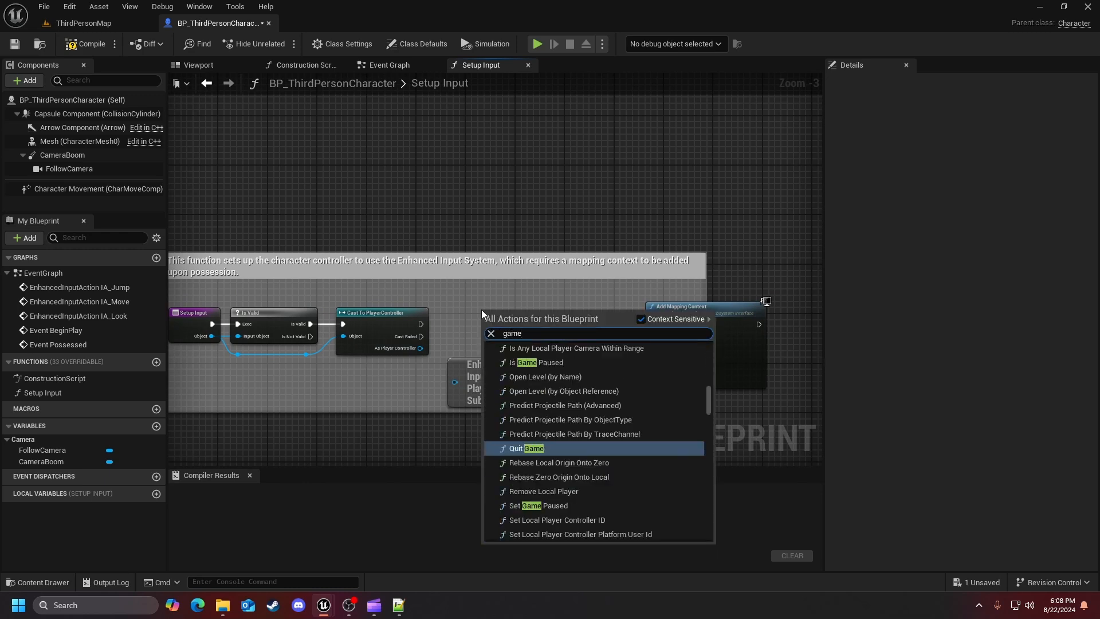
type("only")
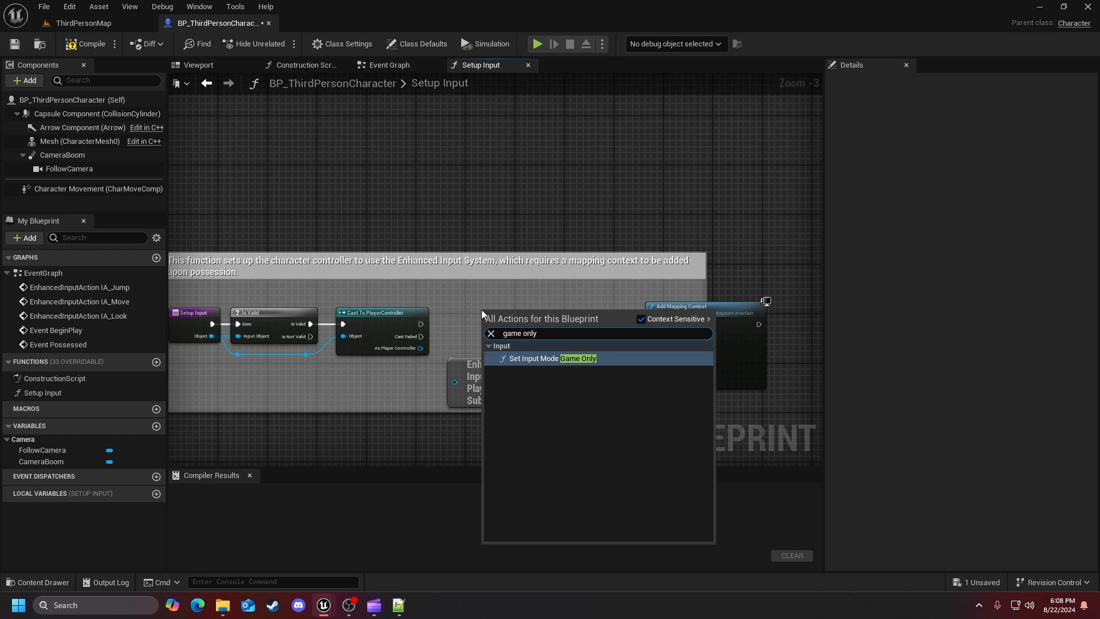
left_click(535, 358)
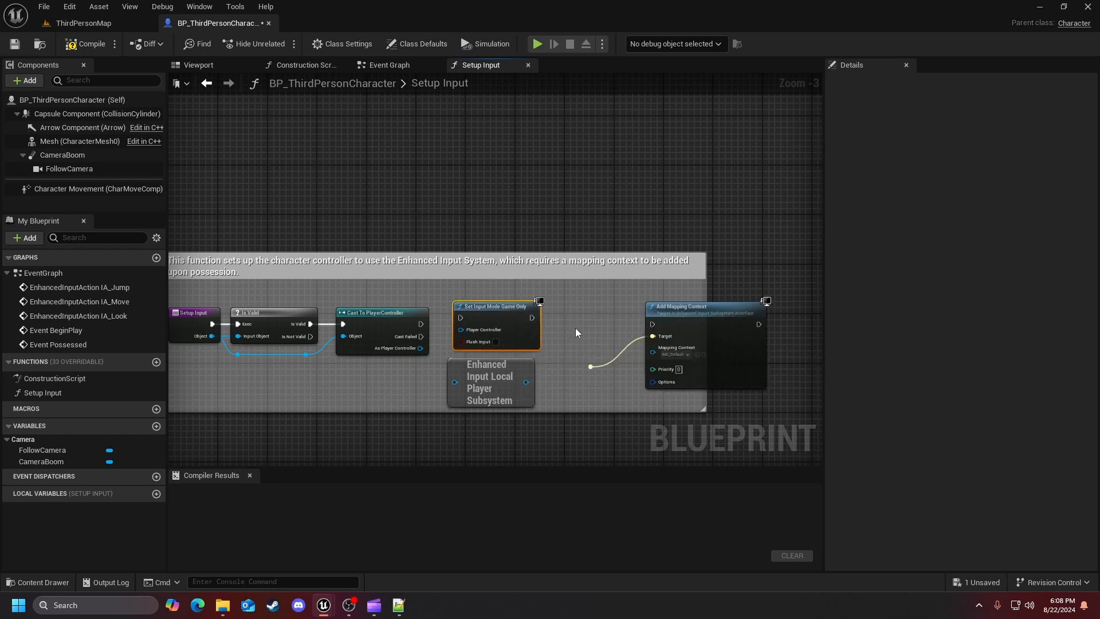
mouse_move(543, 328)
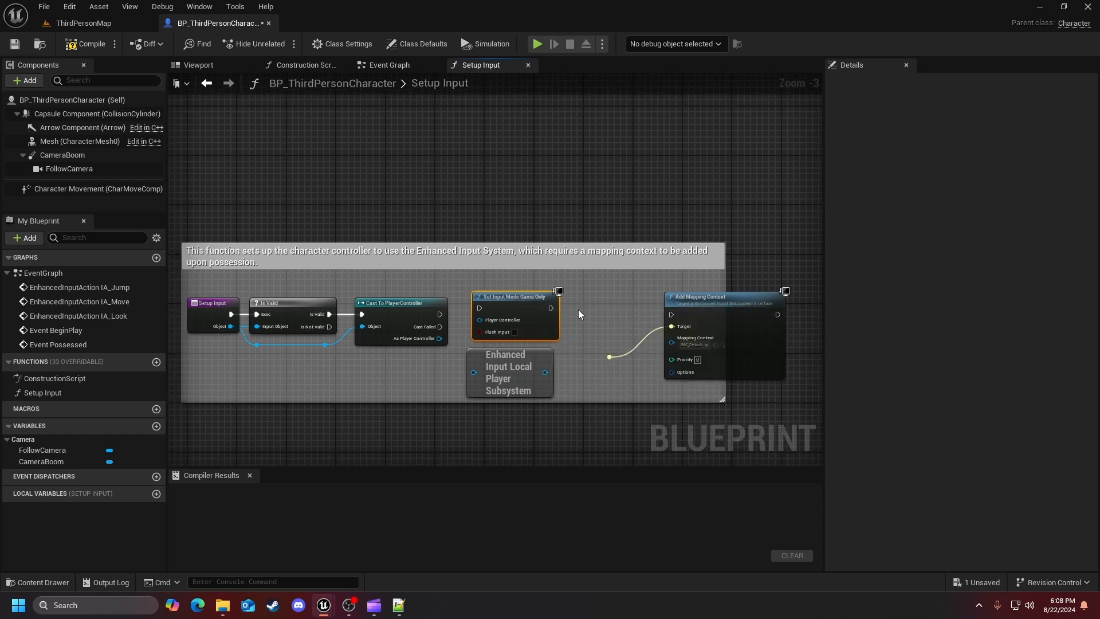
mouse_move(538, 43)
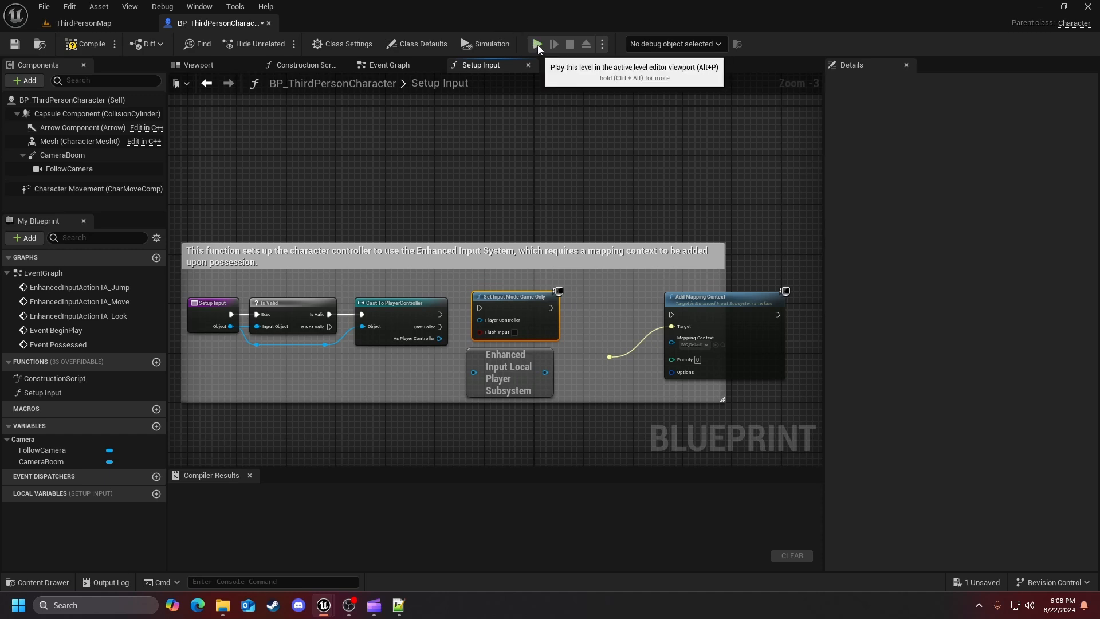
mouse_move(547, 294)
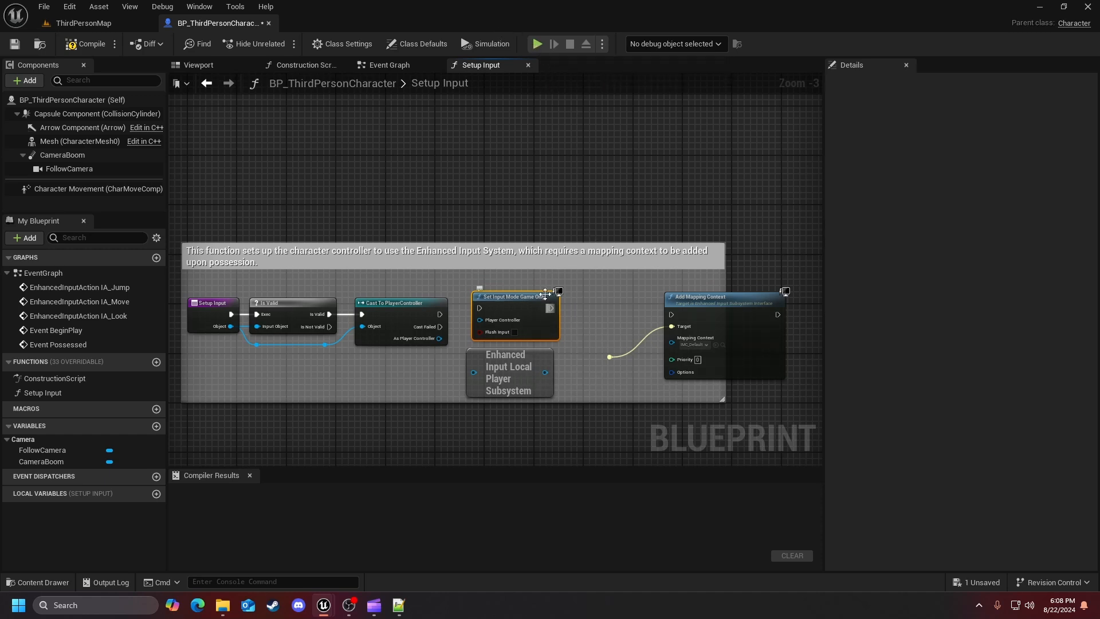
mouse_move(518, 307)
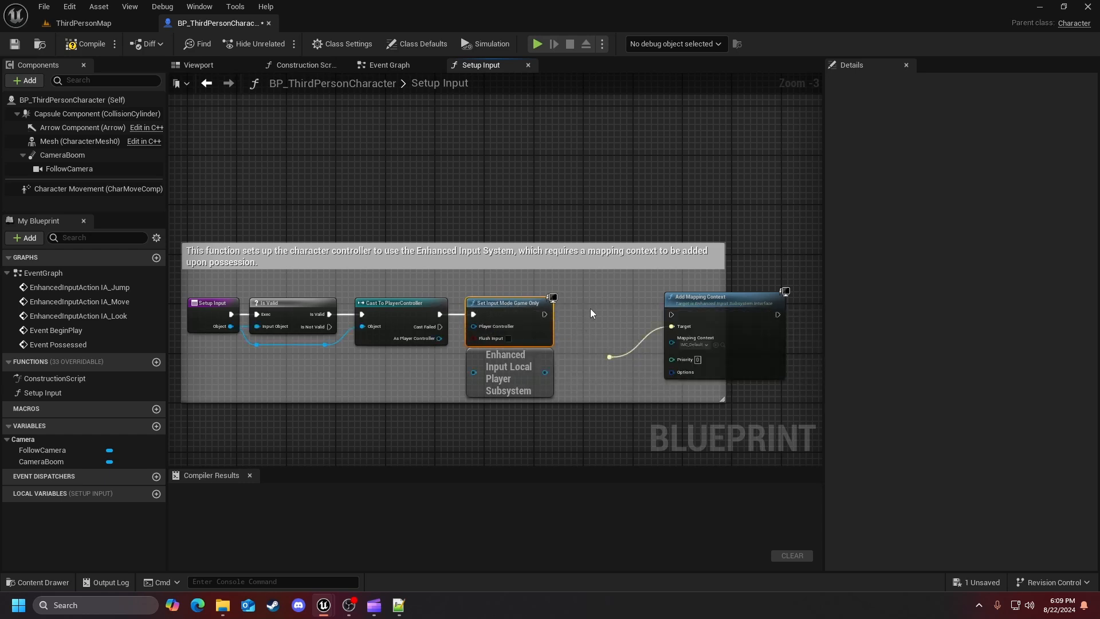
mouse_move(459, 347)
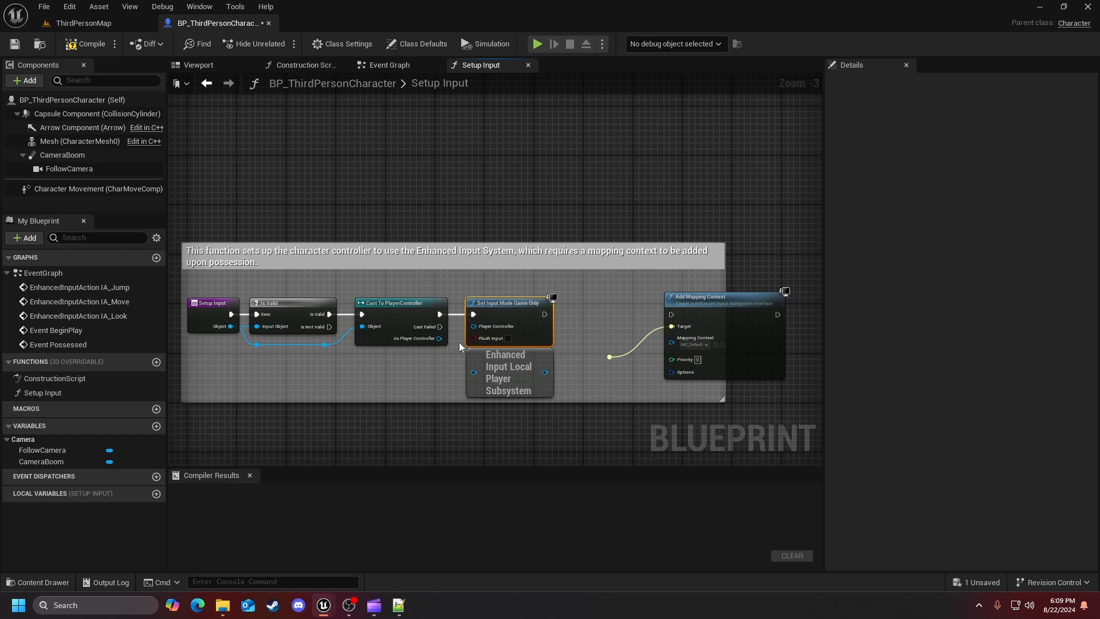
mouse_move(451, 343)
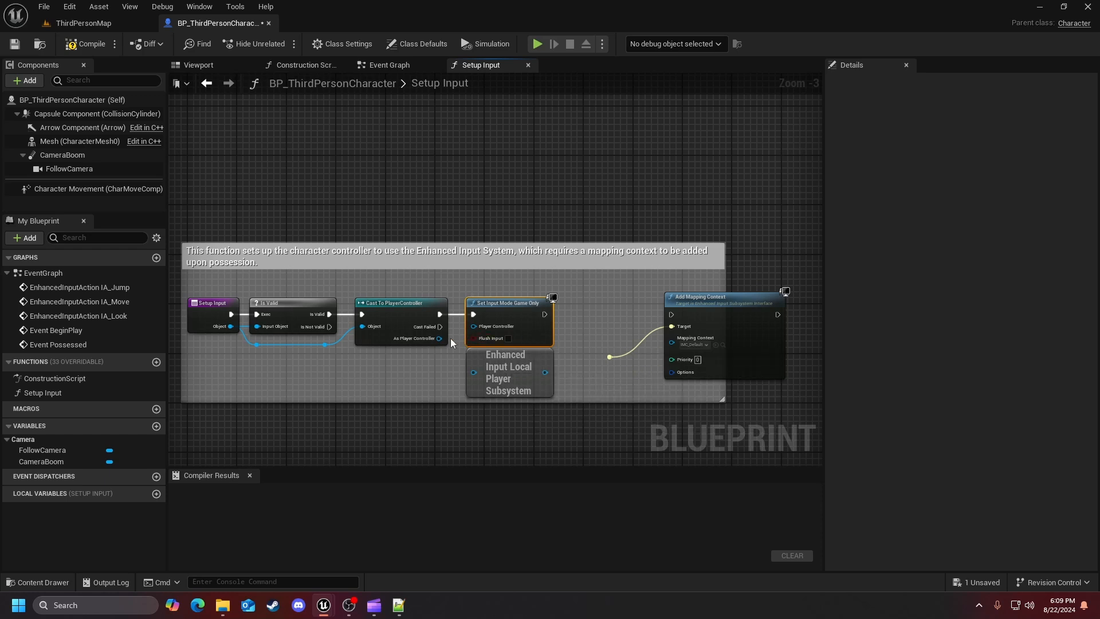
mouse_move(435, 358)
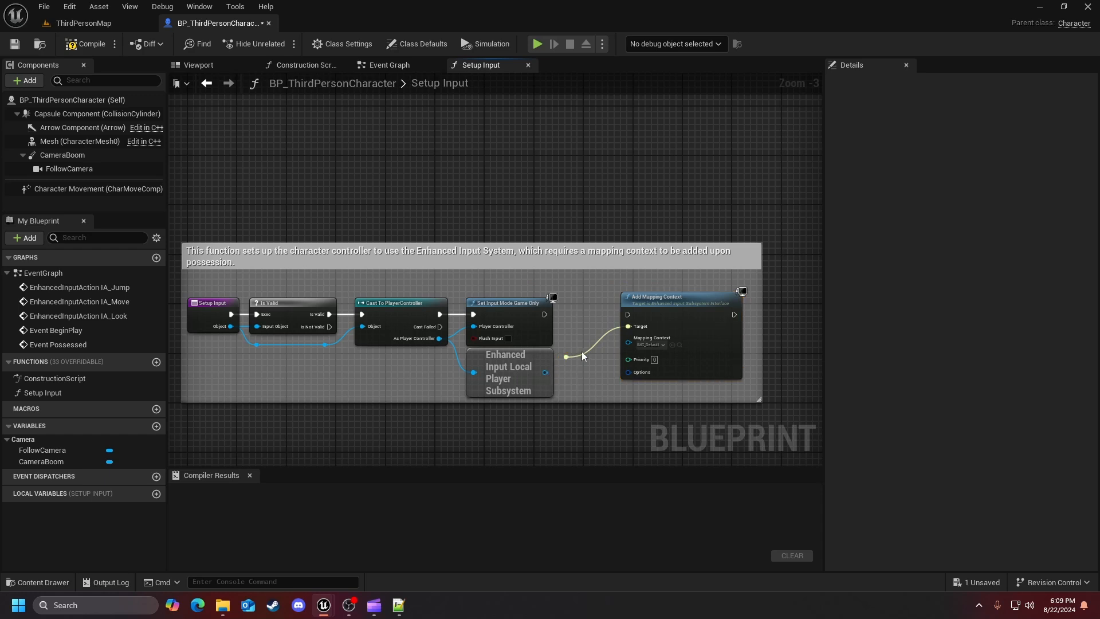
mouse_move(676, 307)
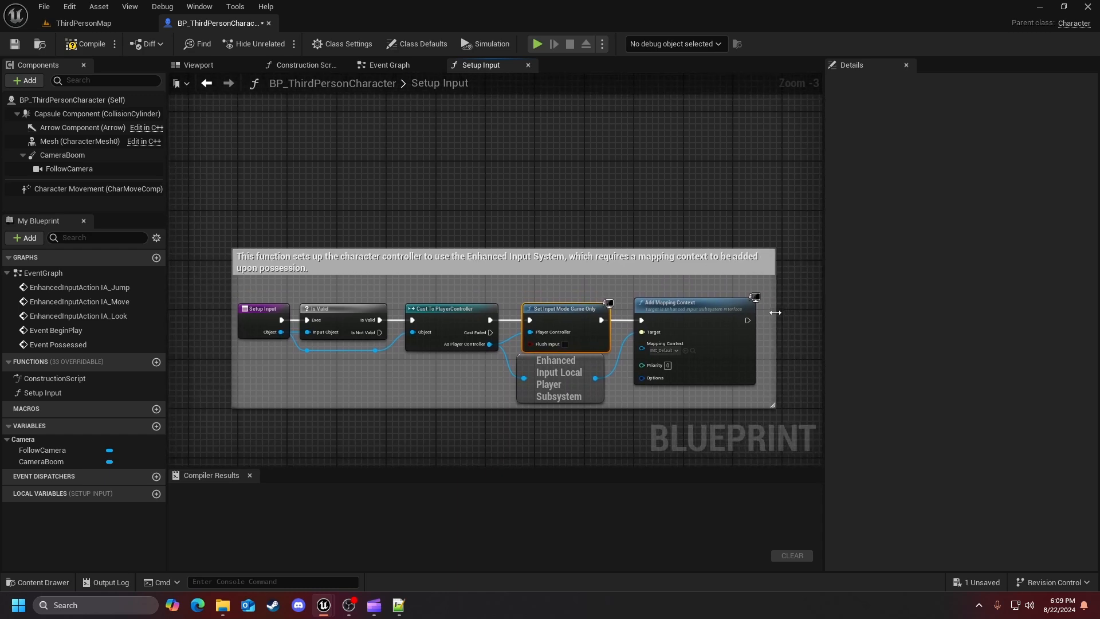
mouse_move(410, 283)
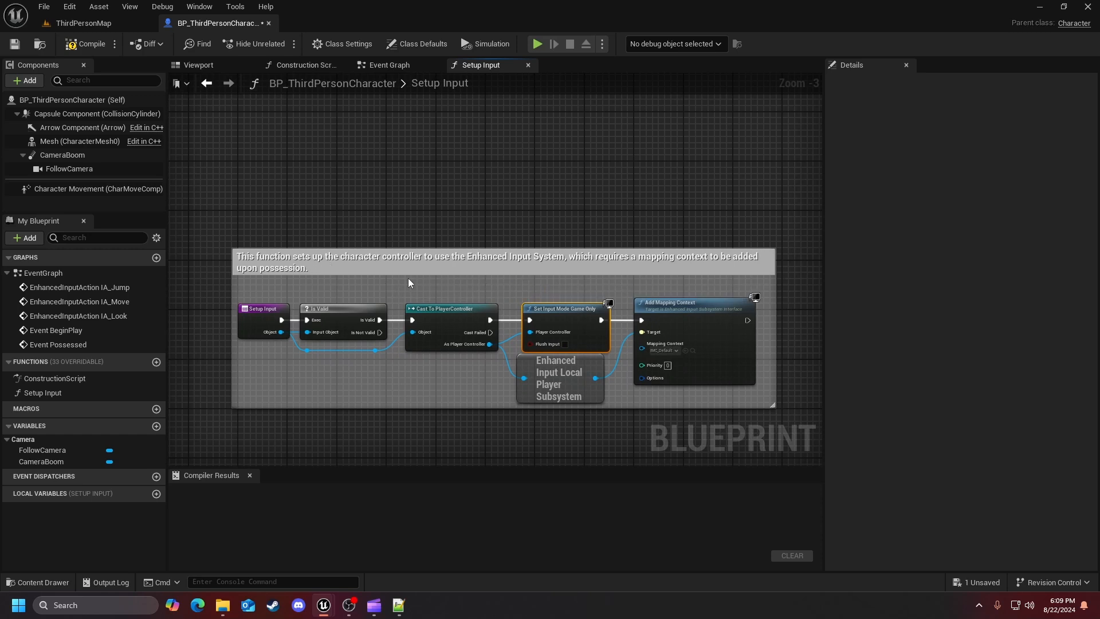
- Compile BP_ThirdPersonCharacter and go back to its Event Graph tab
left_click(90, 44)
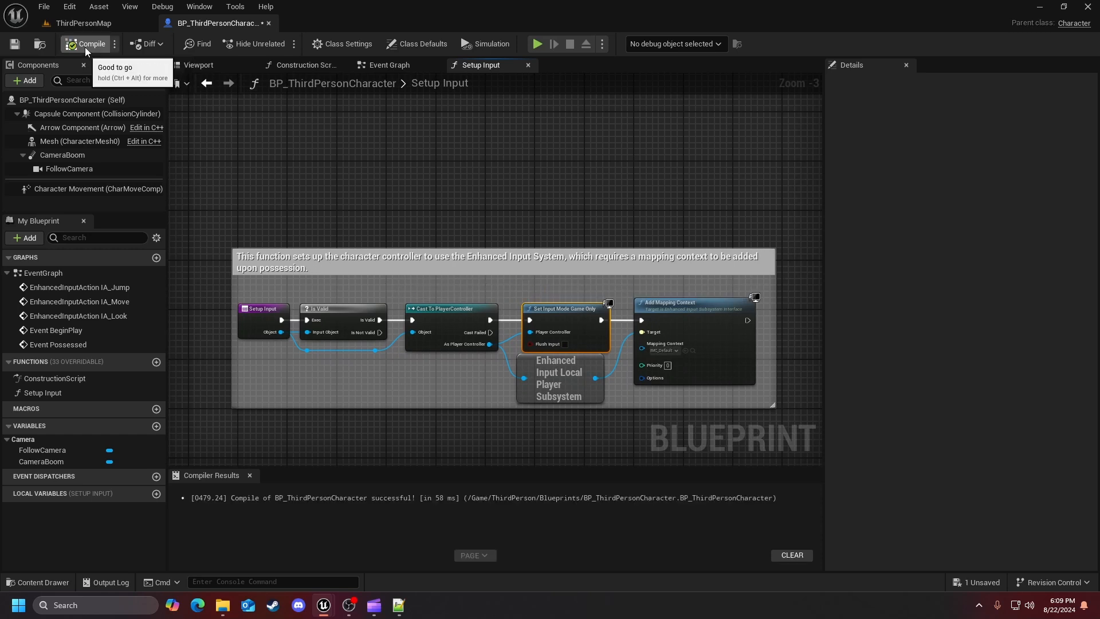
left_click(89, 43)
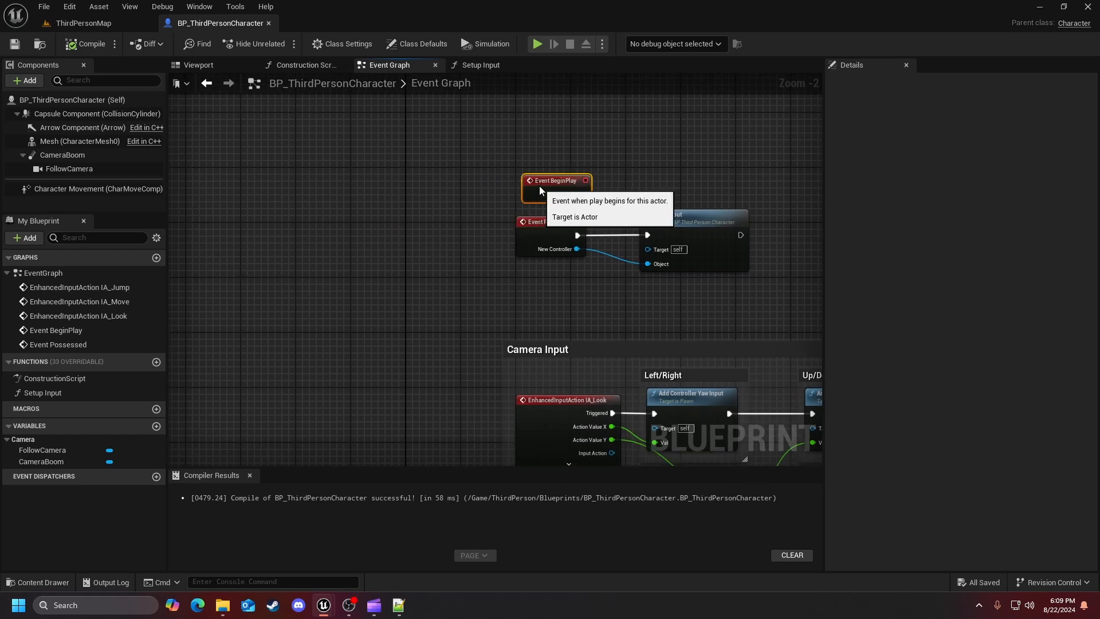
- Drag Event BeginPlay upward, away from the Event Possessed to Setup Input chain
left_click_drag(557, 180, 458, 258)
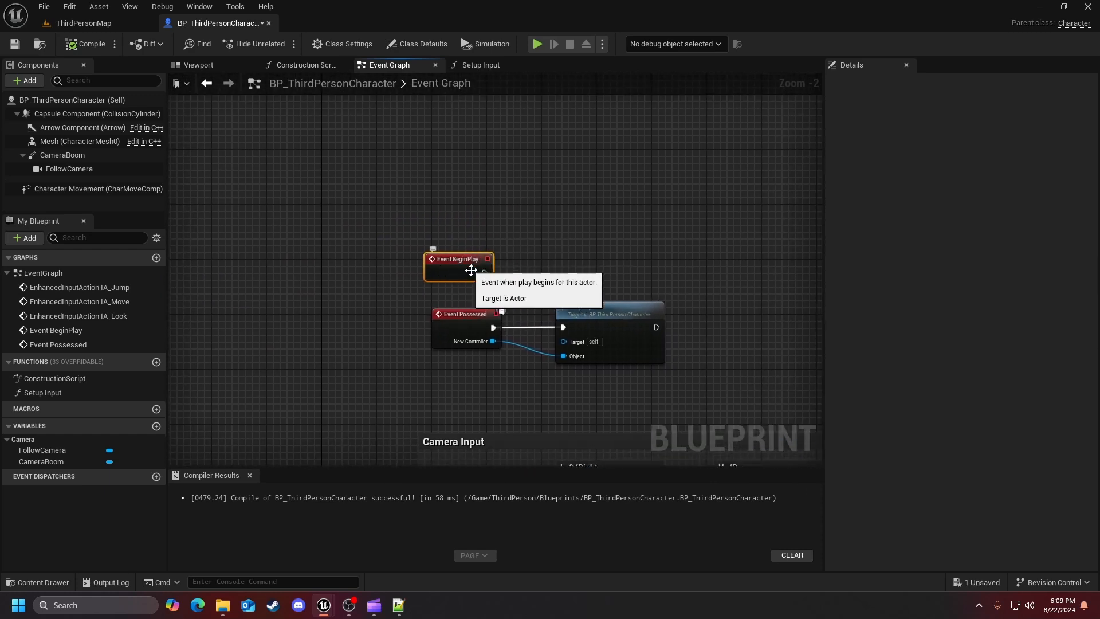
left_click_drag(456, 259, 465, 238)
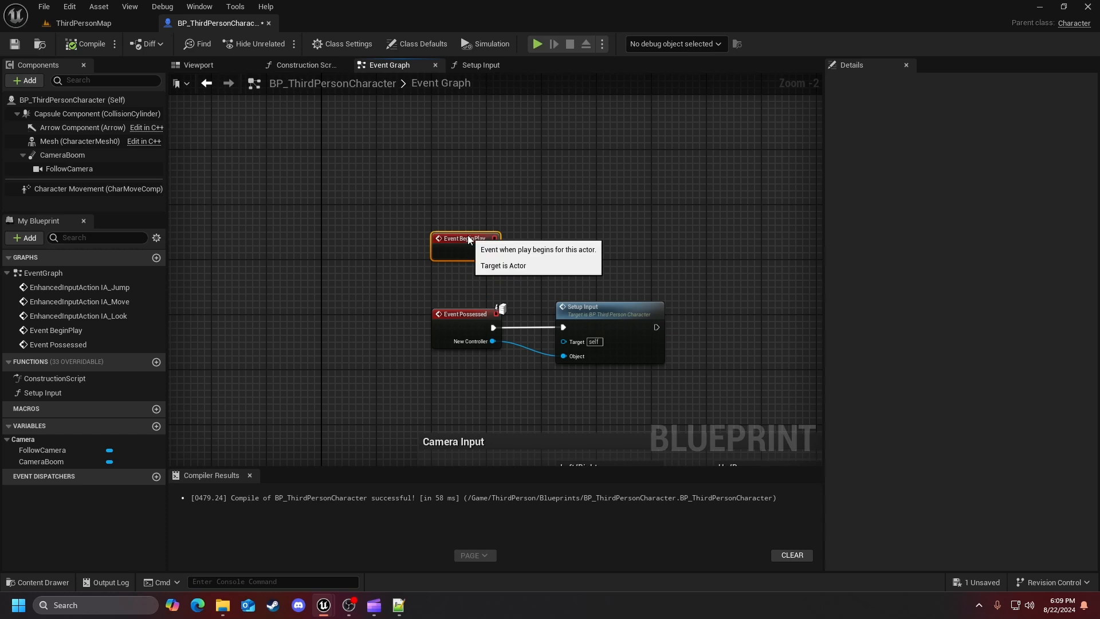
mouse_move(453, 323)
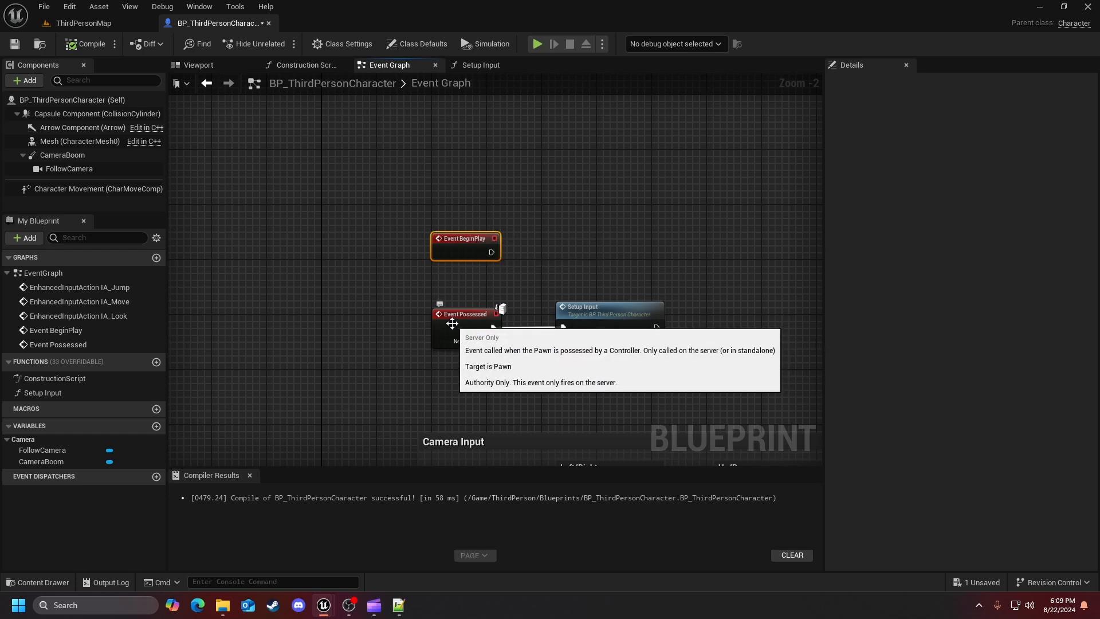
mouse_move(464, 228)
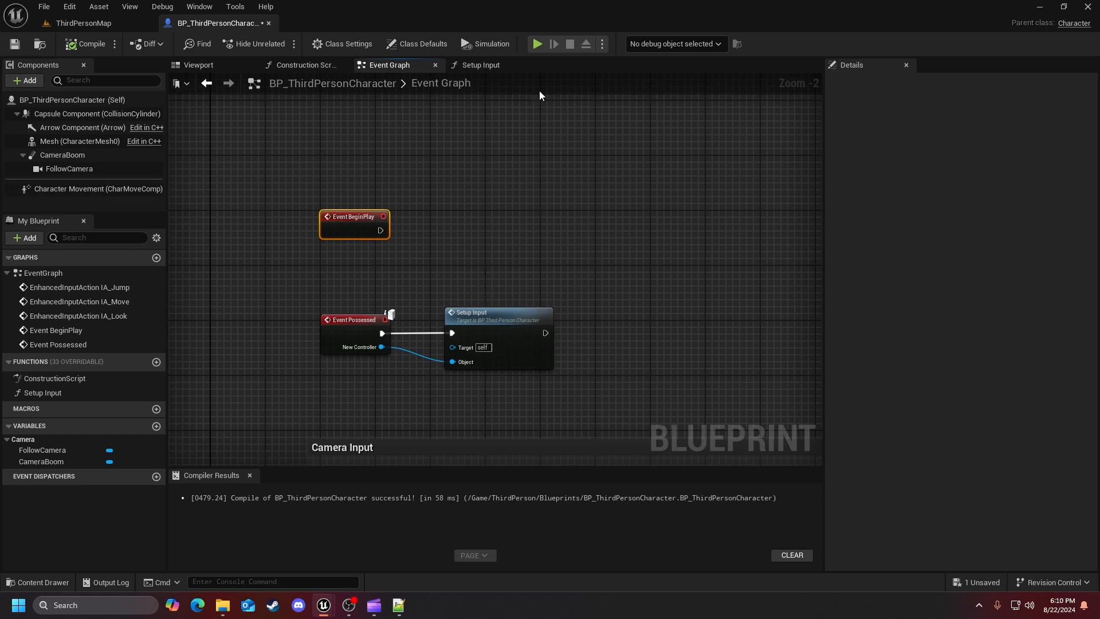
left_click(537, 43)
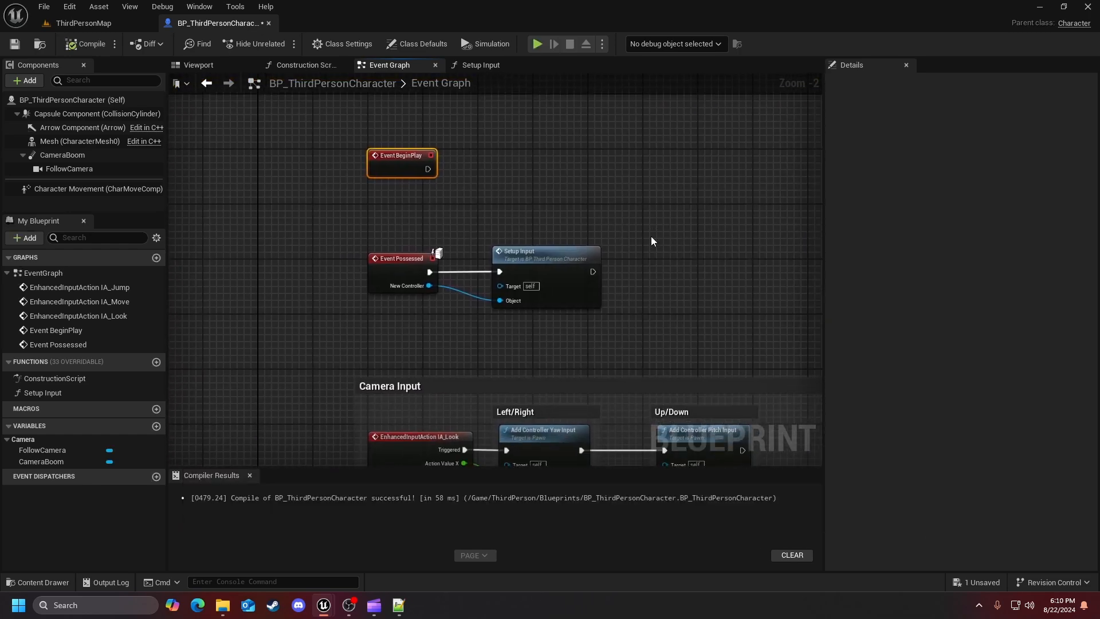
- Select the Setup Input node to show its single Object input in Details
left_click(526, 251)
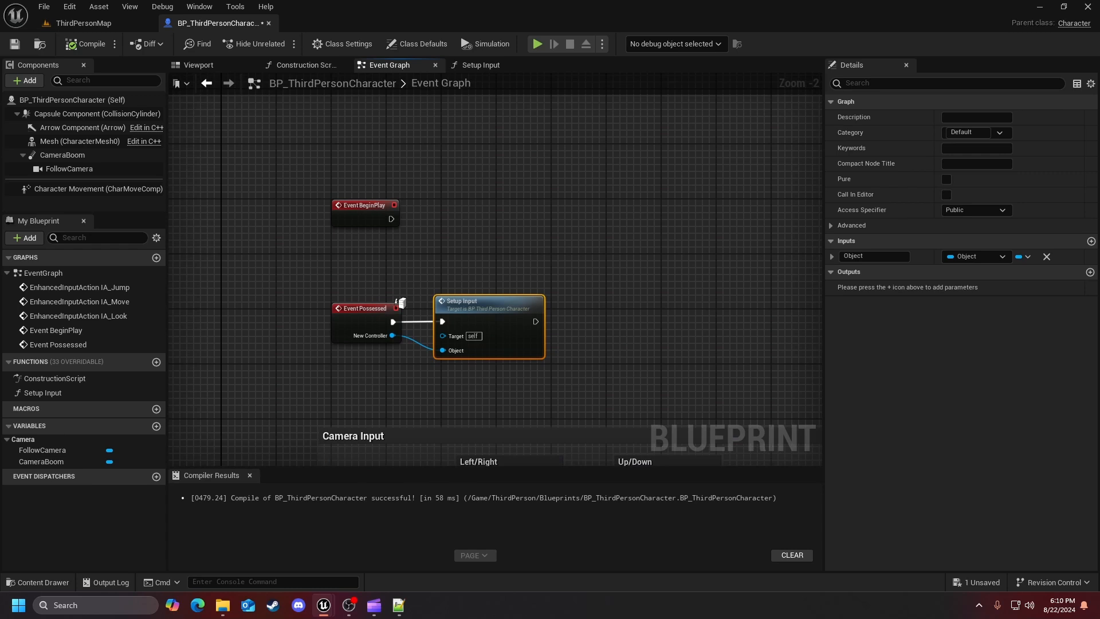
mouse_move(729, 305)
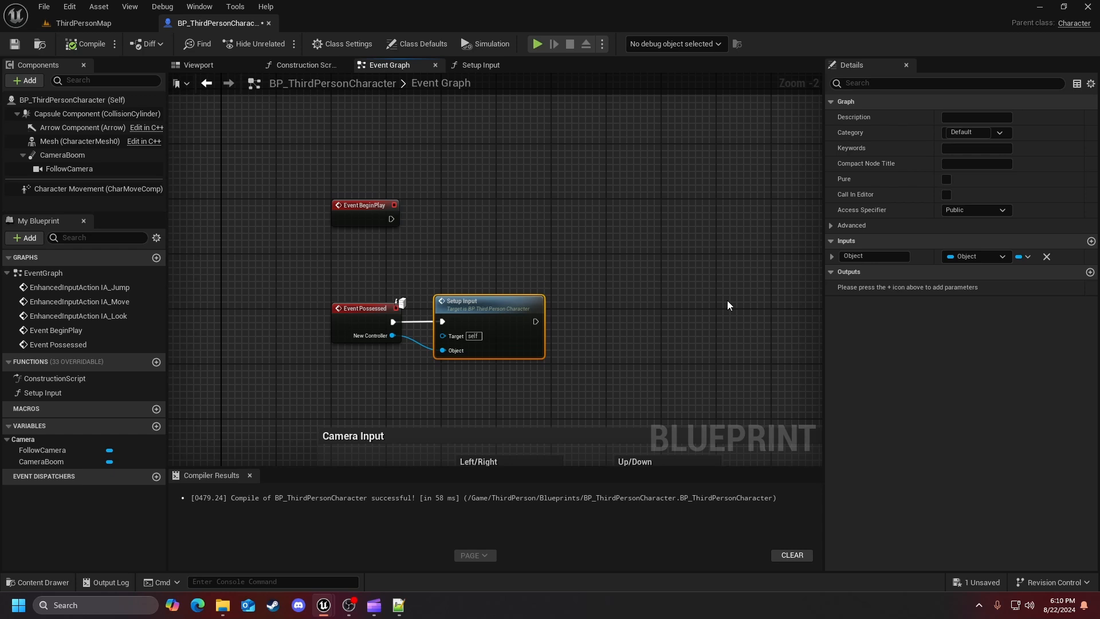
mouse_move(646, 312)
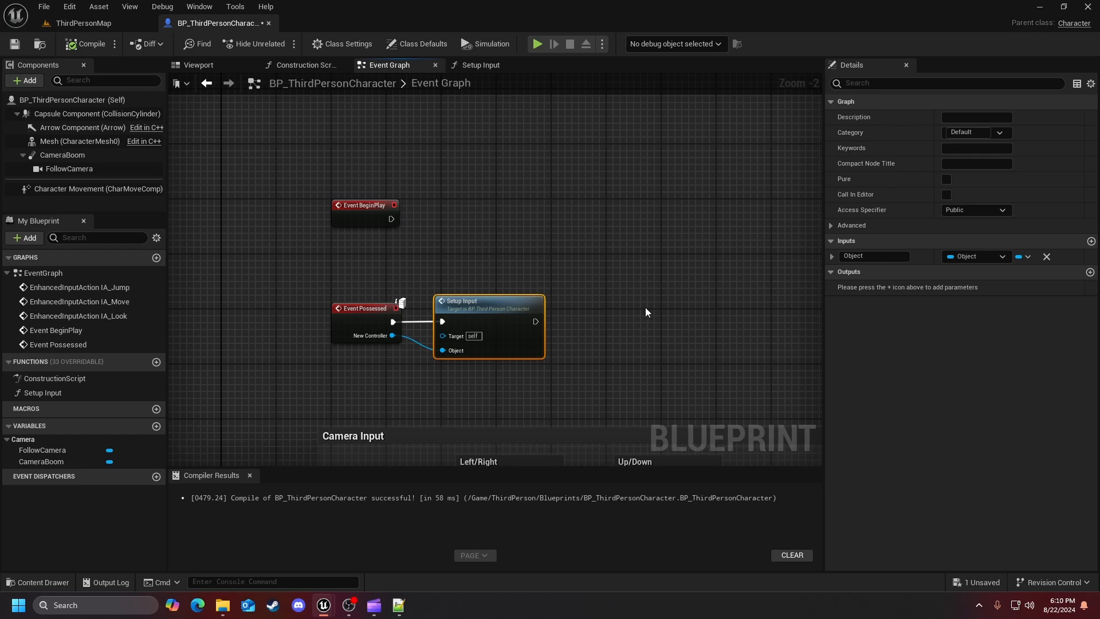
mouse_move(568, 189)
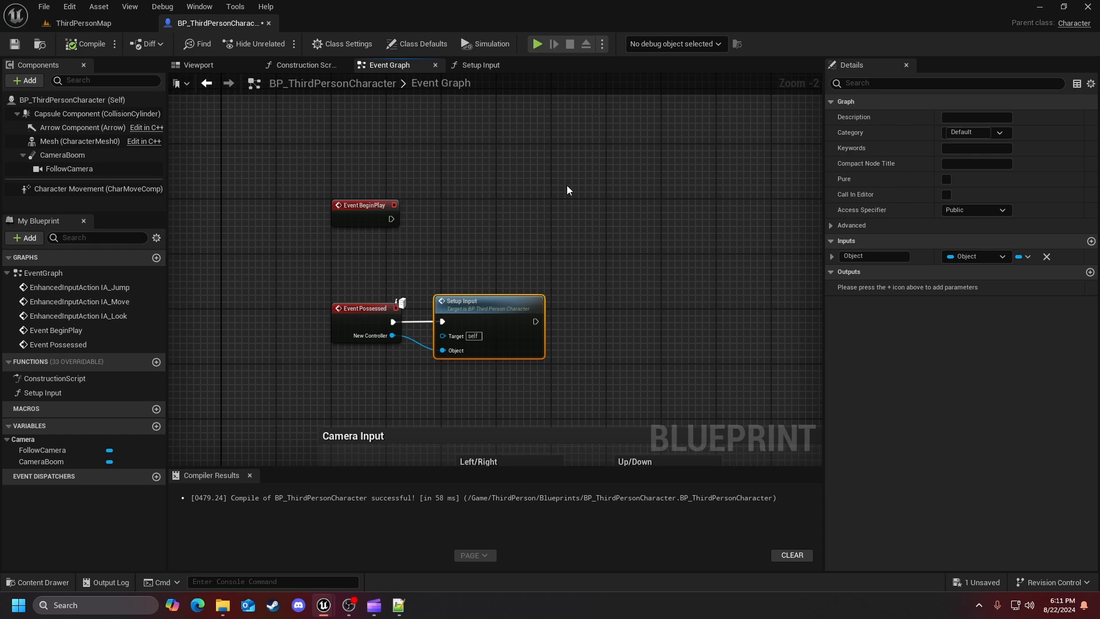
mouse_move(714, 265)
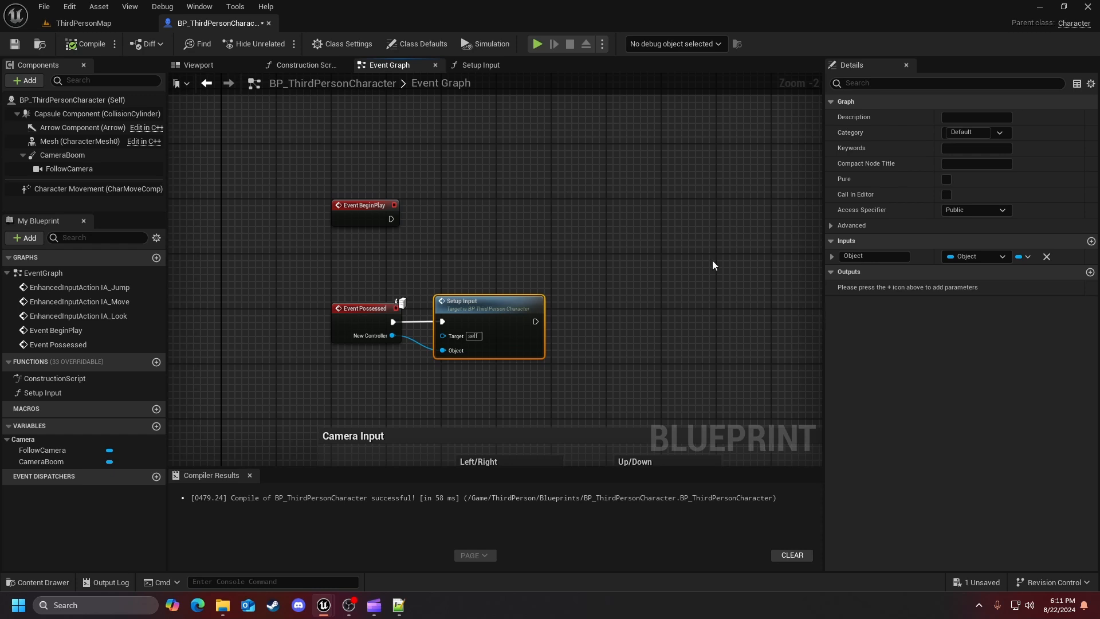
mouse_move(638, 255)
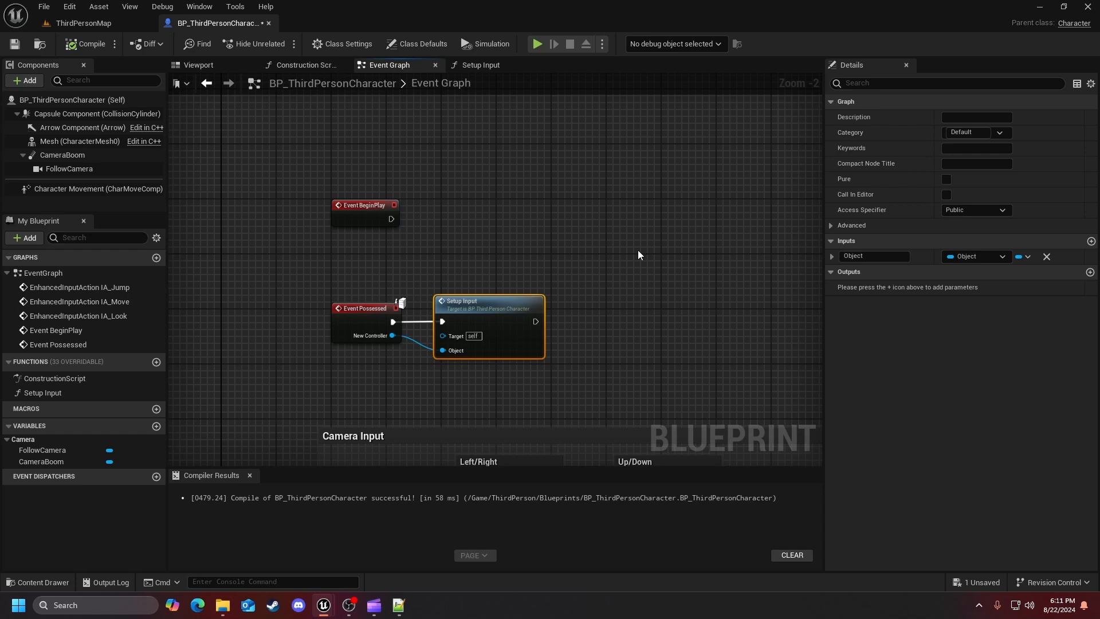
mouse_move(482, 288)
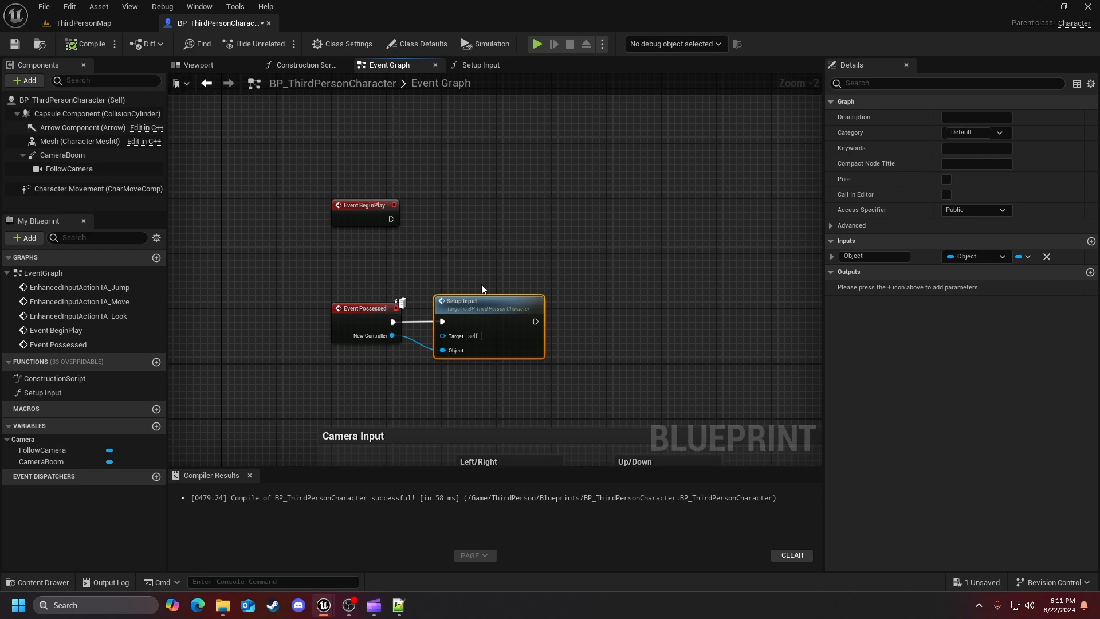
mouse_move(562, 161)
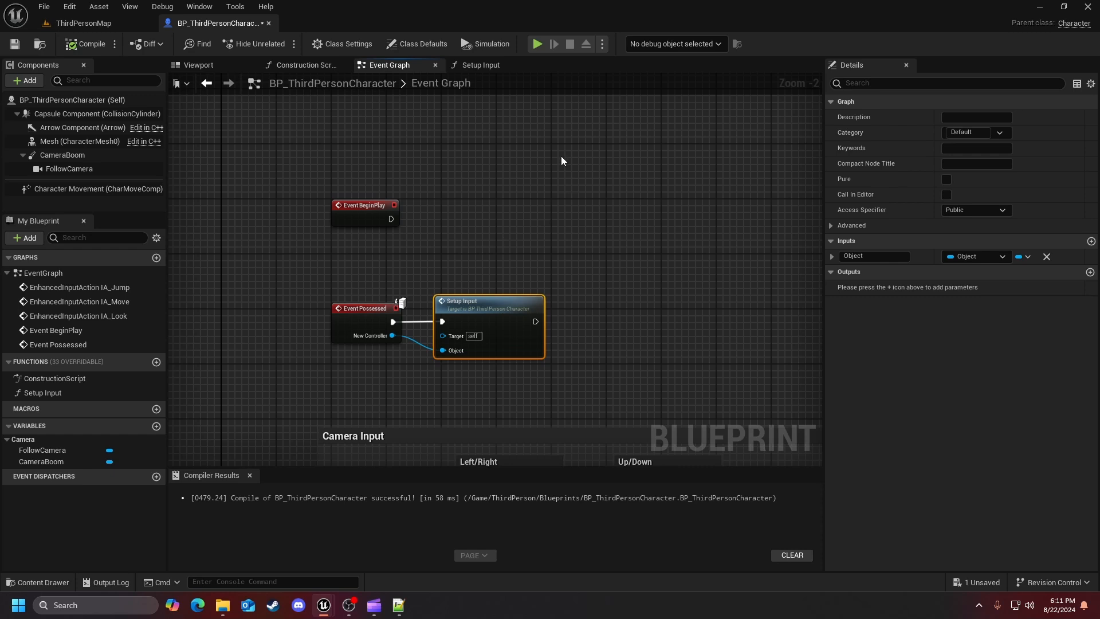